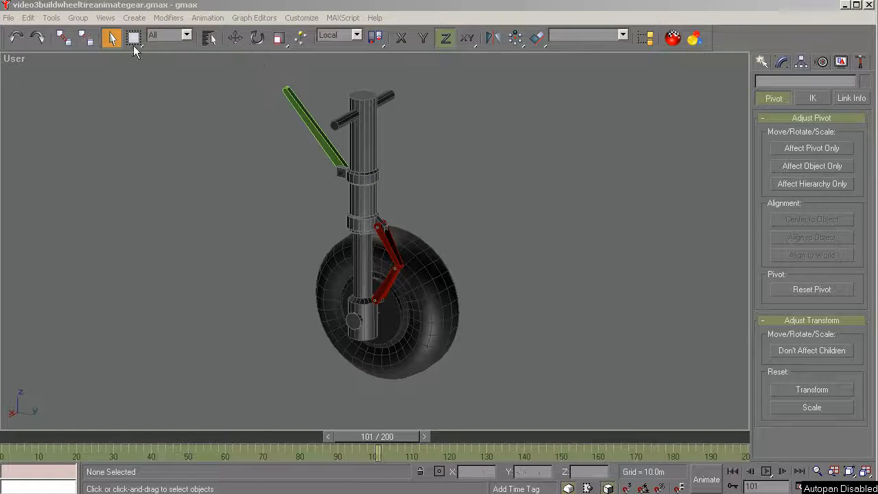
# Pick the upper and lower strut pieces in turn with Select Object, then clear the selection.
pyautogui.click(363, 137)
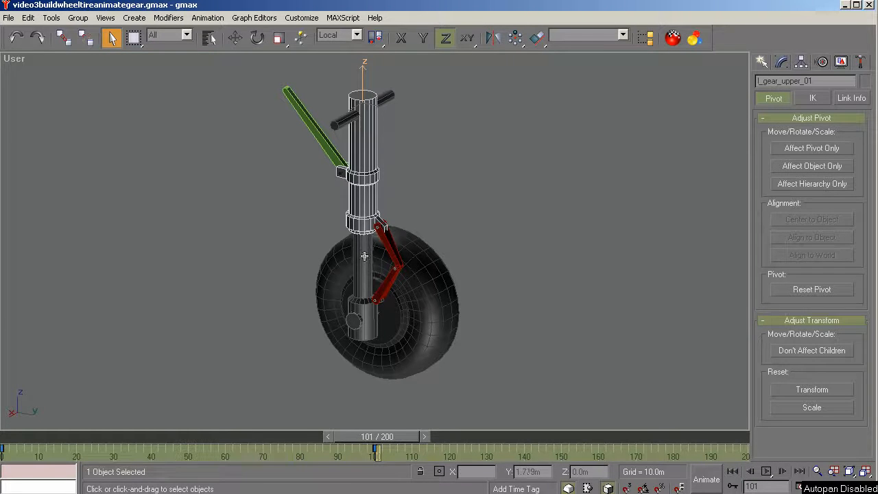
pyautogui.click(363, 309)
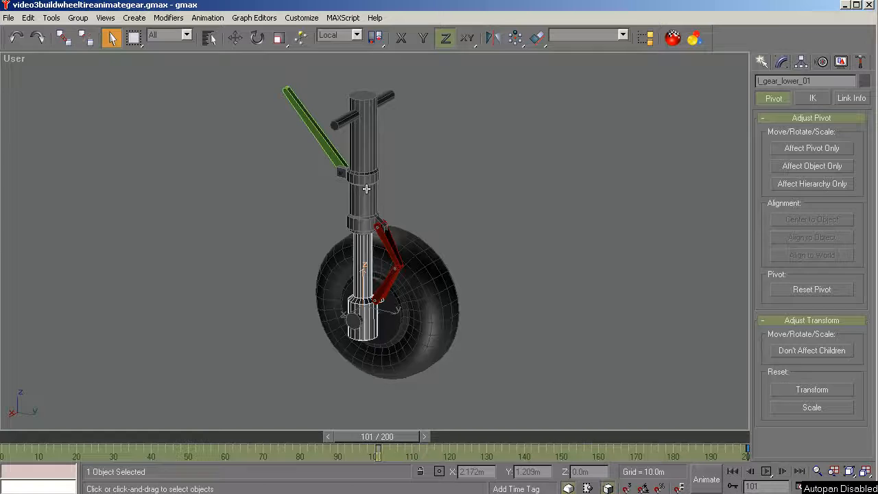
pyautogui.click(354, 321)
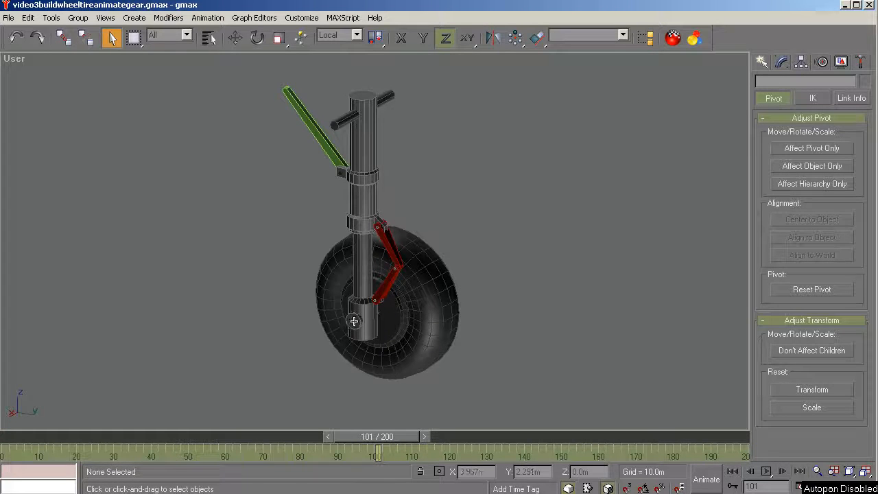
pyautogui.click(354, 321)
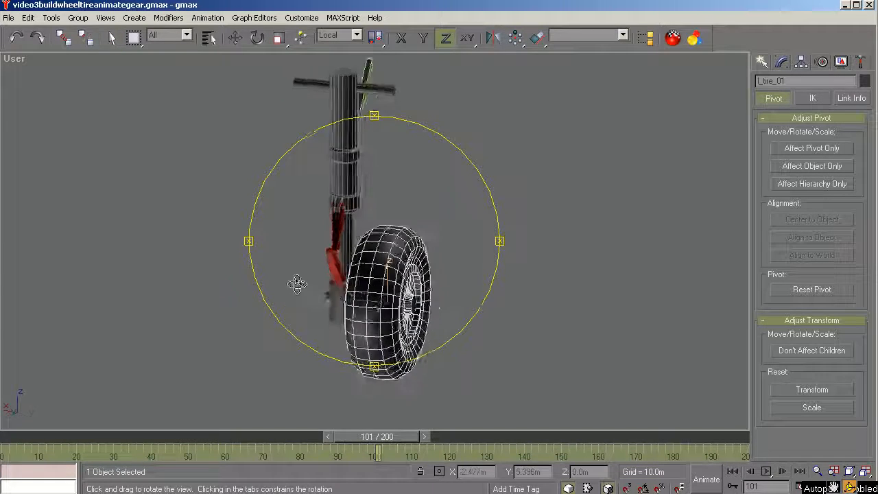
pyautogui.moveTo(296, 284); pyautogui.dragTo(340, 280)
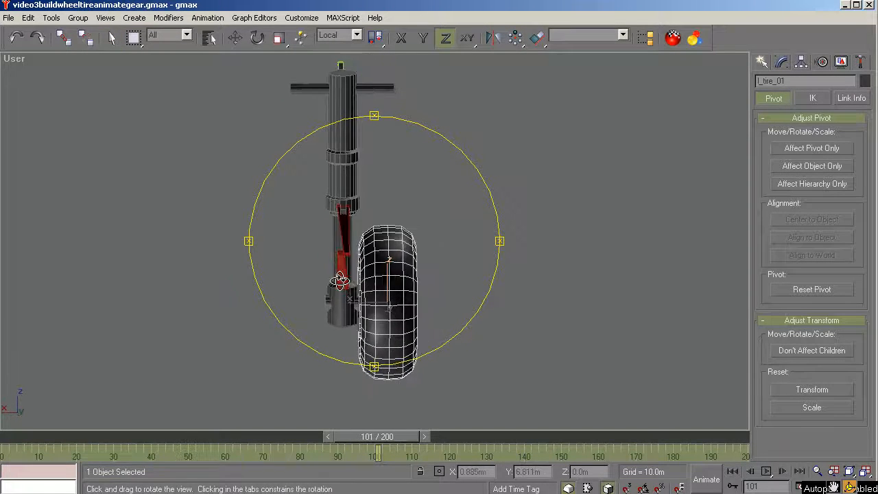
pyautogui.moveTo(341, 279); pyautogui.dragTo(439, 305)
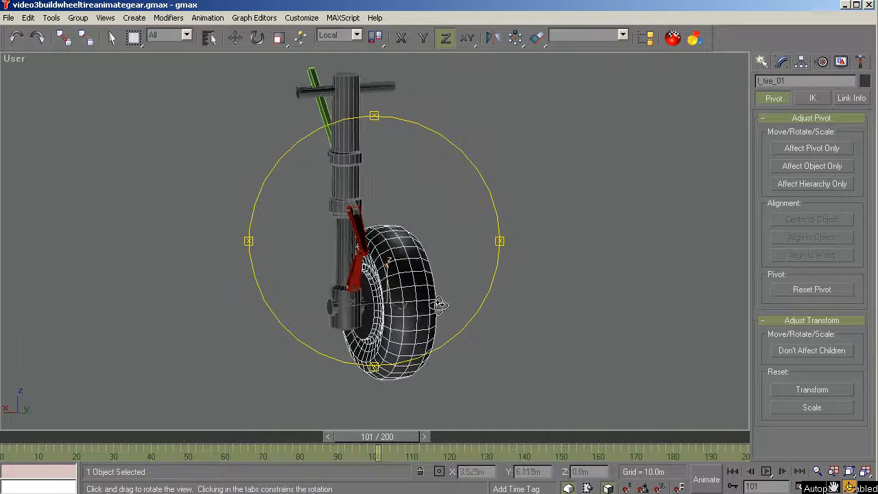
pyautogui.click(111, 38)
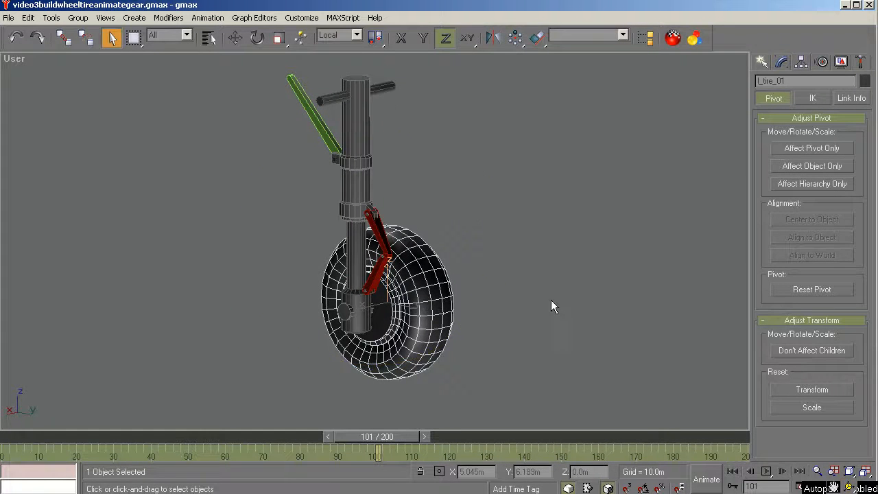
pyautogui.click(218, 73)
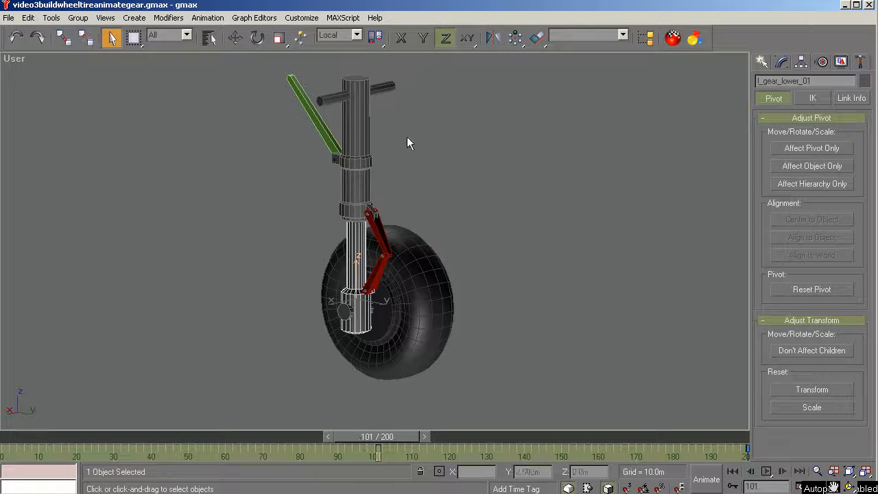
pyautogui.click(357, 137)
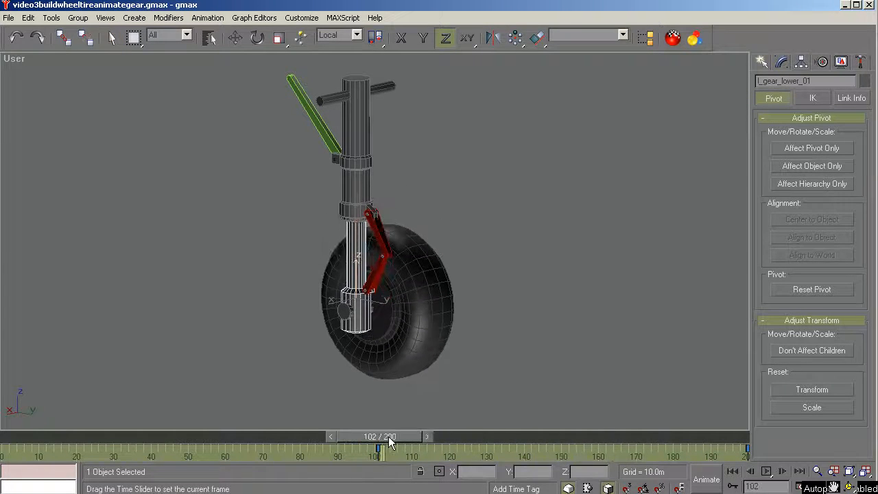
# Move to frame 102, select the lower red linkage arm and frame the view on the linkage arms.
pyautogui.moveTo(376, 448); pyautogui.dragTo(412, 447)
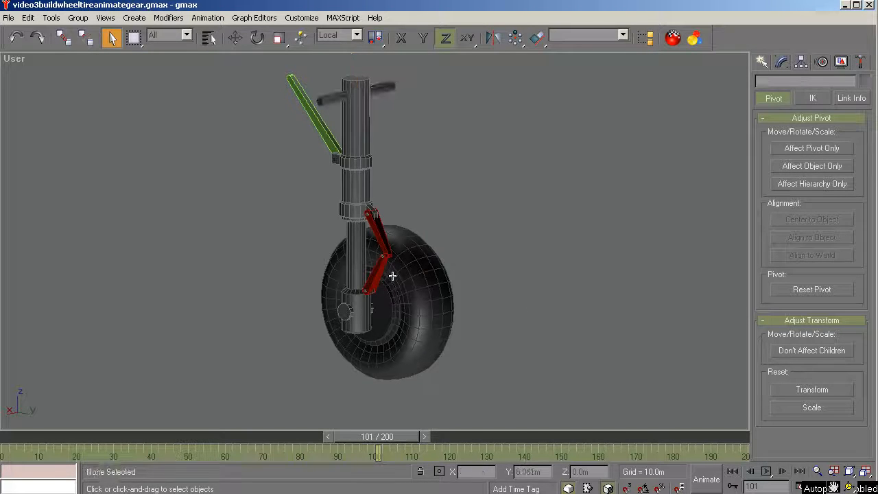
pyautogui.click(374, 281)
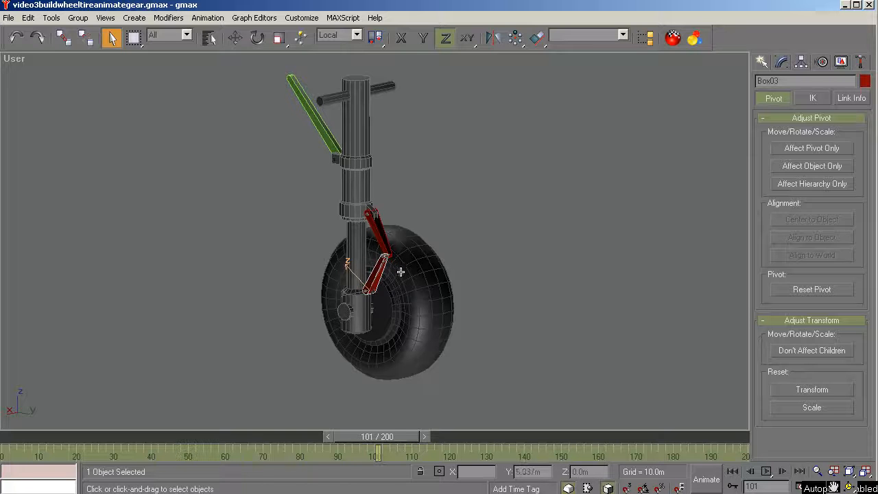
pyautogui.click(256, 38)
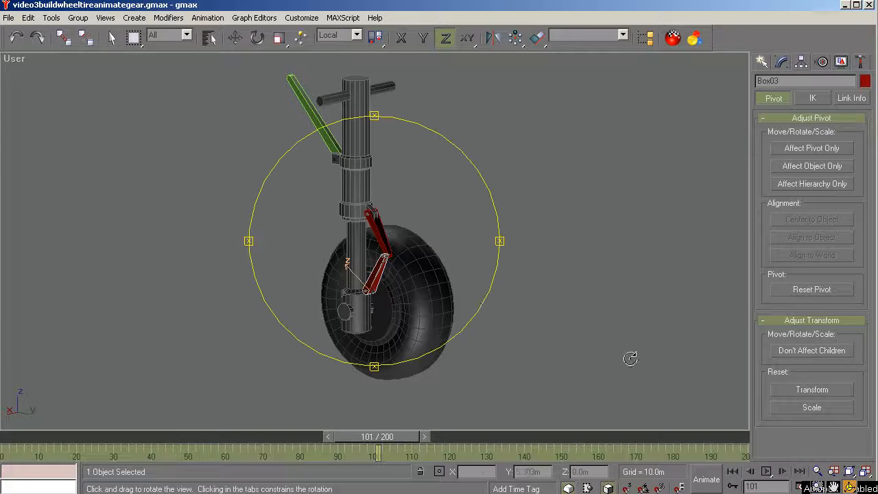
pyautogui.moveTo(629, 358); pyautogui.dragTo(460, 266)
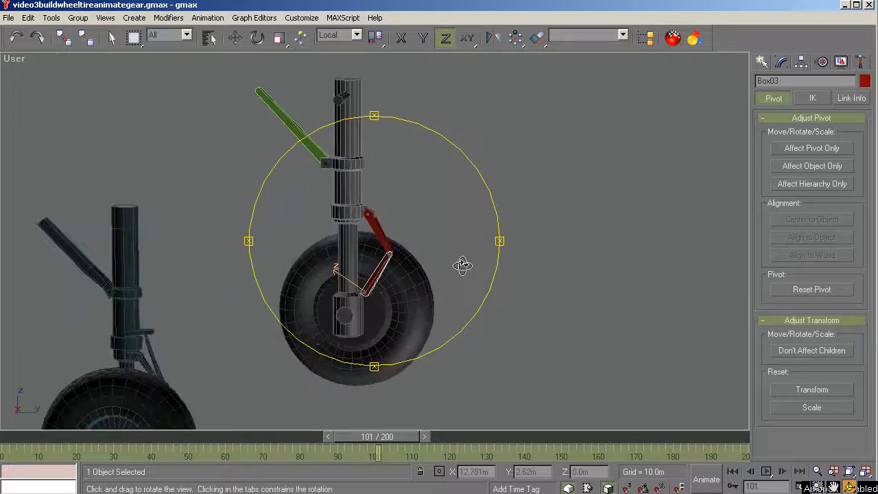
pyautogui.moveTo(461, 266); pyautogui.dragTo(389, 162)
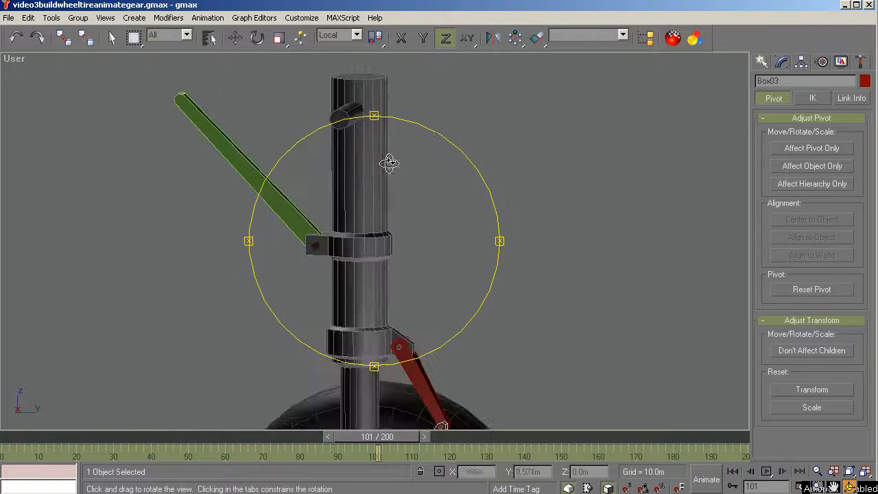
pyautogui.click(111, 39)
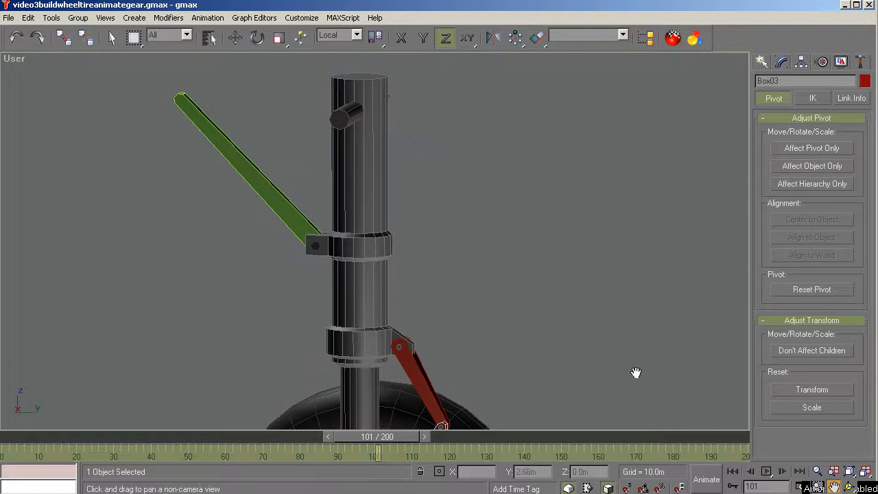
pyautogui.moveTo(636, 373); pyautogui.dragTo(505, 209)
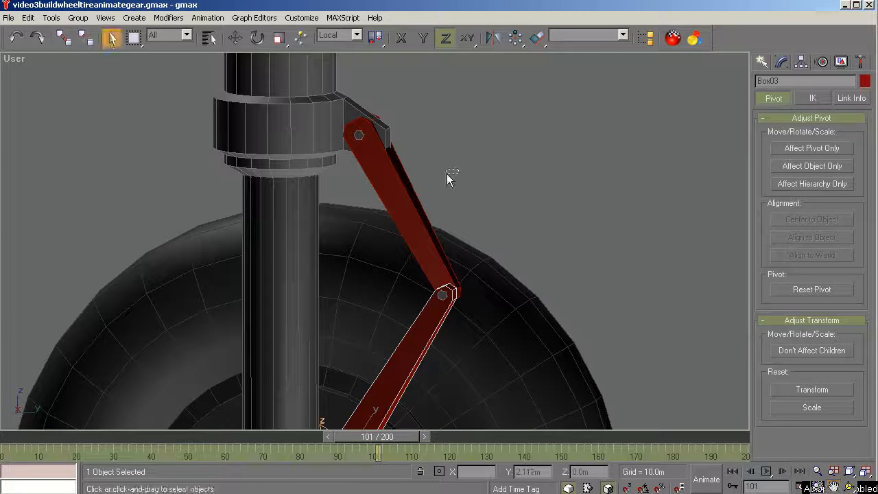
pyautogui.click(371, 144)
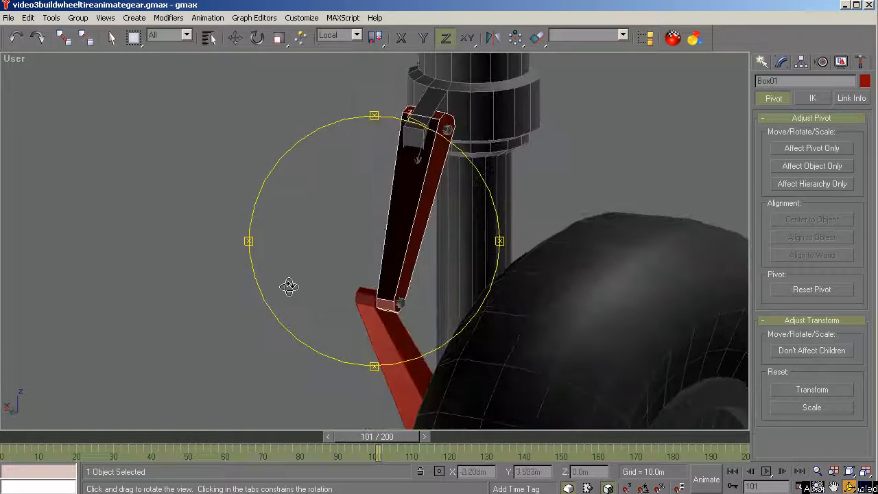
# Orbit around the red arm, strut and wheel from the side, then deselect everything.
pyautogui.moveTo(288, 287); pyautogui.dragTo(385, 302)
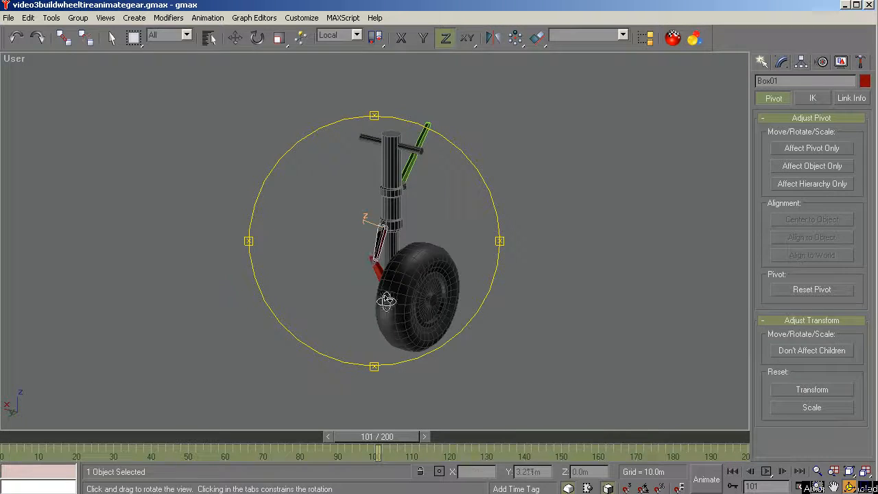
pyautogui.moveTo(387, 300); pyautogui.dragTo(442, 303)
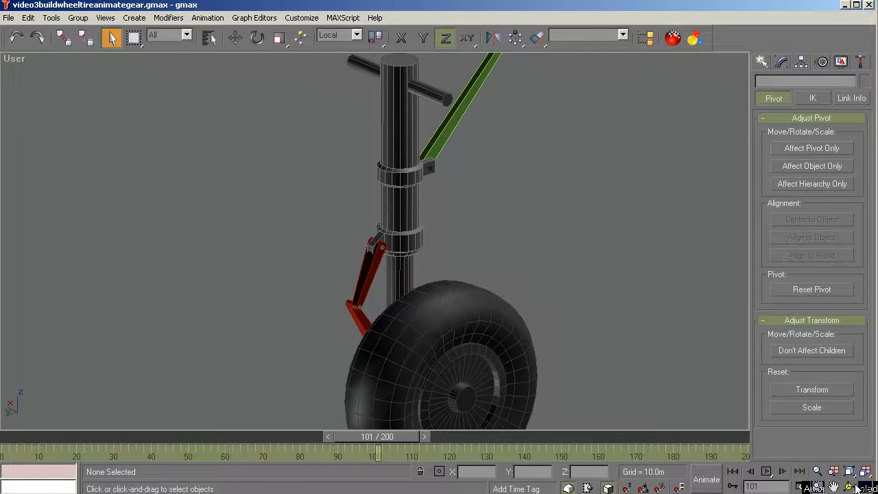
pyautogui.moveTo(411, 274); pyautogui.dragTo(472, 276)
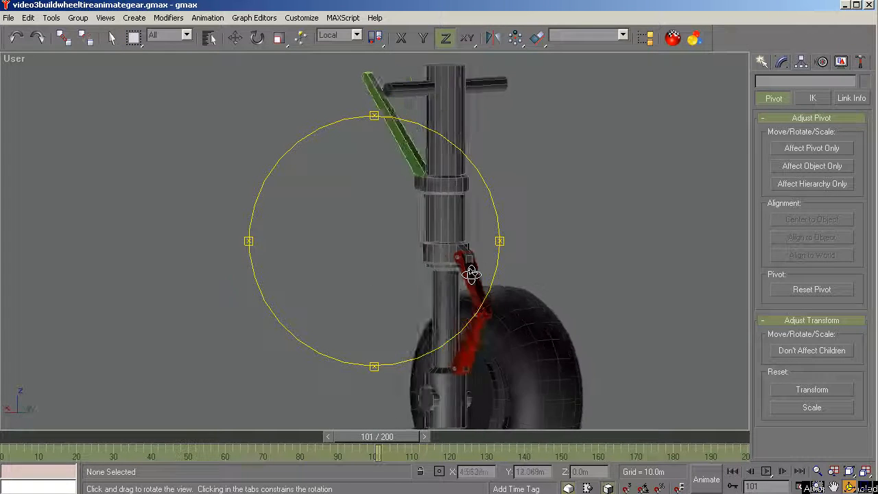
pyautogui.moveTo(472, 275); pyautogui.dragTo(430, 284)
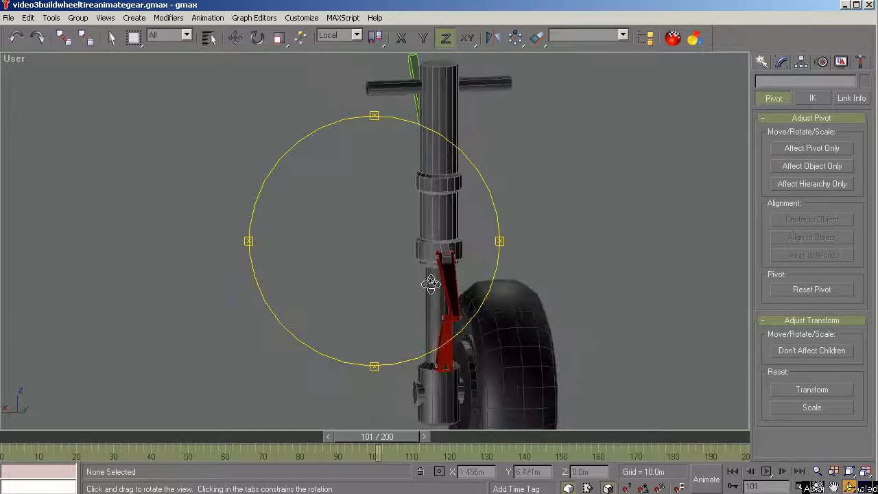
pyautogui.click(112, 38)
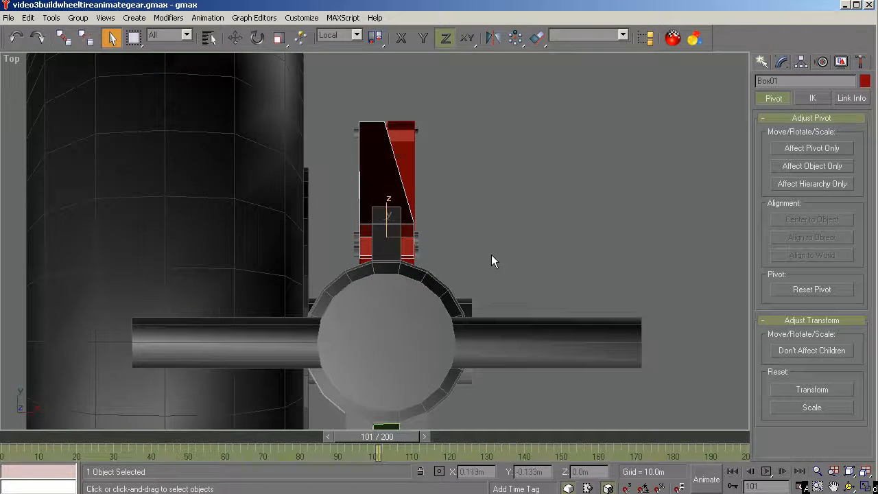
pyautogui.click(470, 162)
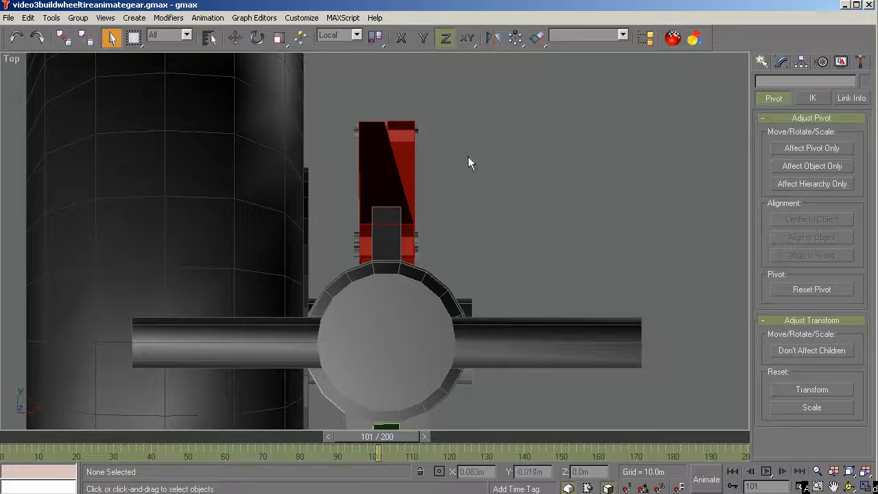
pyautogui.moveTo(499, 170)
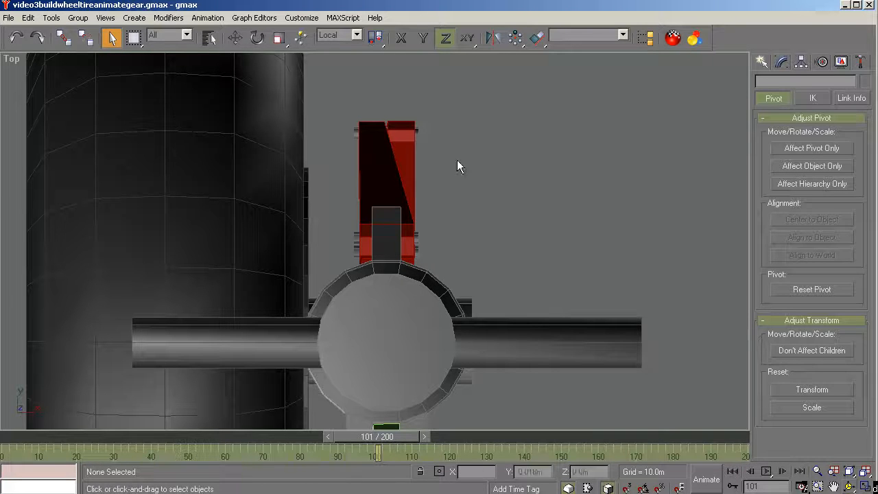
# Select both red linkage arms and orbit to inspect them edge-on and from the front.
pyautogui.click(386, 171)
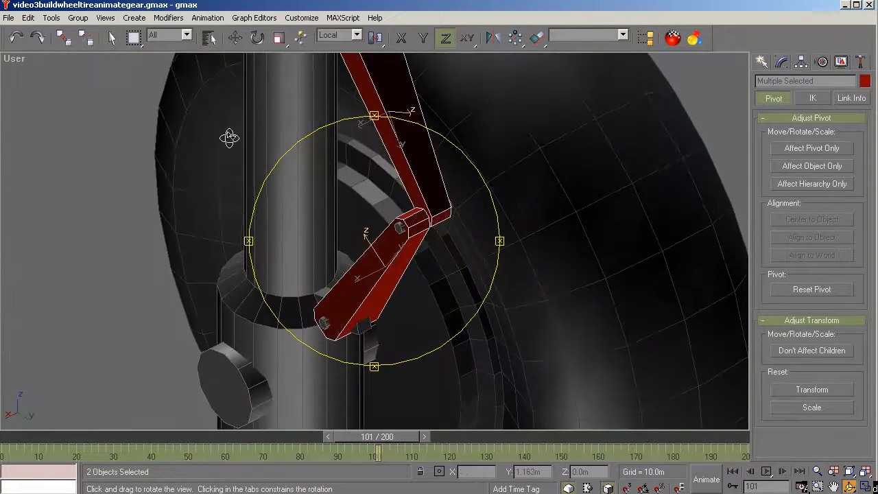
pyautogui.moveTo(231, 137); pyautogui.dragTo(259, 142)
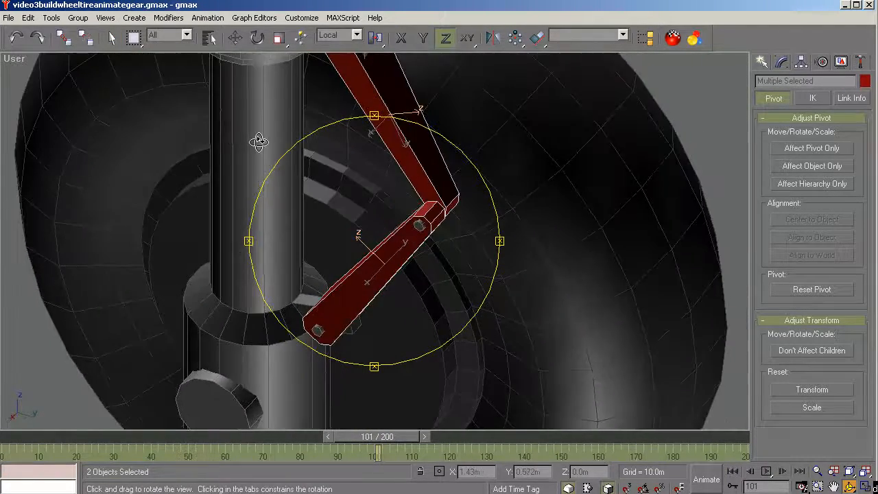
pyautogui.moveTo(260, 142); pyautogui.dragTo(353, 209)
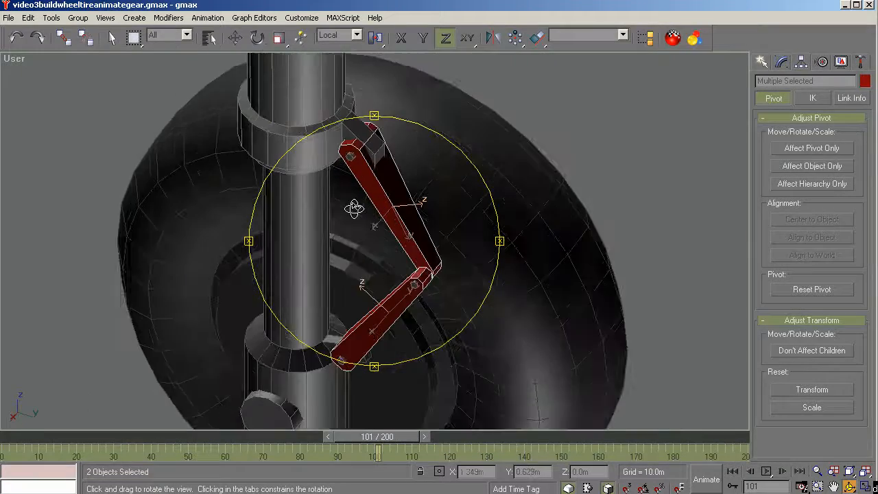
pyautogui.moveTo(354, 209); pyautogui.dragTo(355, 256)
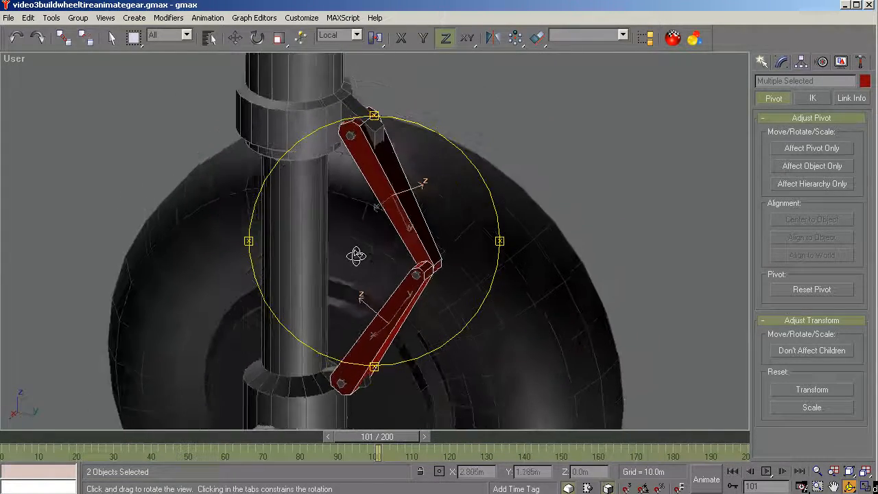
pyautogui.moveTo(357, 257); pyautogui.dragTo(277, 260)
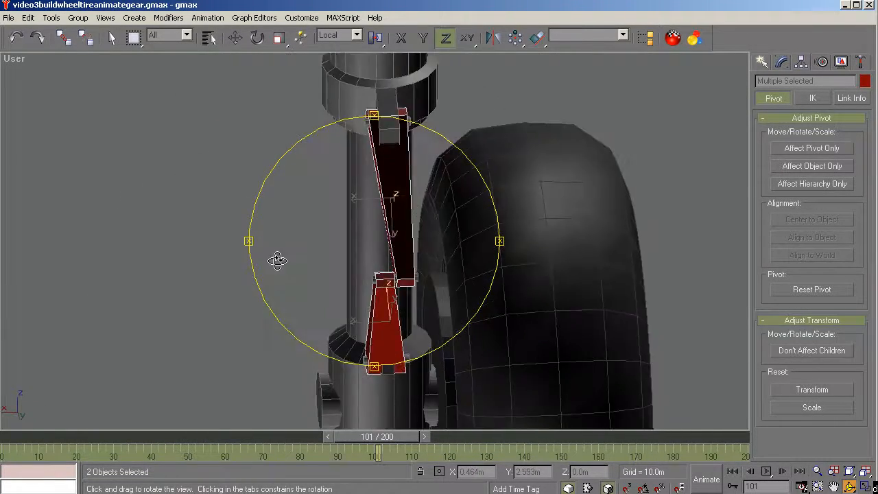
pyautogui.moveTo(277, 261); pyautogui.dragTo(370, 256)
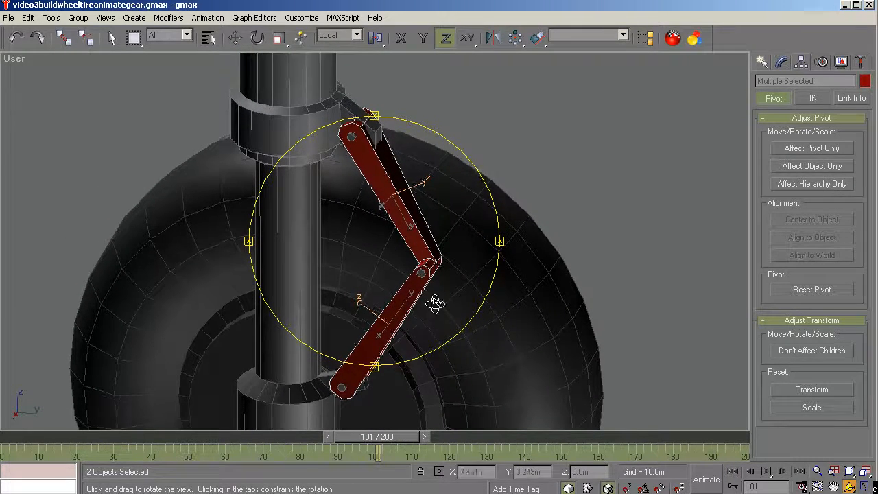
pyautogui.moveTo(436, 304); pyautogui.dragTo(318, 316)
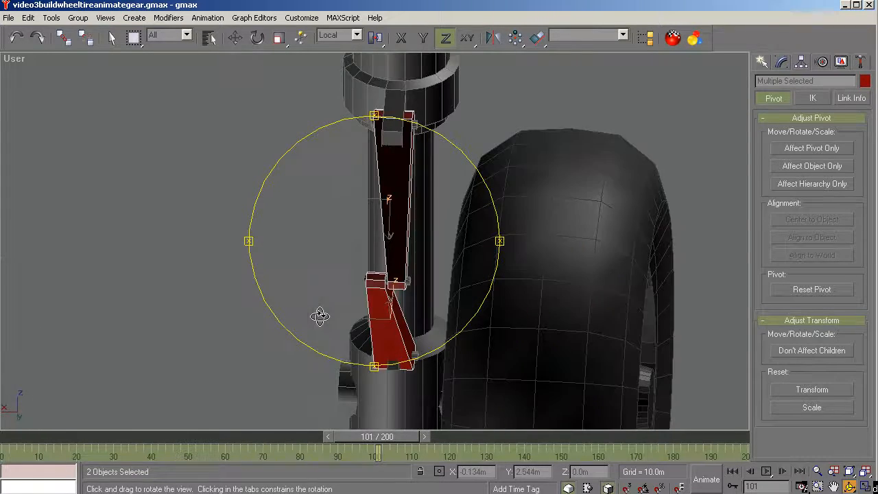
pyautogui.moveTo(318, 316); pyautogui.dragTo(403, 233)
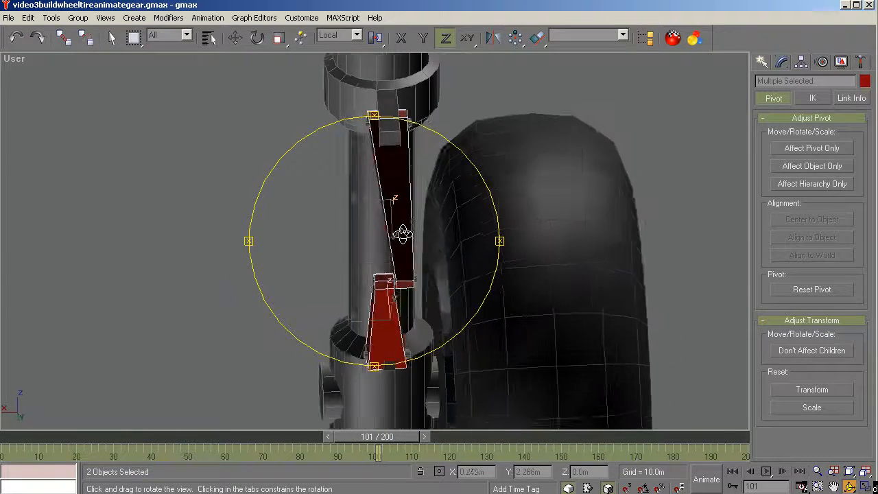
pyautogui.moveTo(401, 236); pyautogui.dragTo(398, 245)
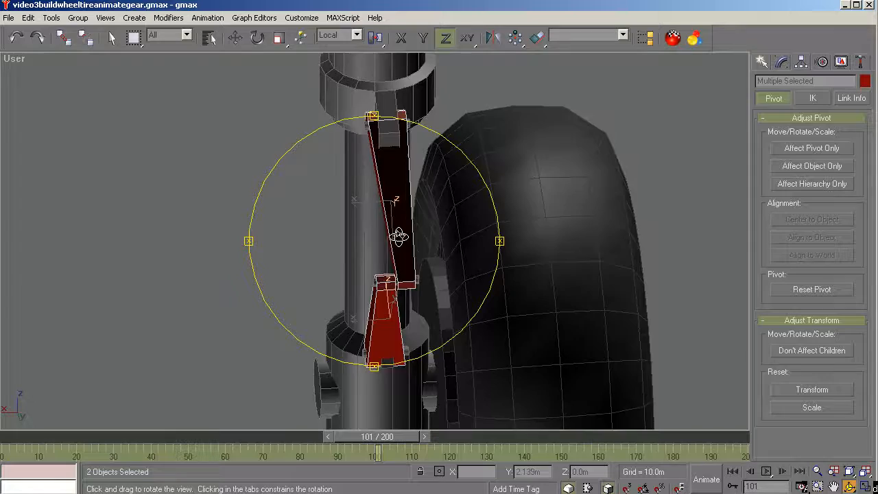
# Inspect the folded arms from below and at the upper hinge, then bring up the Display hide/freeze options.
pyautogui.moveTo(398, 236); pyautogui.dragTo(452, 247)
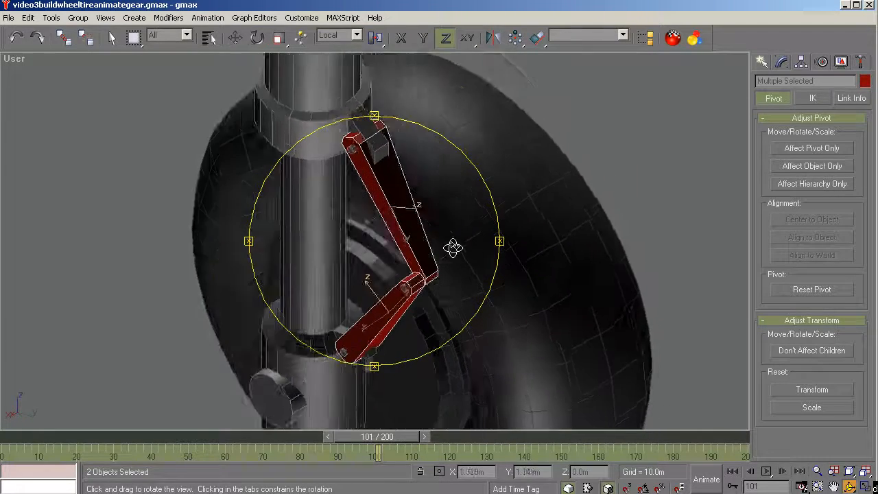
pyautogui.moveTo(452, 247); pyautogui.dragTo(469, 211)
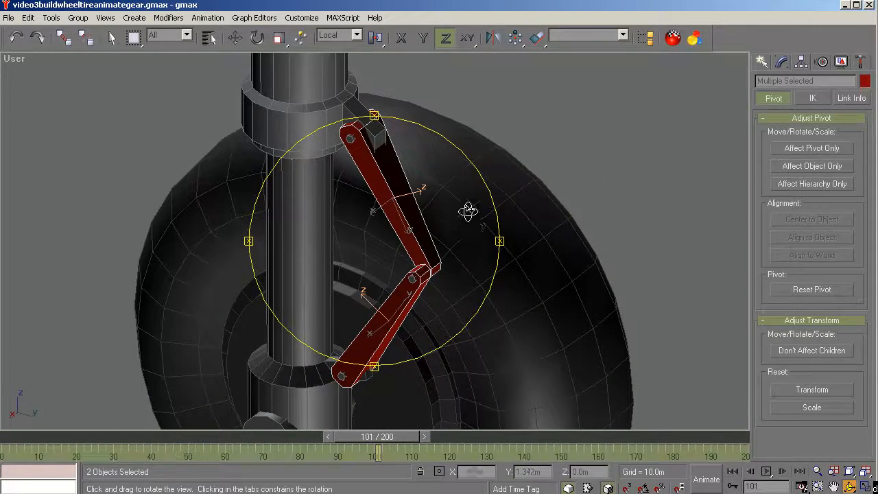
pyautogui.moveTo(469, 211); pyautogui.dragTo(399, 200)
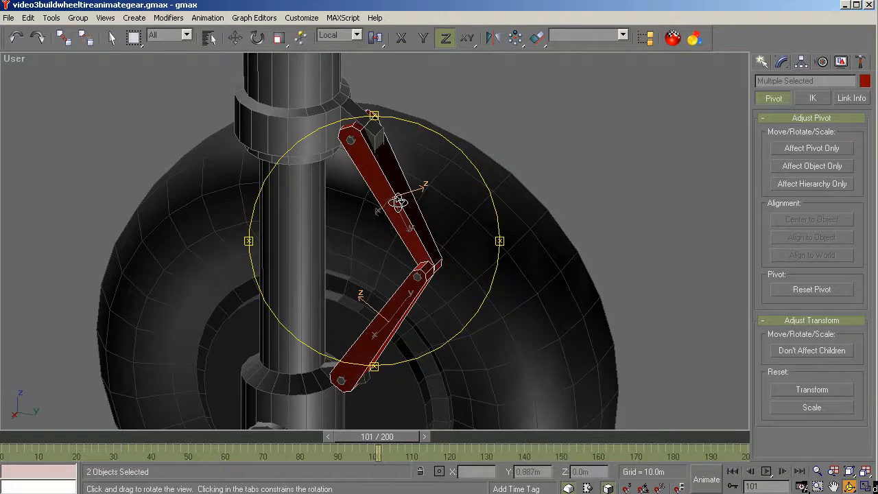
pyautogui.moveTo(397, 203); pyautogui.dragTo(350, 134)
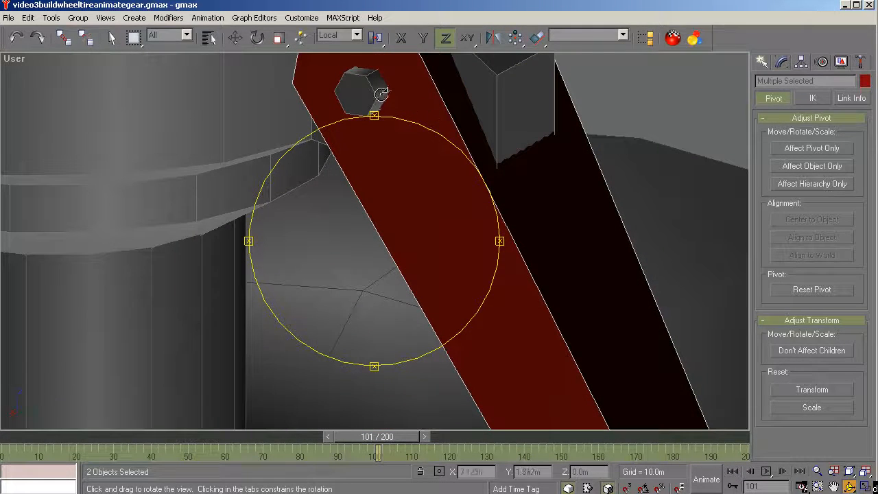
pyautogui.moveTo(381, 93); pyautogui.dragTo(384, 165)
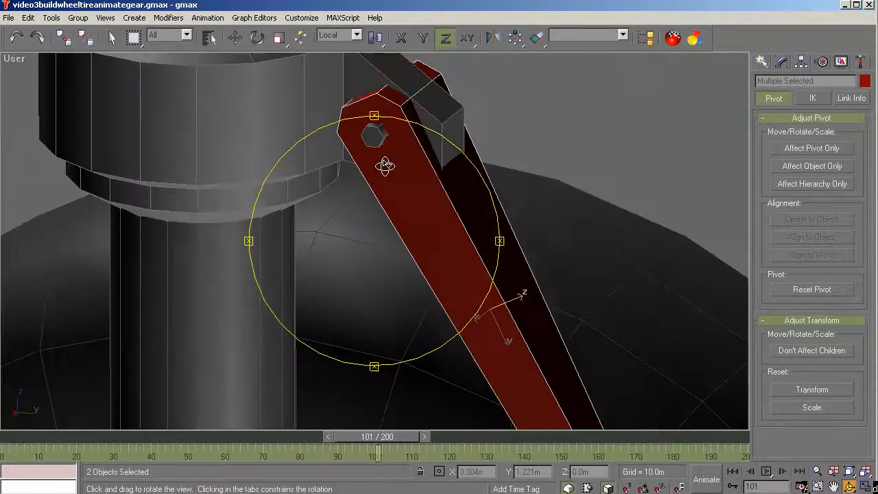
pyautogui.moveTo(385, 164); pyautogui.dragTo(350, 159)
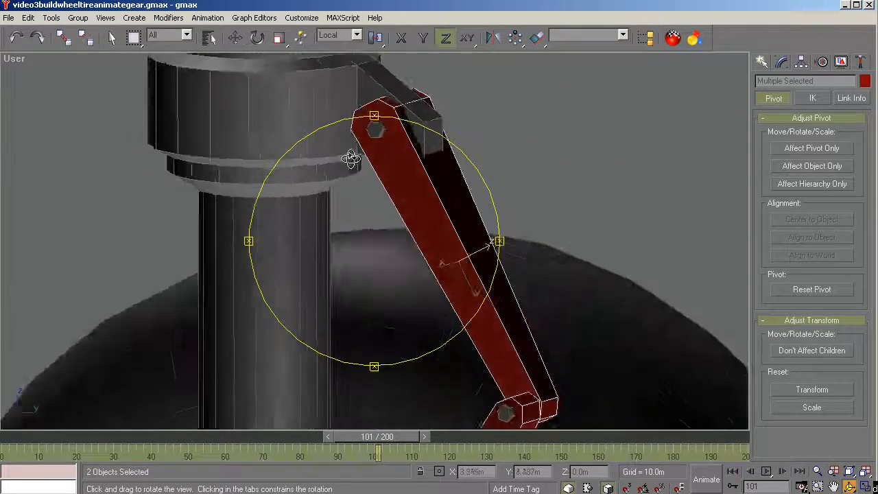
pyautogui.moveTo(350, 158); pyautogui.dragTo(176, 158)
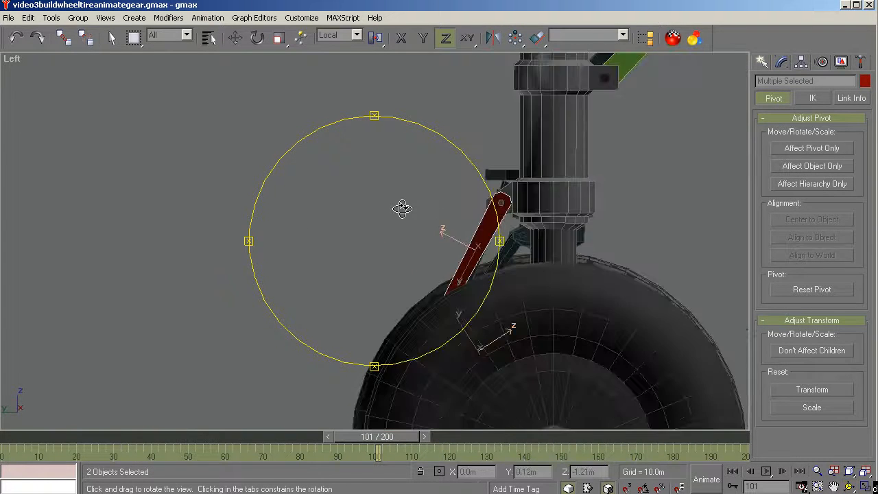
pyautogui.click(112, 38)
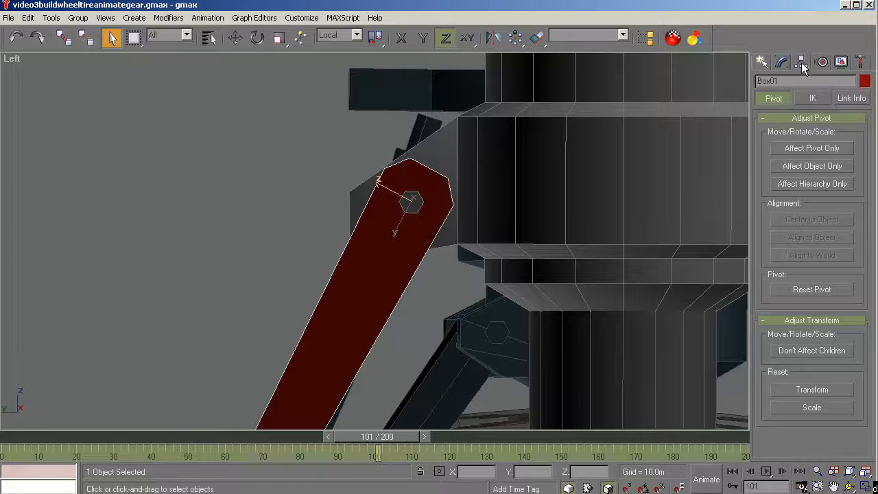
pyautogui.click(812, 149)
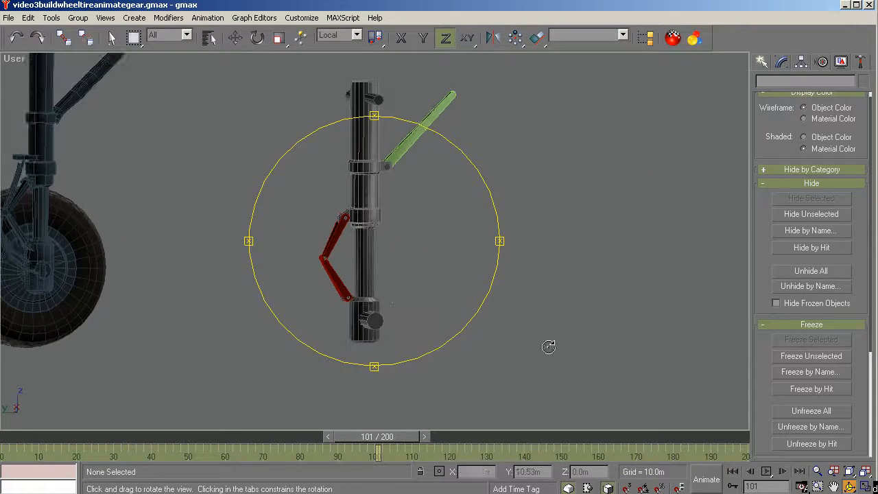
pyautogui.click(112, 38)
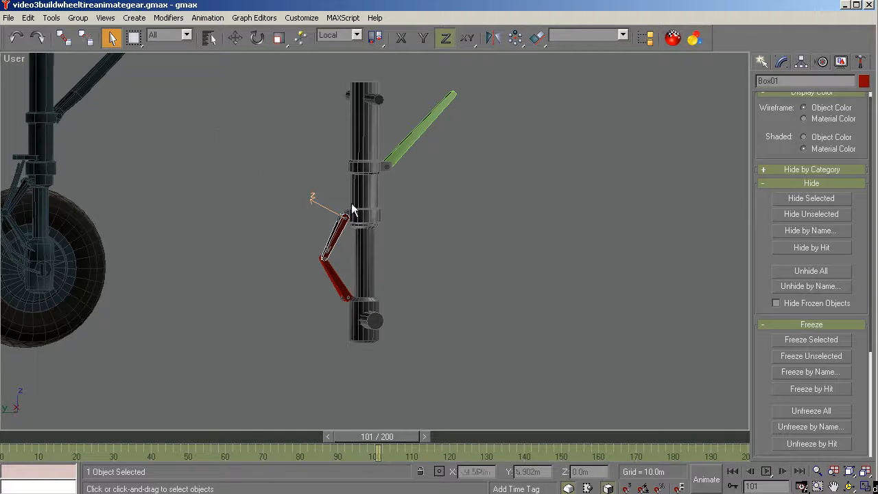
pyautogui.click(363, 185)
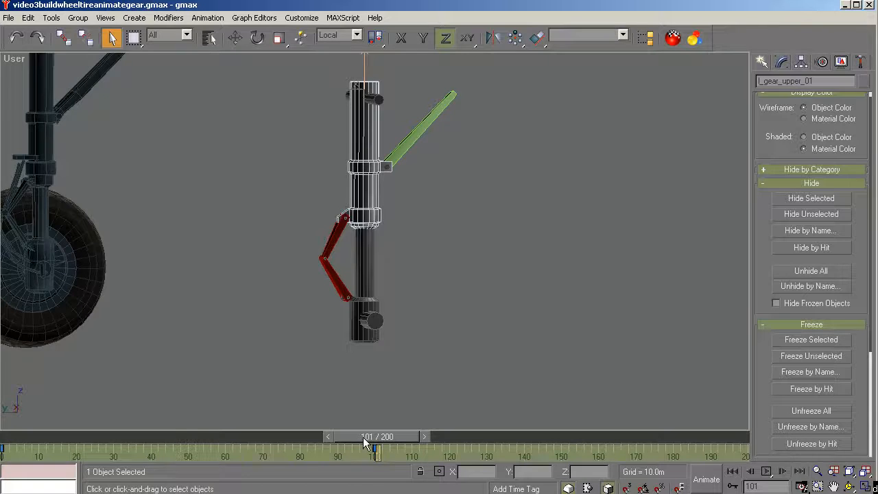
pyautogui.moveTo(376, 436); pyautogui.dragTo(533, 437)
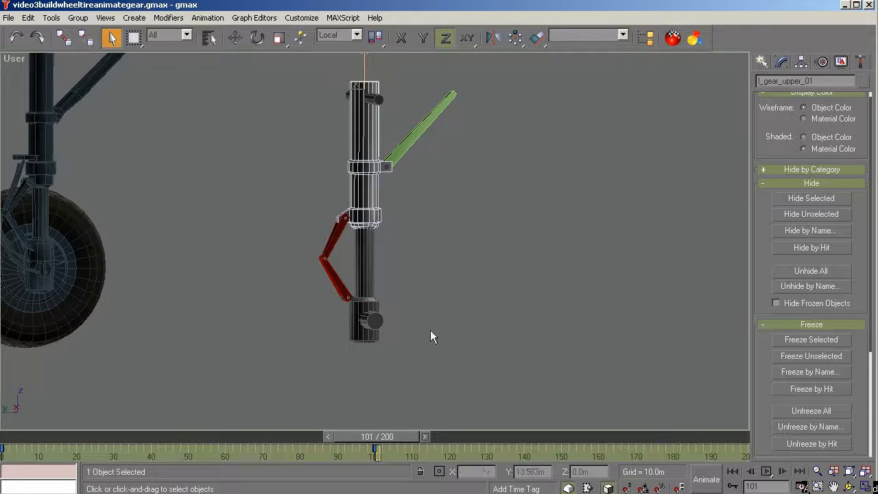
pyautogui.click(346, 281)
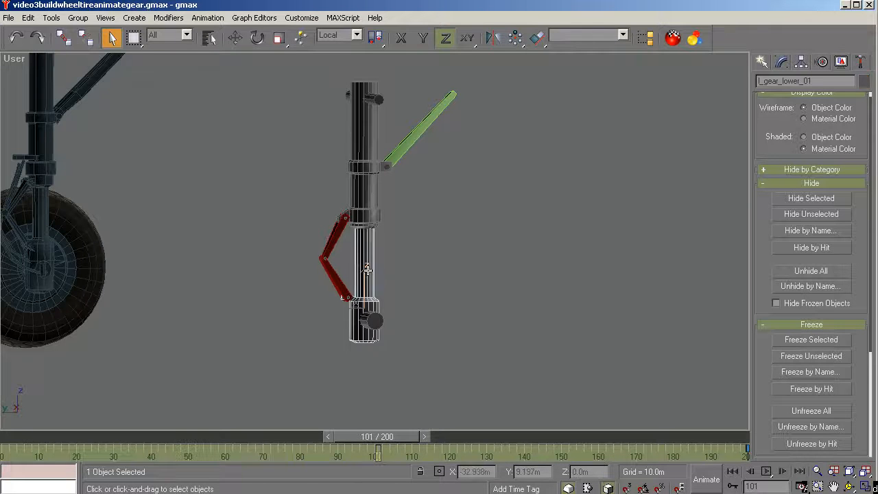
pyautogui.moveTo(377, 436); pyautogui.dragTo(432, 436)
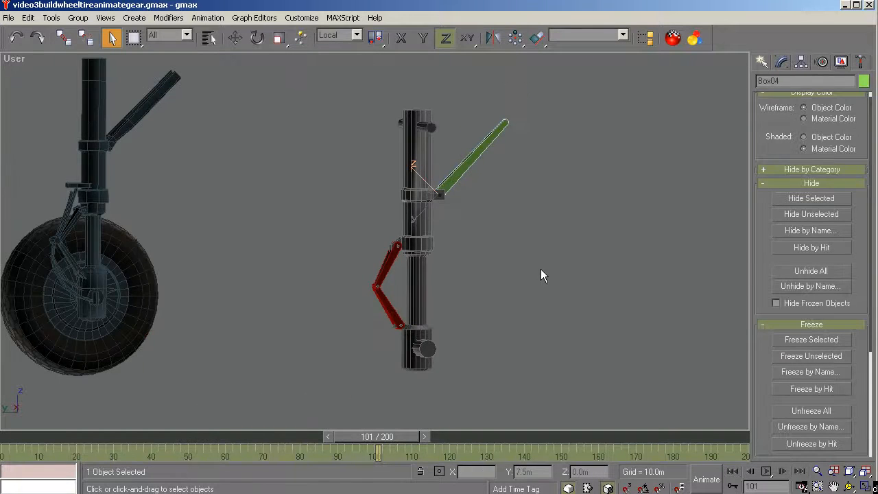
pyautogui.moveTo(576, 390)
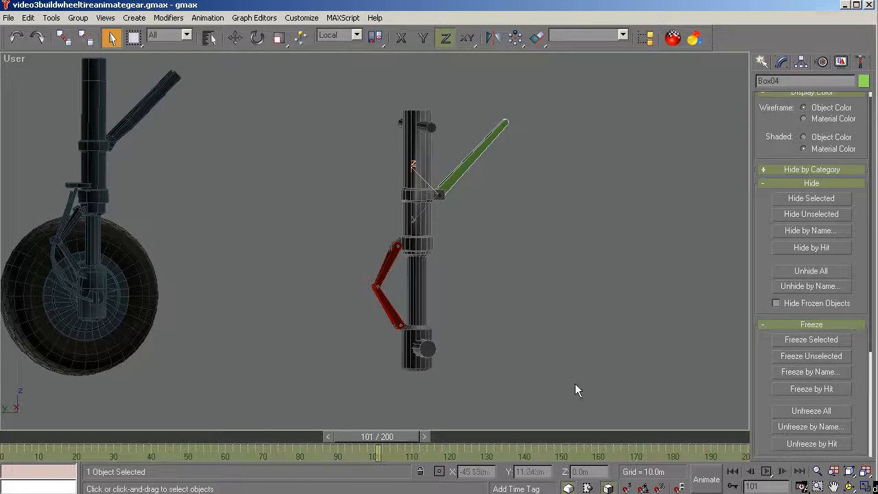
pyautogui.moveTo(604, 89); pyautogui.dragTo(363, 333)
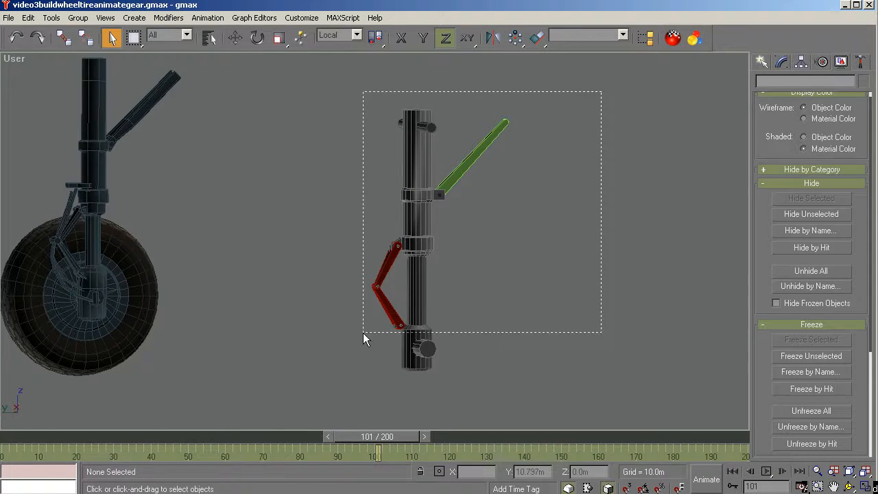
pyautogui.moveTo(364, 93); pyautogui.dragTo(600, 336)
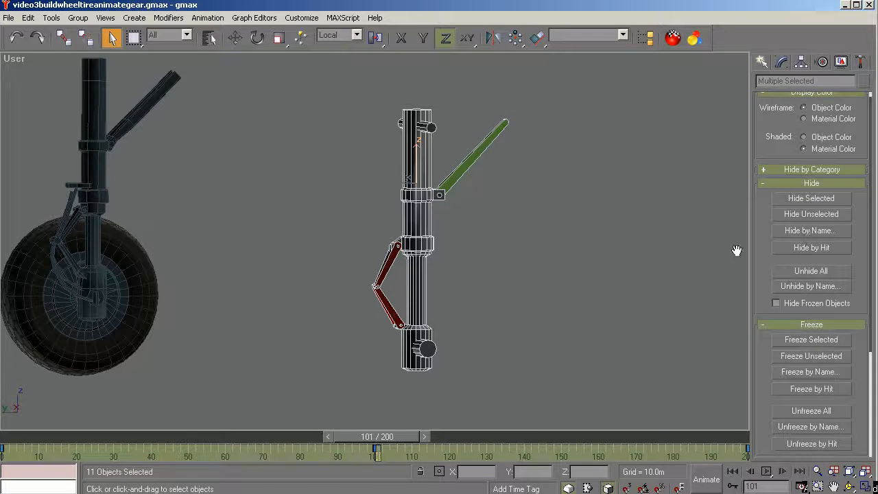
pyautogui.moveTo(362, 257)
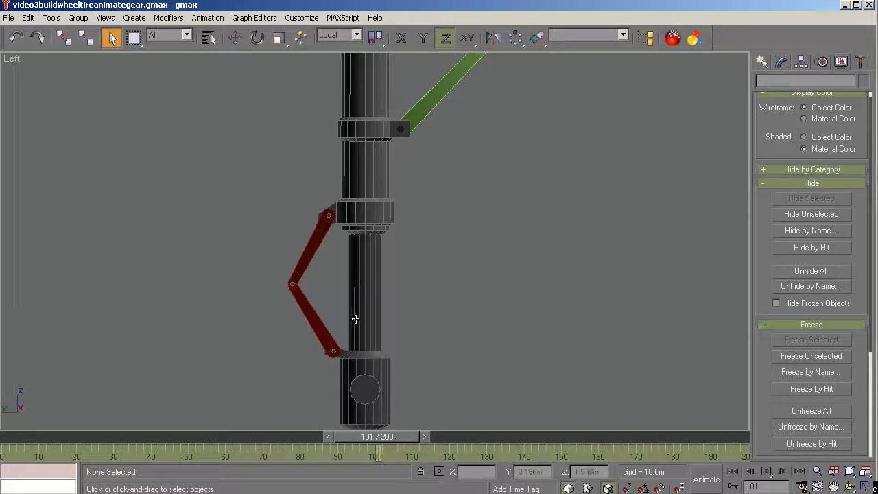
# Create position keys for the upper and lower red link arms via the Motion panel, scrubbing back to frame 101.
pyautogui.click(365, 387)
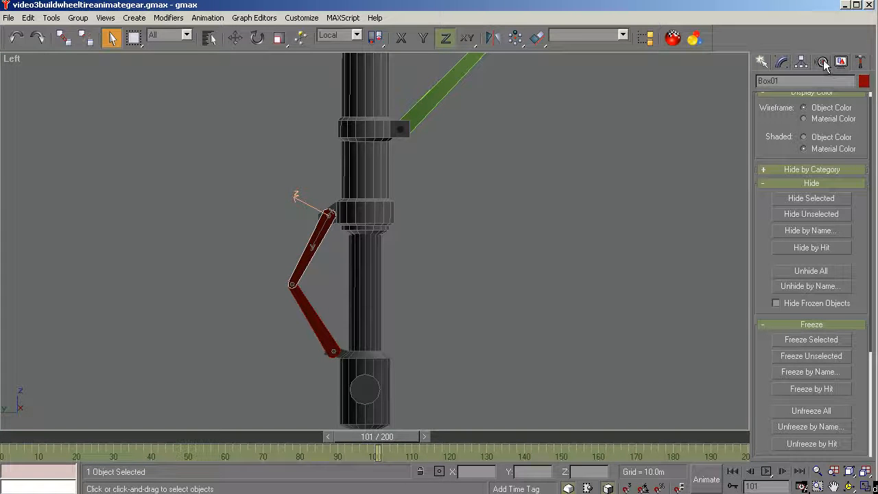
pyautogui.click(820, 63)
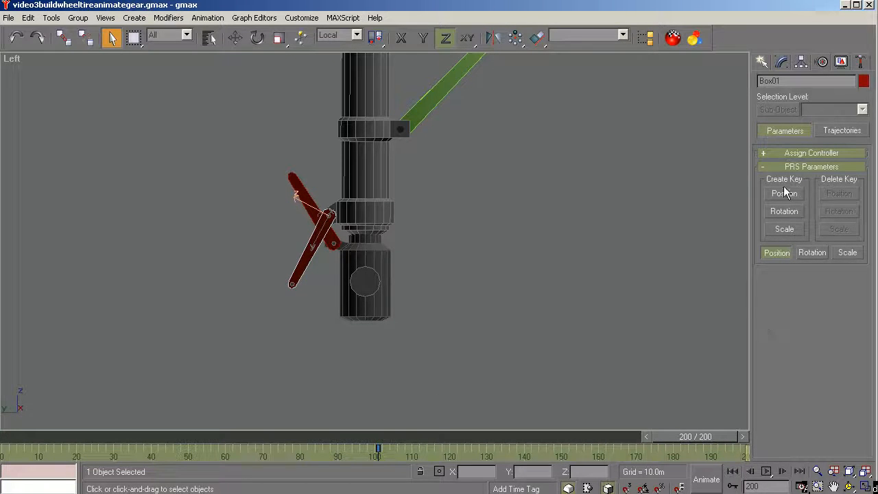
pyautogui.click(784, 192)
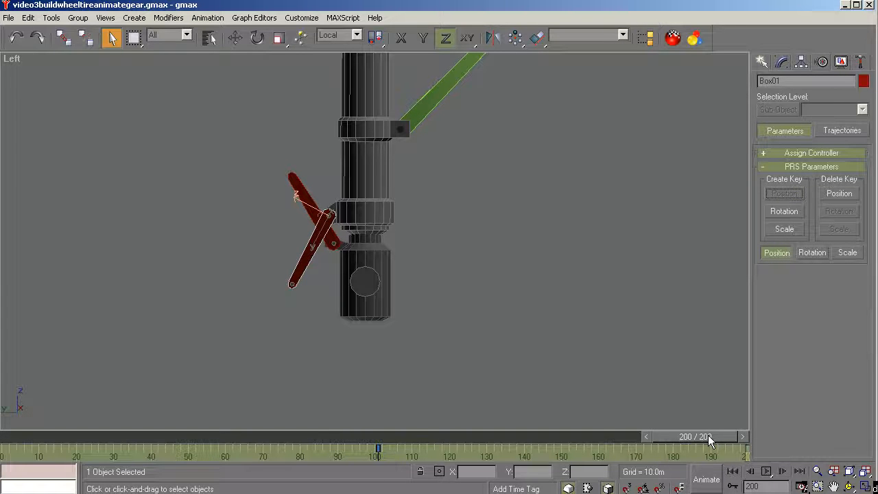
pyautogui.moveTo(710, 441); pyautogui.dragTo(379, 447)
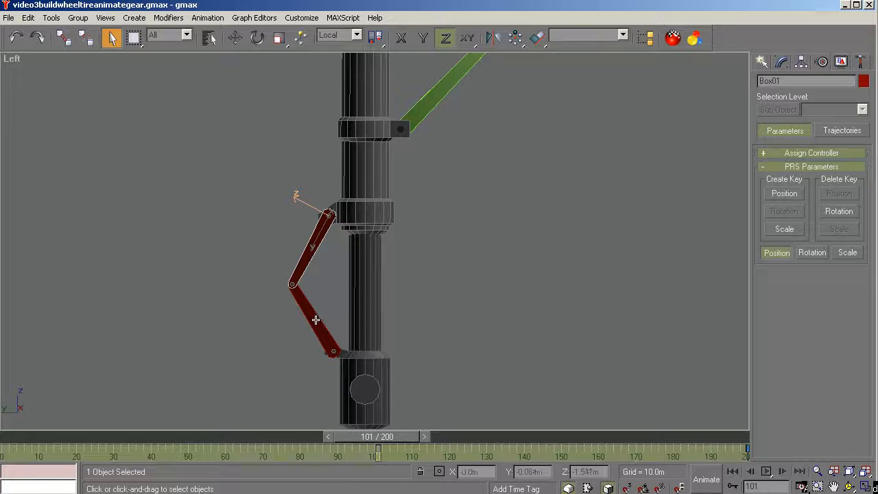
pyautogui.click(332, 350)
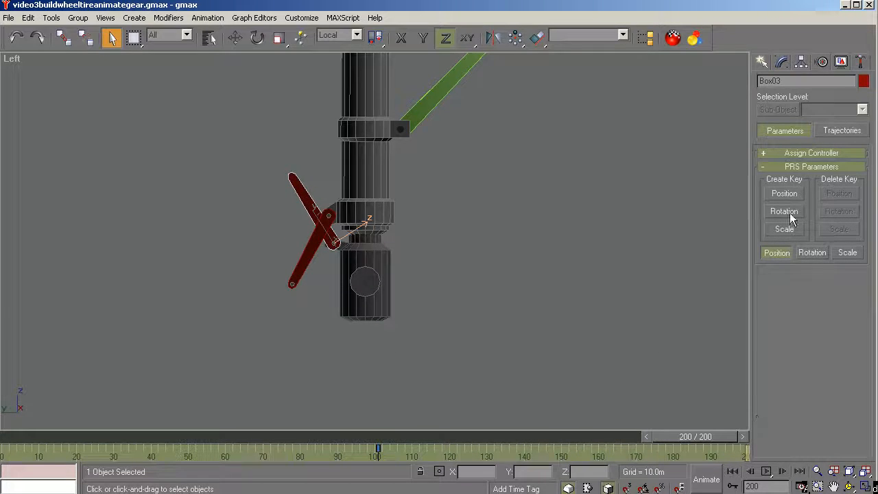
pyautogui.click(784, 194)
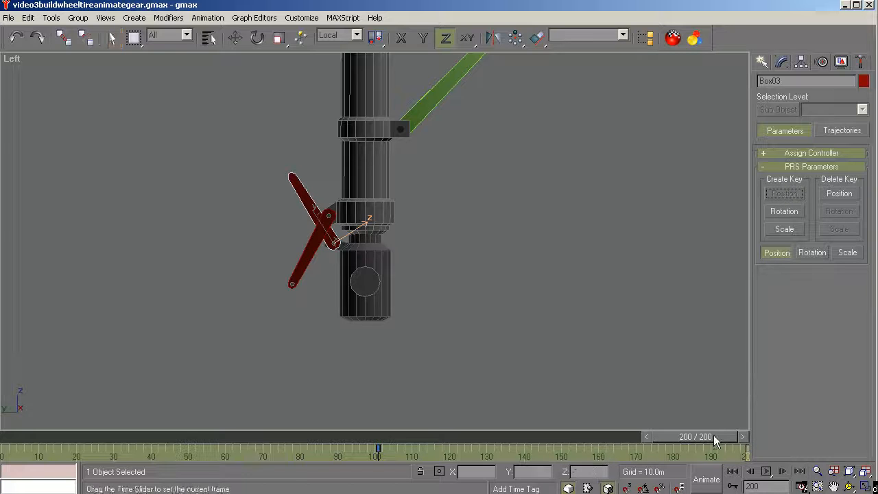
pyautogui.moveTo(716, 436); pyautogui.dragTo(378, 436)
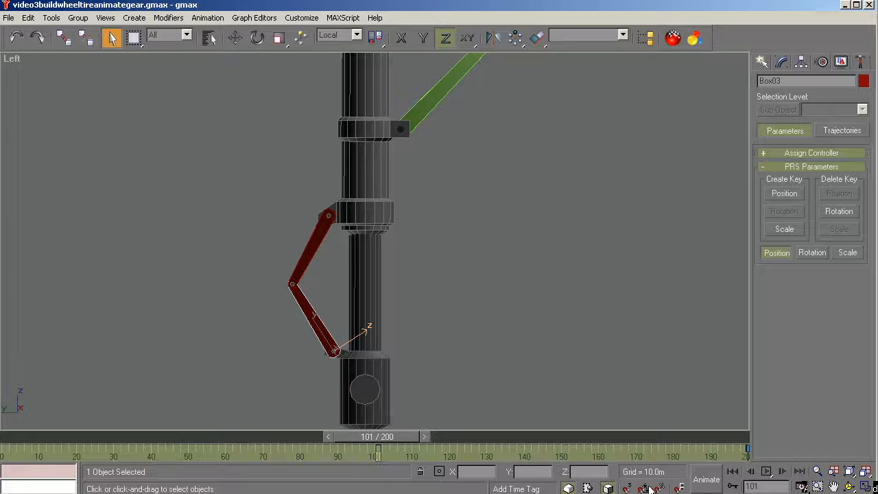
# With Animate on at frame 200, rotate the lower red link about its Local axes toward horizontal.
pyautogui.click(705, 479)
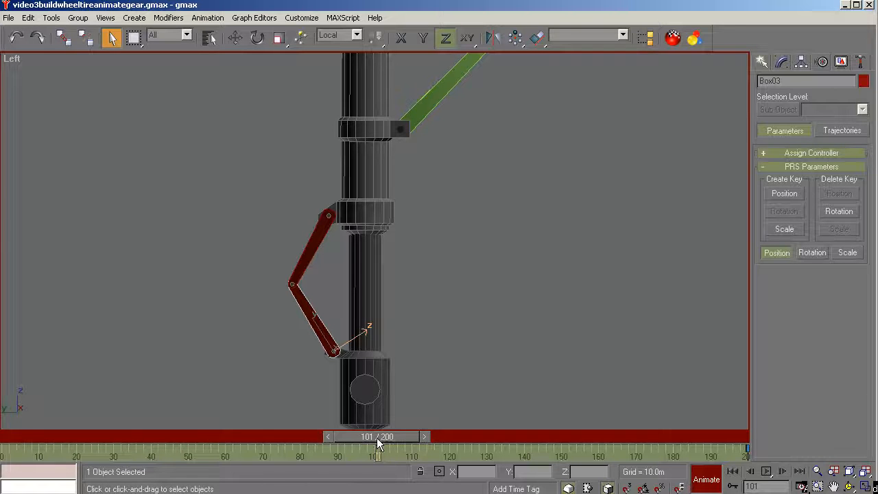
pyautogui.moveTo(379, 447); pyautogui.dragTo(432, 447)
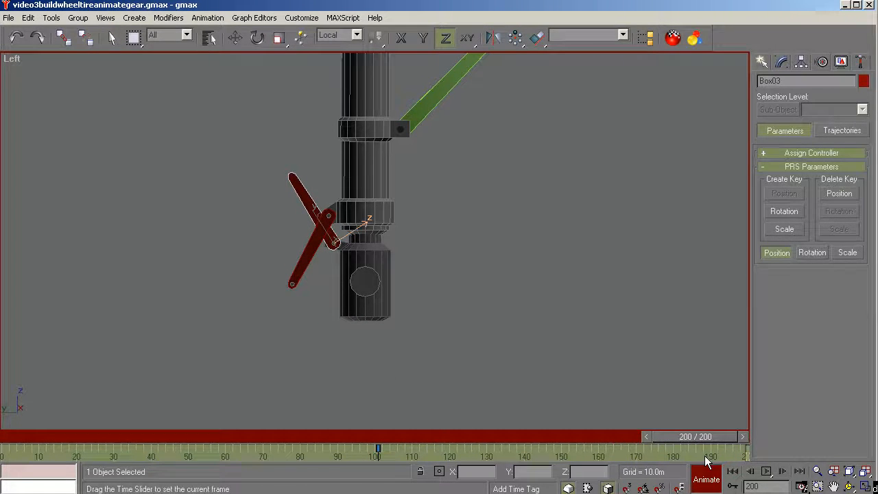
pyautogui.click(256, 39)
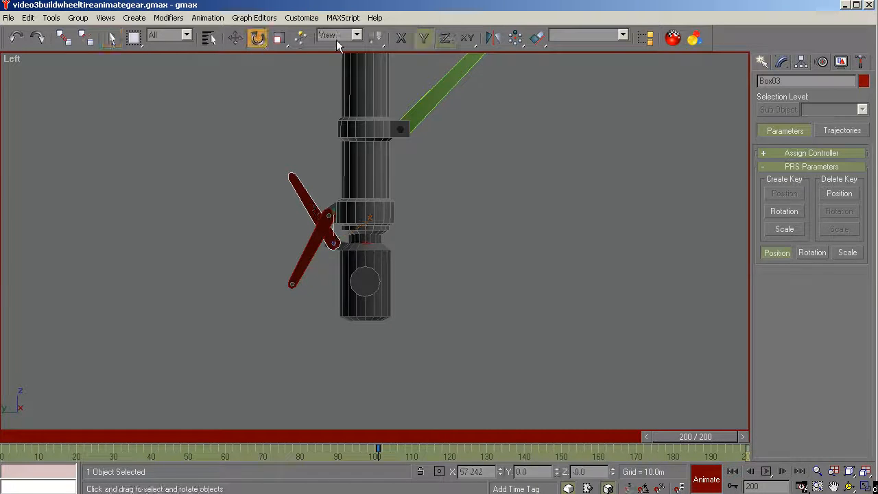
pyautogui.click(356, 36)
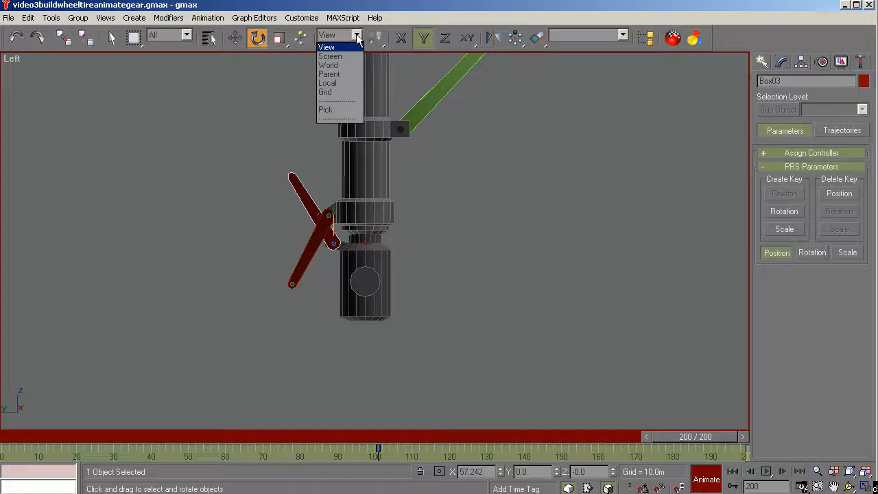
pyautogui.click(326, 83)
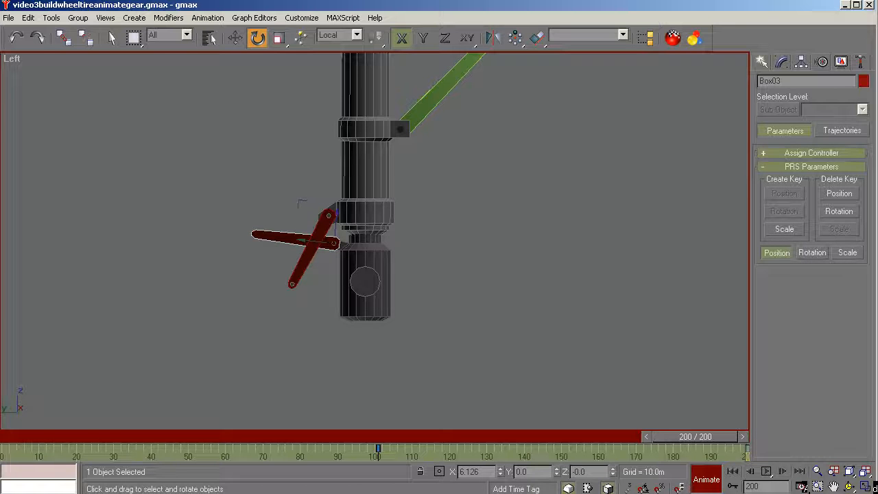
pyautogui.moveTo(353, 310)
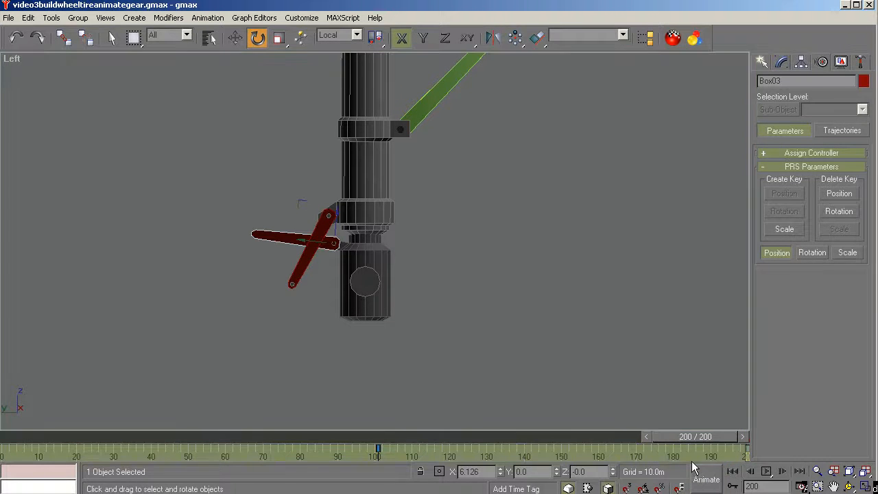
# Scrub the retraction to check the link's swing and return to frame 101.
pyautogui.moveTo(696, 450); pyautogui.dragTo(430, 450)
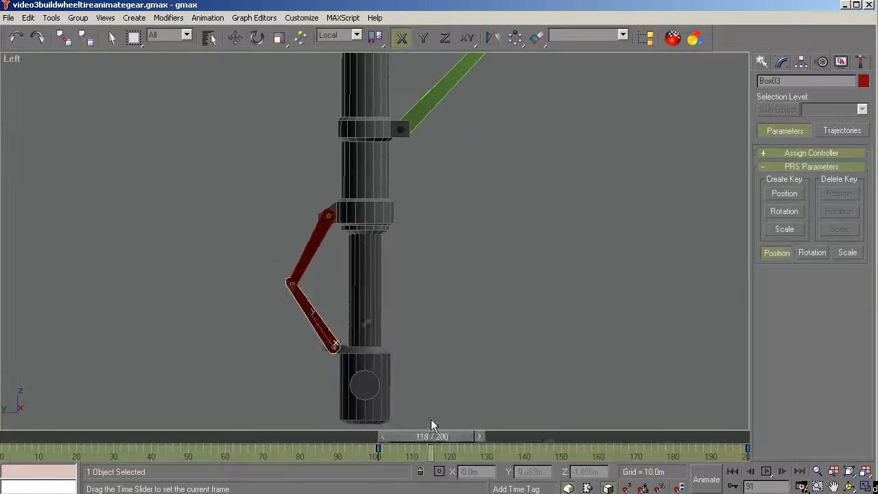
pyautogui.moveTo(430, 447); pyautogui.dragTo(343, 447)
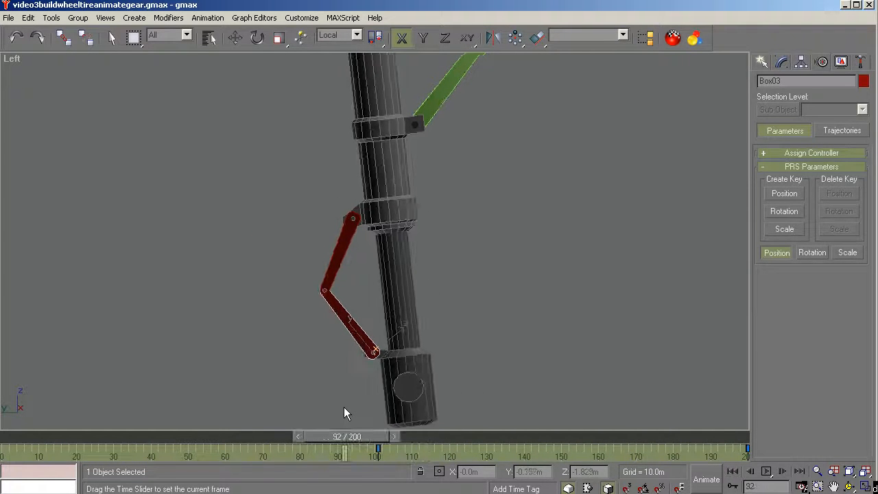
pyautogui.moveTo(343, 450); pyautogui.dragTo(583, 450)
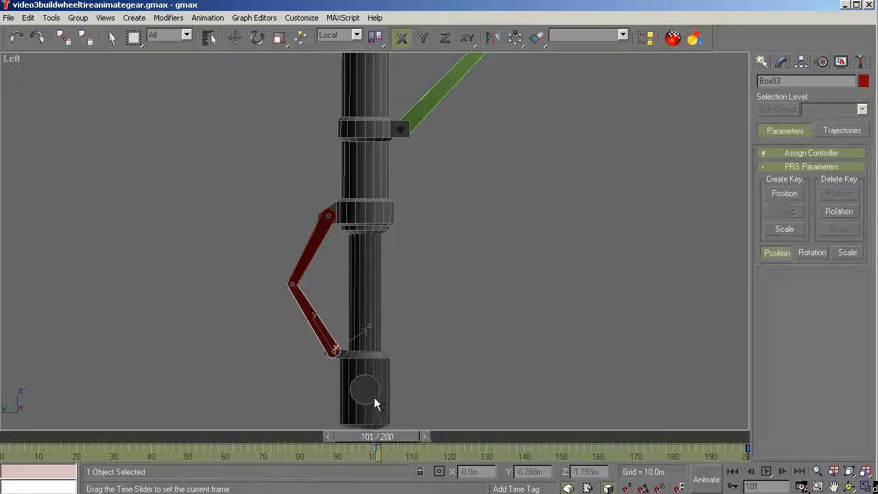
# Key the other red link at frame 200 folded against the first, then scrub back to frame 101.
pyautogui.click(258, 39)
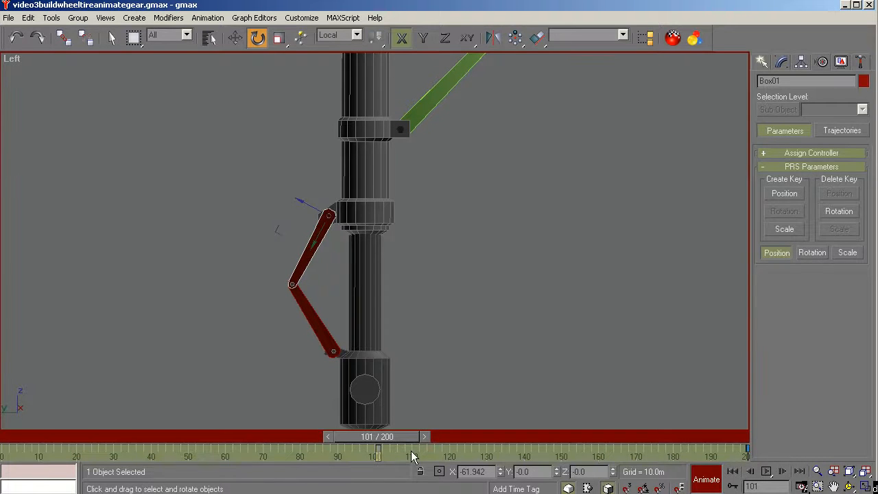
pyautogui.moveTo(378, 447); pyautogui.dragTo(651, 442)
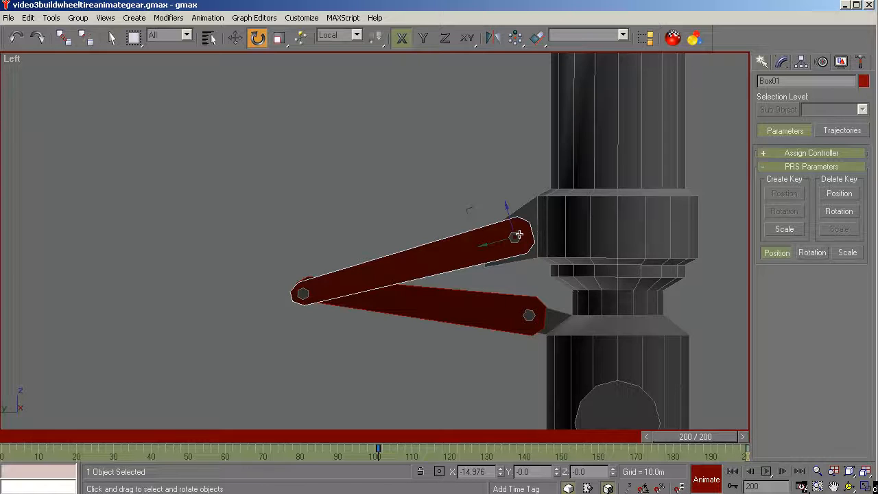
pyautogui.moveTo(519, 236); pyautogui.dragTo(517, 293)
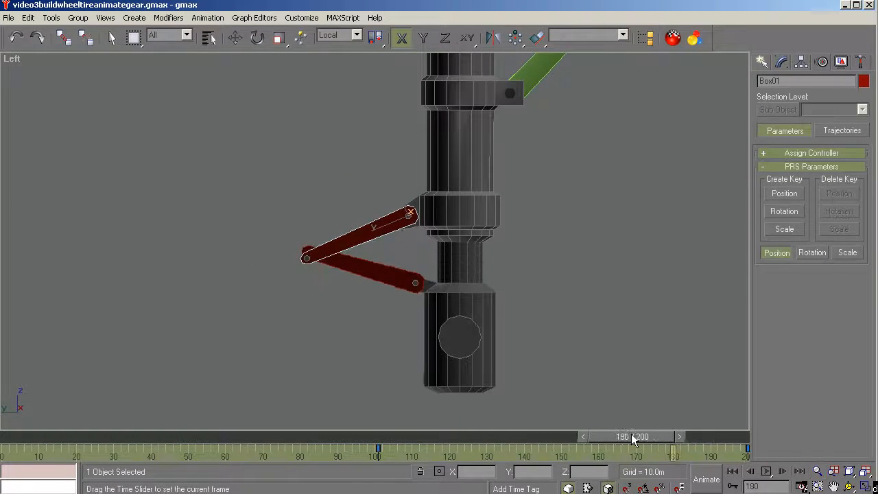
pyautogui.moveTo(631, 436); pyautogui.dragTo(395, 436)
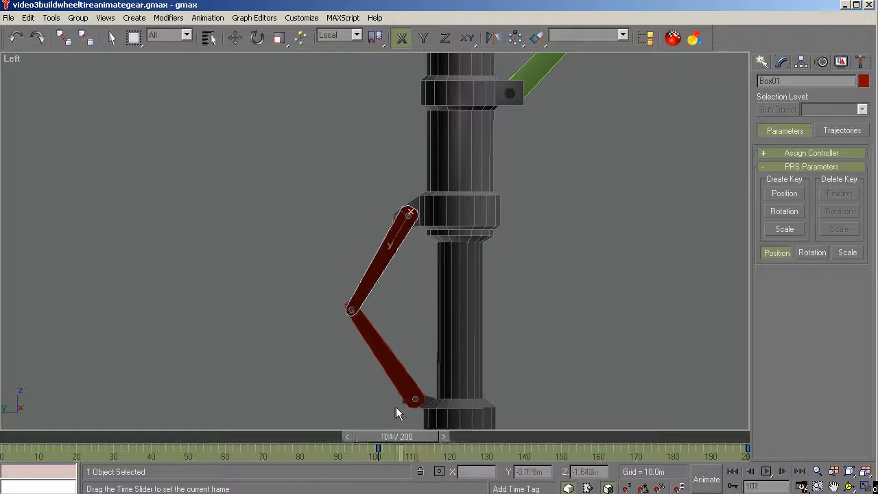
pyautogui.moveTo(379, 447); pyautogui.dragTo(376, 447)
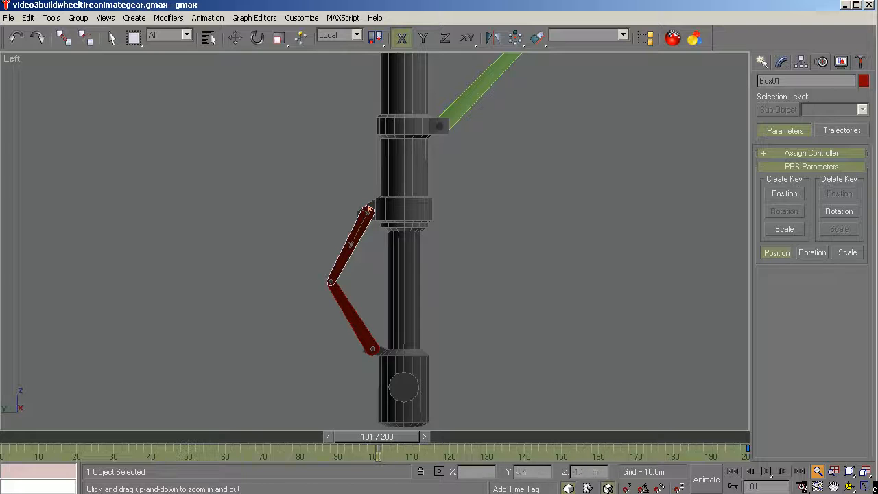
pyautogui.moveTo(376, 447); pyautogui.dragTo(433, 447)
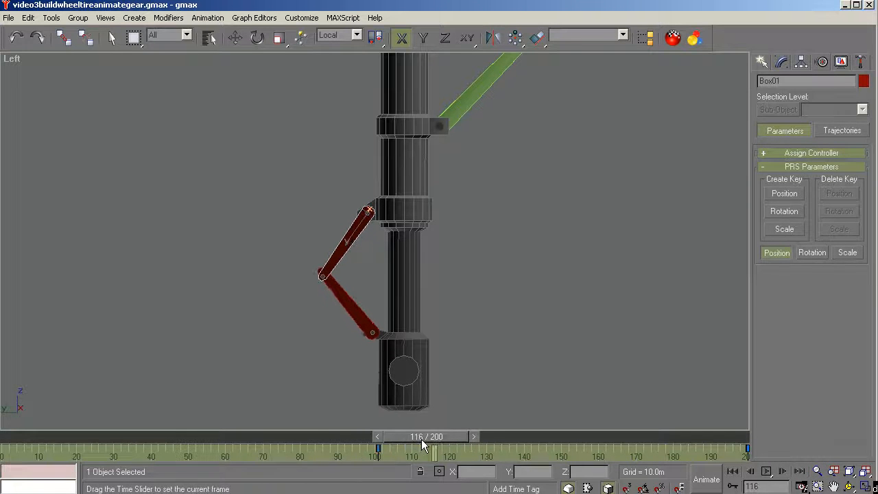
pyautogui.moveTo(376, 447); pyautogui.dragTo(447, 447)
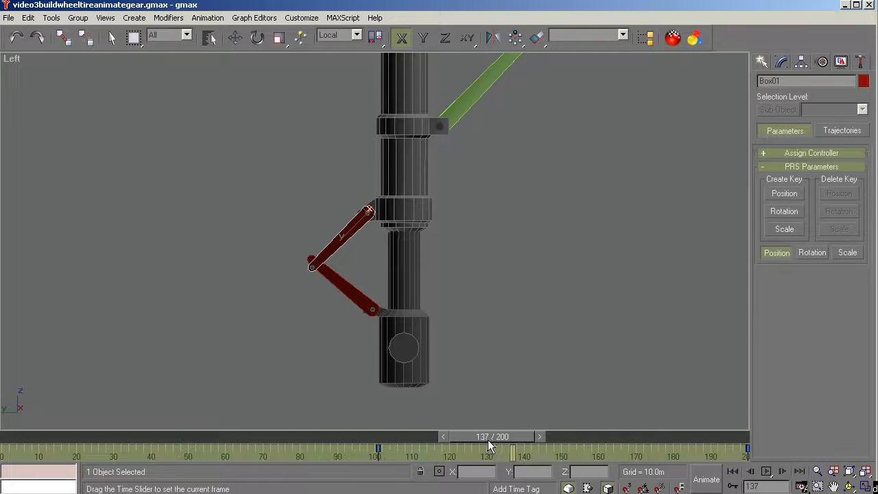
pyautogui.moveTo(492, 446); pyautogui.dragTo(527, 446)
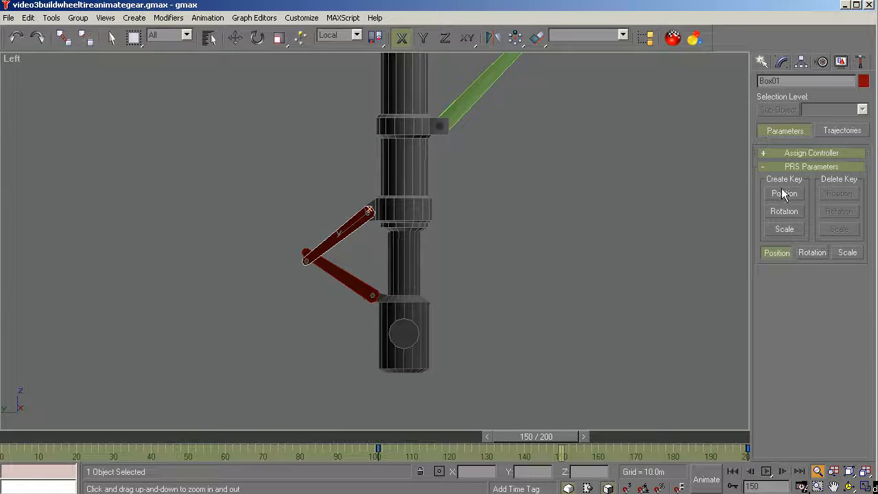
pyautogui.click(785, 193)
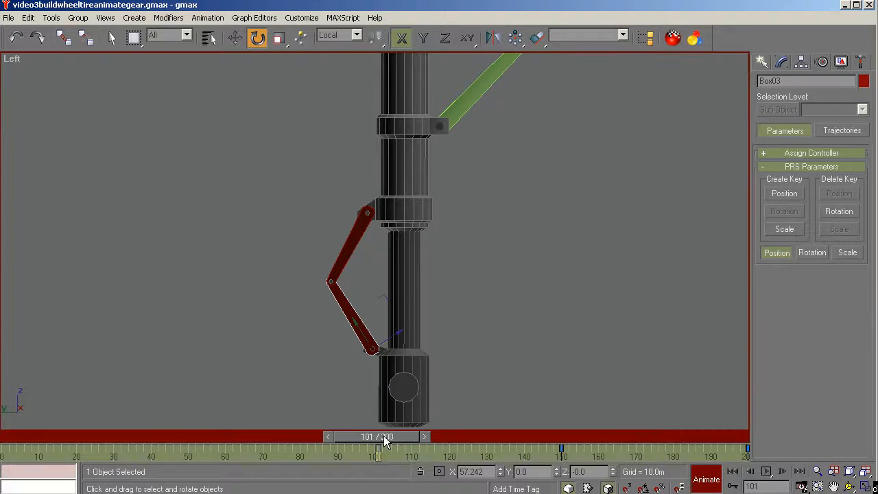
# Scrub to frame 150 and back, select the upper red torque link and turn Animate on.
pyautogui.moveTo(378, 447); pyautogui.dragTo(562, 447)
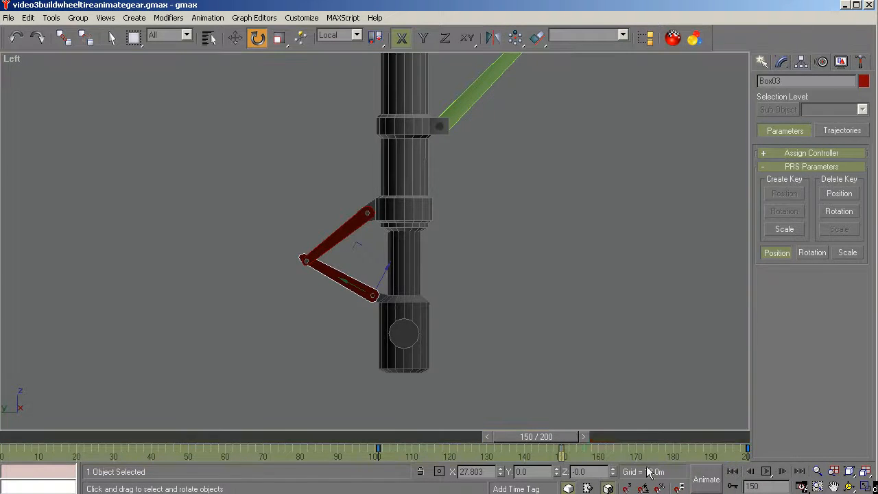
pyautogui.moveTo(559, 447); pyautogui.dragTo(417, 447)
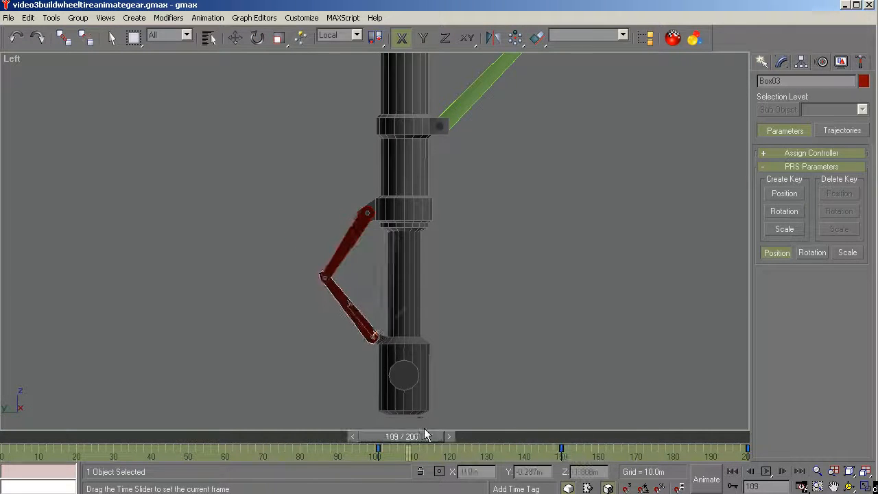
pyautogui.moveTo(377, 447); pyautogui.dragTo(376, 448)
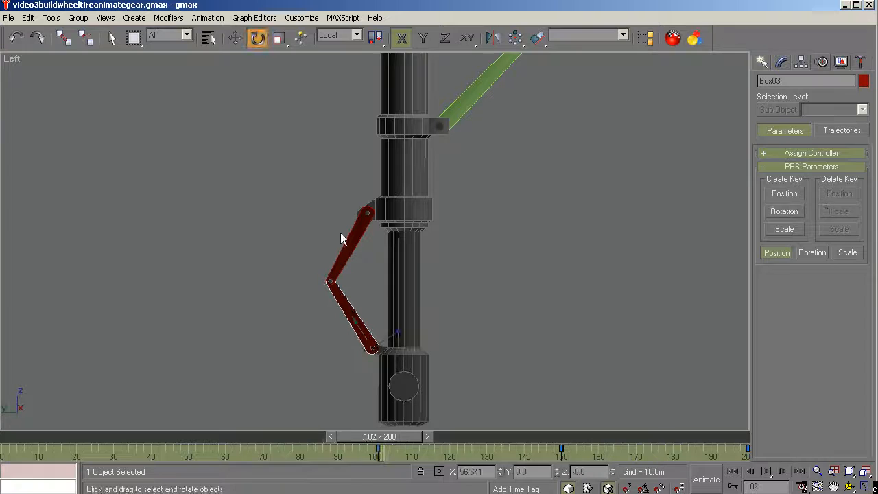
pyautogui.click(357, 240)
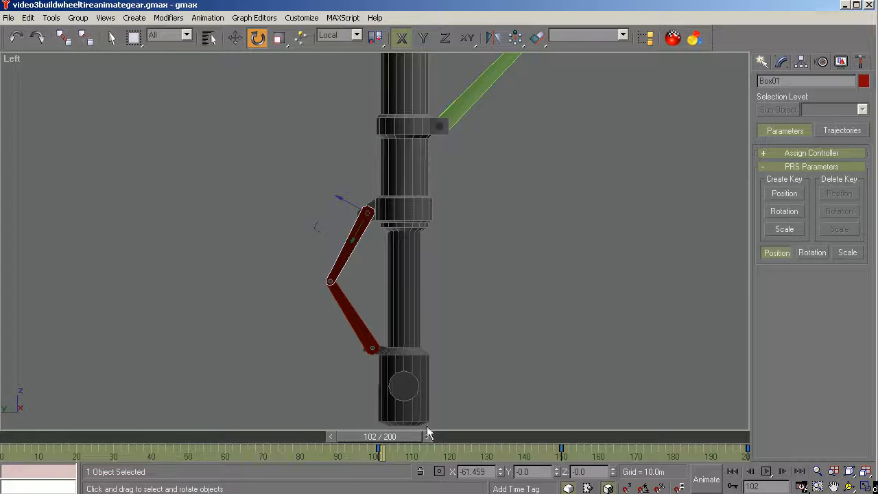
pyautogui.click(705, 480)
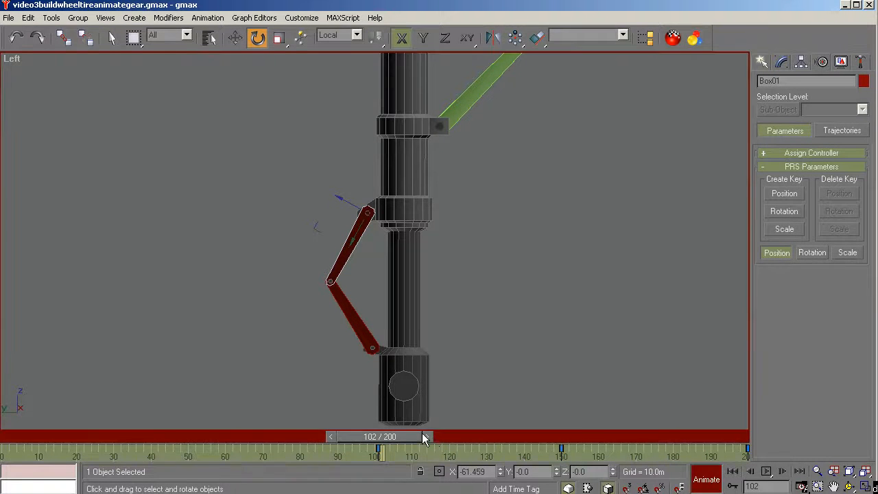
# Step through frames around 151 toward the end to check the links stay on the leg.
pyautogui.moveTo(377, 436); pyautogui.dragTo(501, 436)
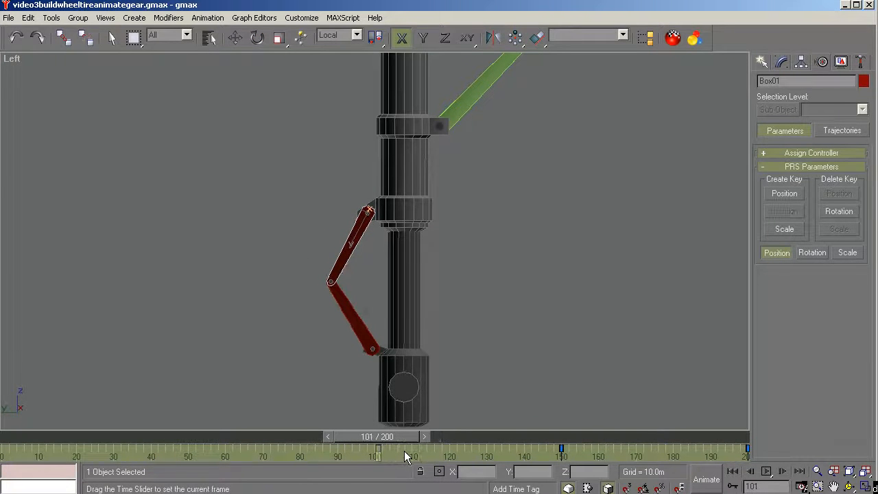
pyautogui.moveTo(378, 448); pyautogui.dragTo(561, 448)
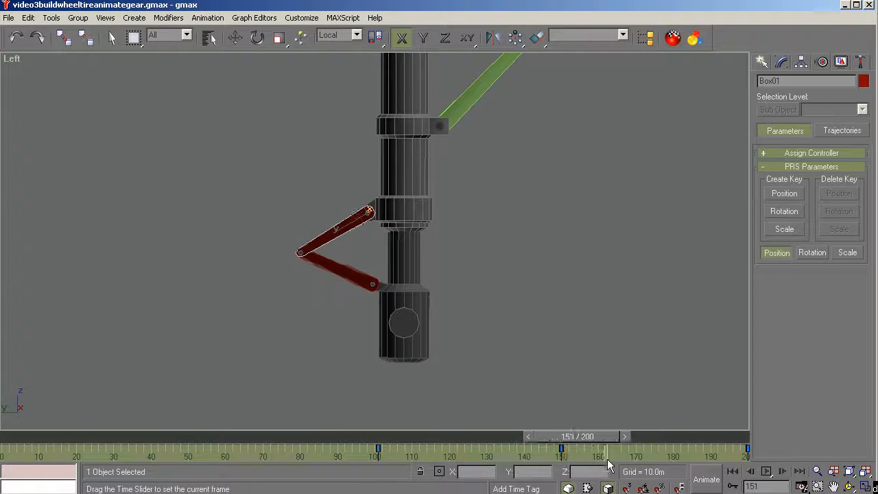
pyautogui.moveTo(560, 449); pyautogui.dragTo(554, 449)
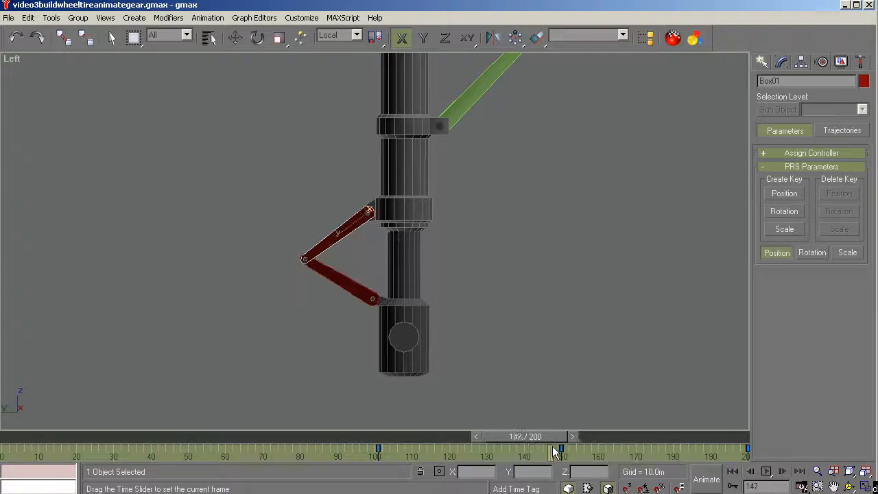
pyautogui.moveTo(555, 450); pyautogui.dragTo(562, 450)
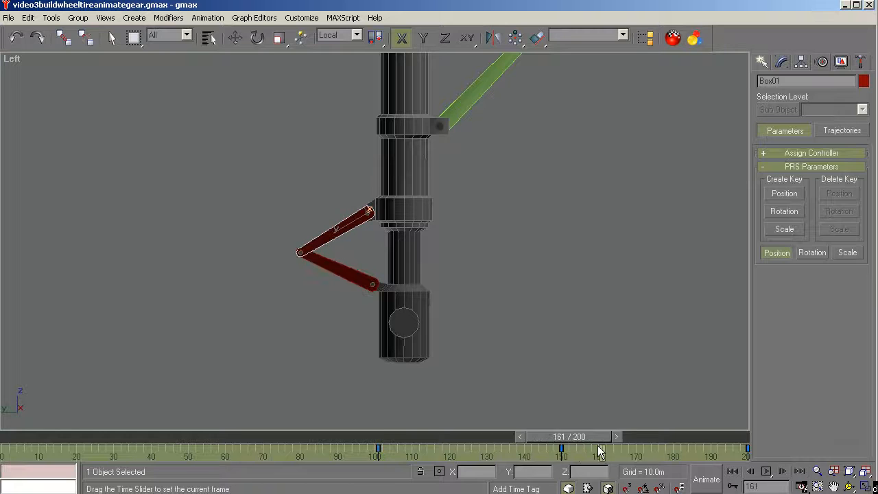
pyautogui.moveTo(561, 447); pyautogui.dragTo(535, 447)
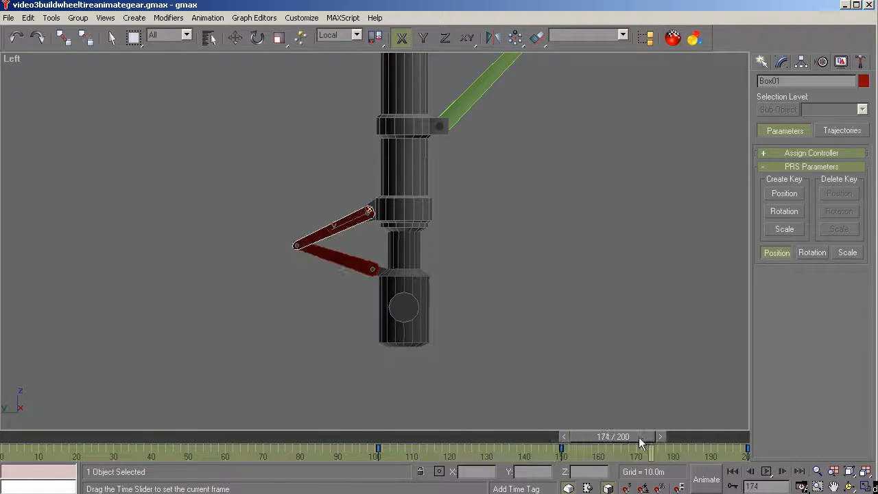
# Select gear leg pieces and check the folded V between frames 149 and 178, settling at 149.
pyautogui.click(661, 436)
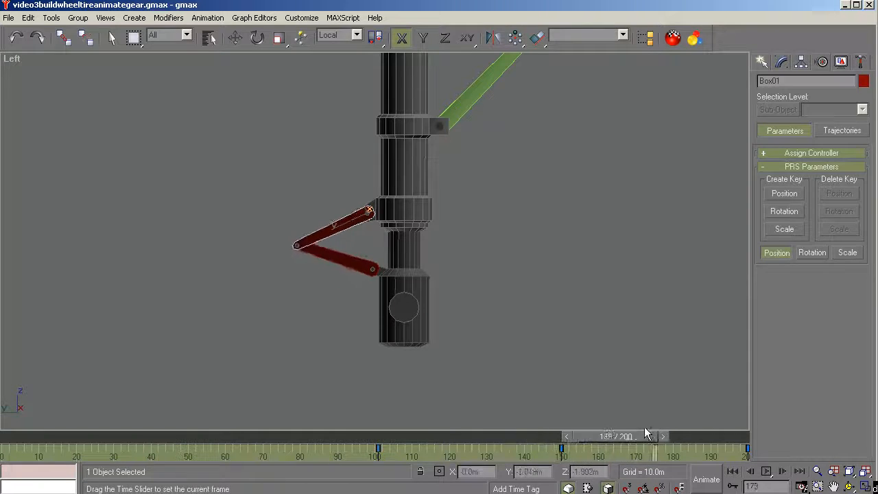
pyautogui.moveTo(618, 449); pyautogui.dragTo(561, 449)
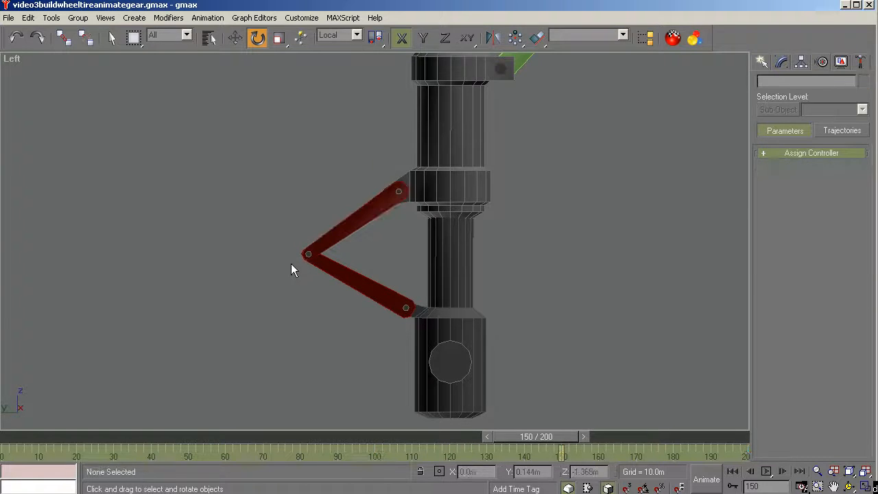
pyautogui.moveTo(561, 436); pyautogui.dragTo(598, 436)
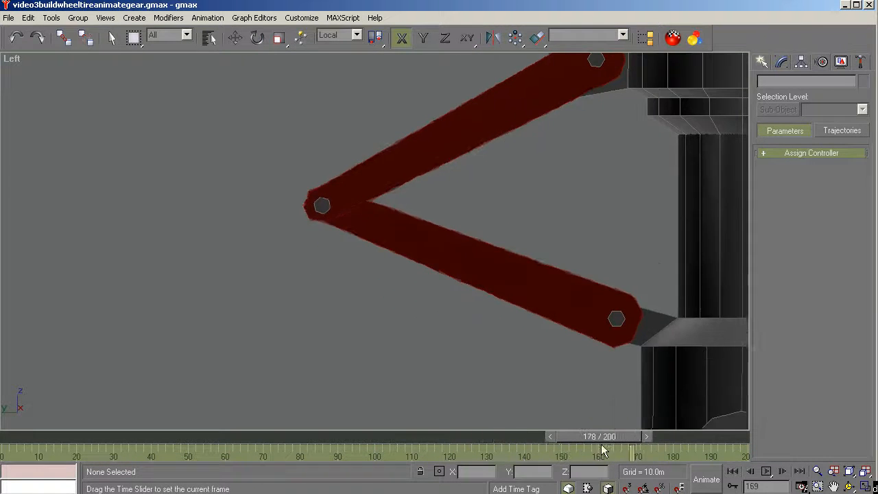
pyautogui.moveTo(615, 436); pyautogui.dragTo(618, 436)
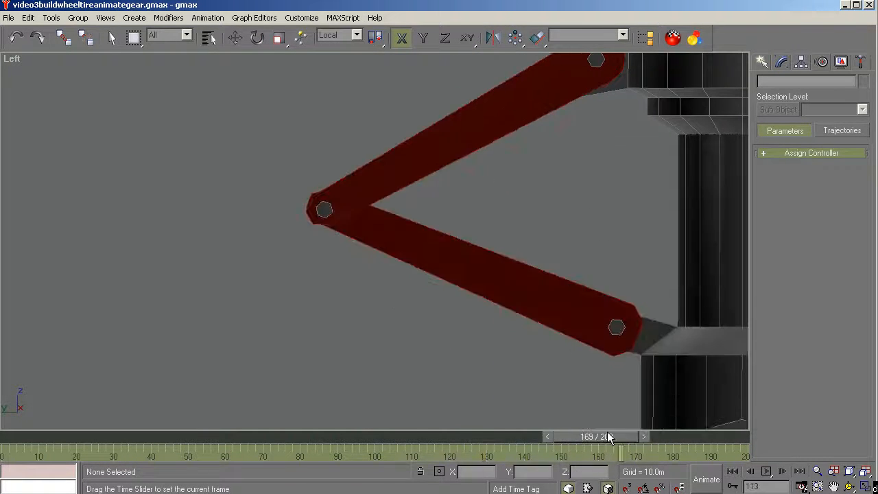
pyautogui.moveTo(610, 436); pyautogui.dragTo(491, 436)
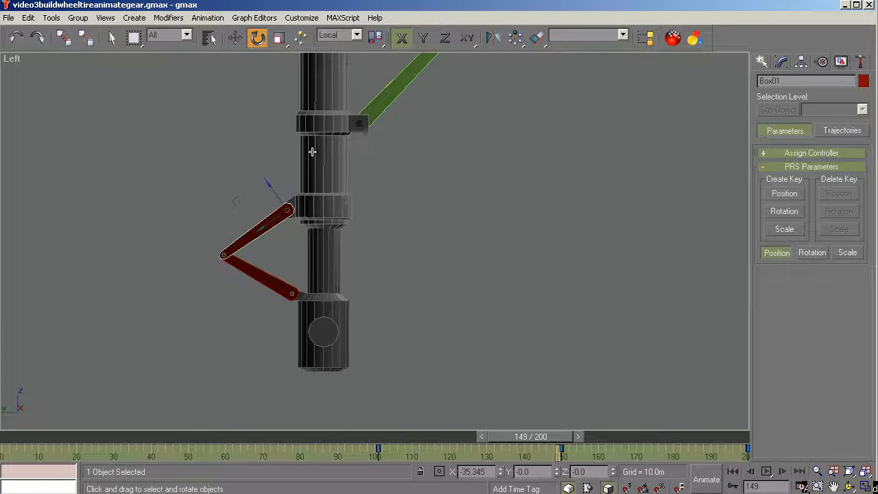
pyautogui.click(250, 284)
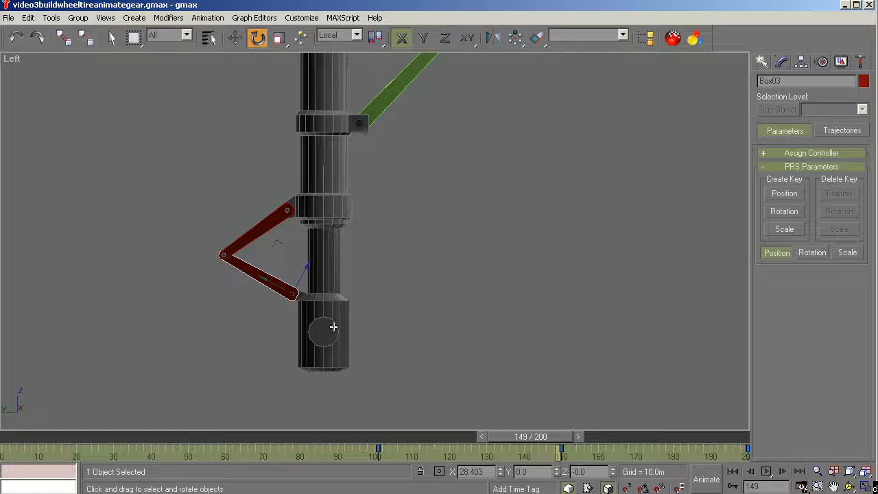
pyautogui.moveTo(518, 439)
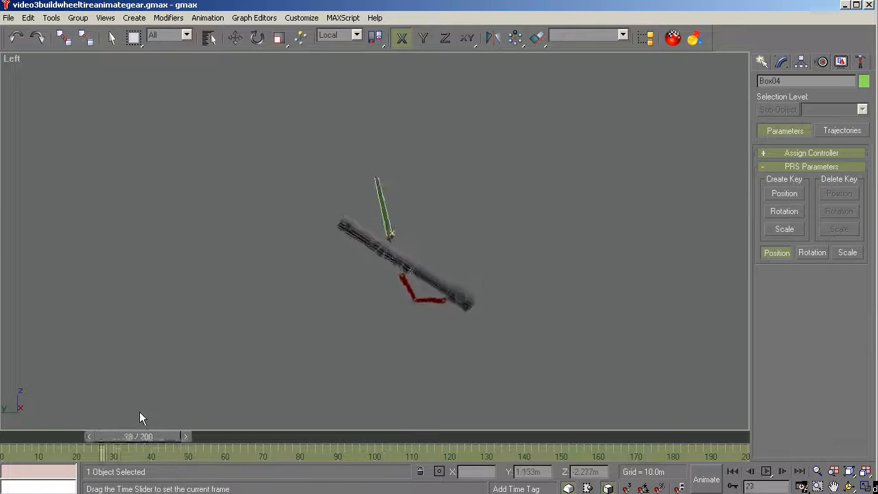
# Scrub between frame 0 and about 82 to check the leg's keys, returning to frame 0 ready to rotate.
pyautogui.moveTo(131, 436); pyautogui.dragTo(304, 437)
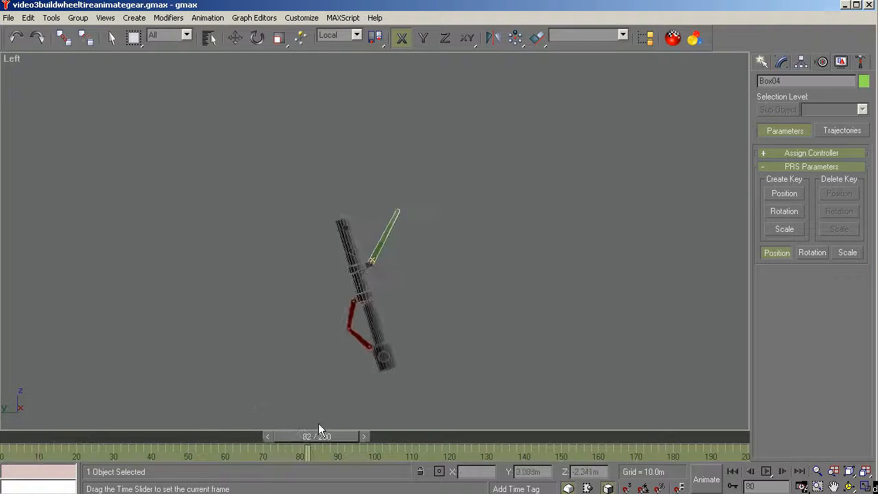
pyautogui.moveTo(307, 437); pyautogui.dragTo(2, 436)
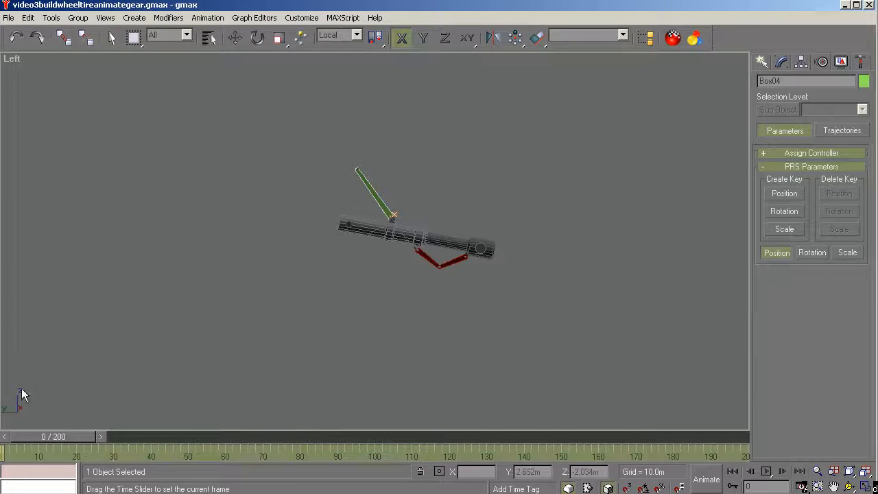
pyautogui.click(257, 38)
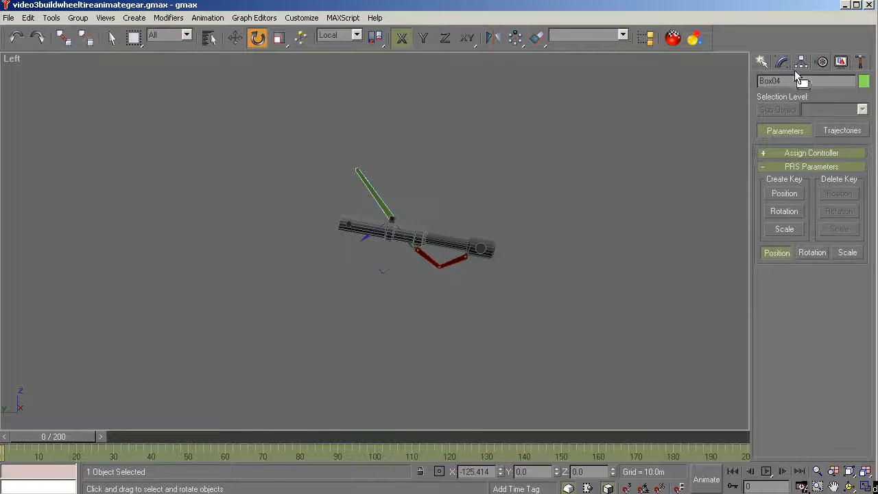
pyautogui.moveTo(782, 211)
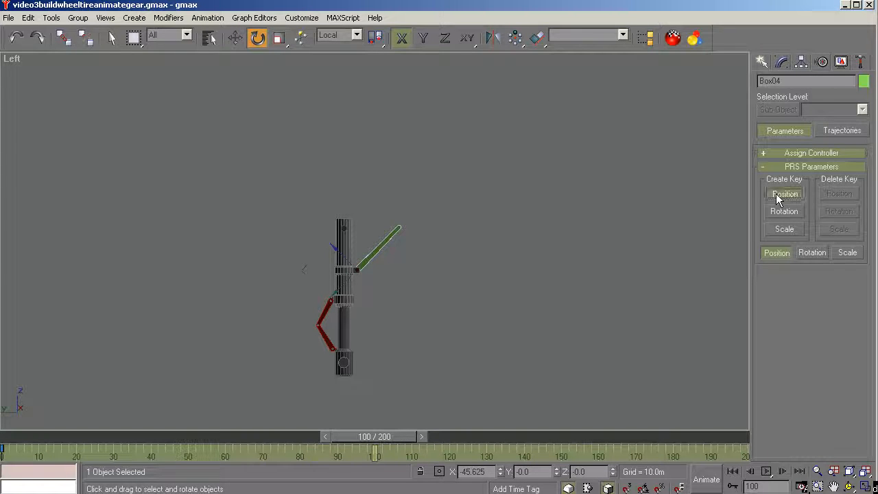
pyautogui.moveTo(376, 436); pyautogui.dragTo(327, 436)
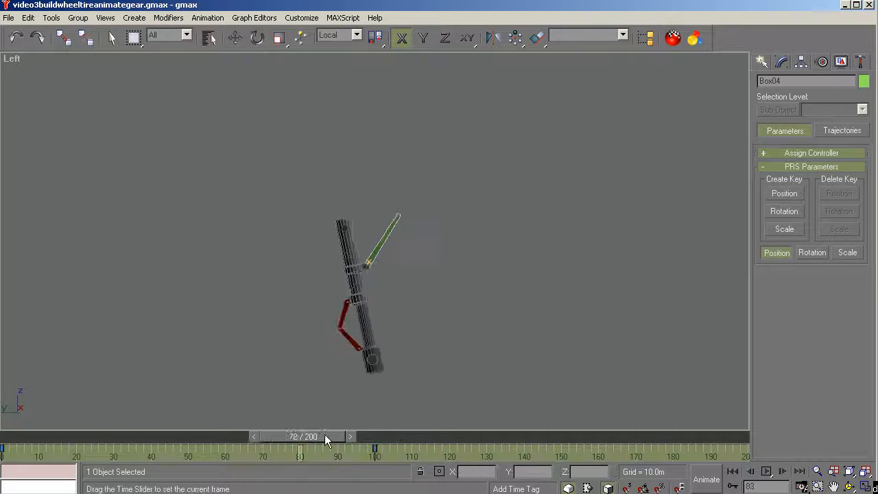
pyautogui.moveTo(302, 436); pyautogui.dragTo(6, 436)
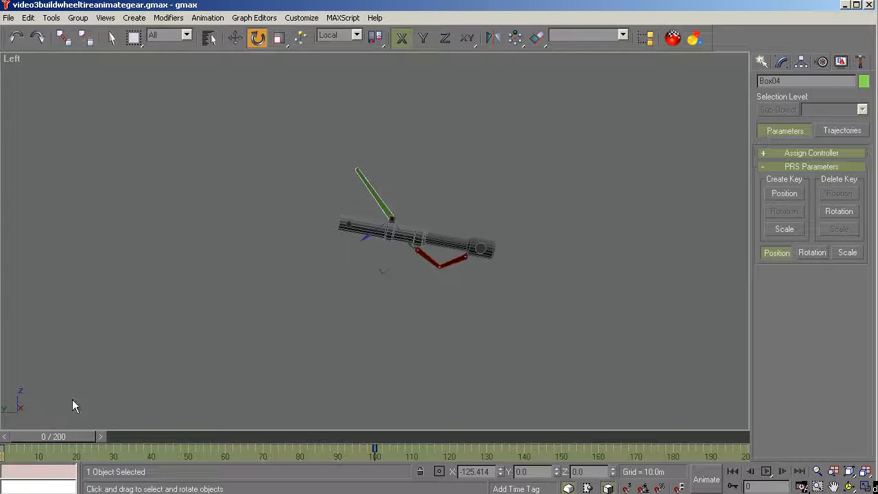
pyautogui.moveTo(409, 474)
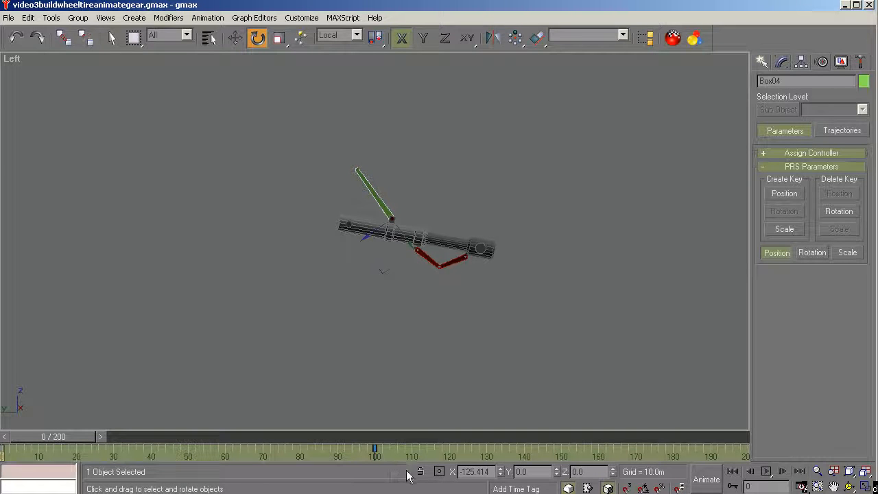
pyautogui.moveTo(107, 409)
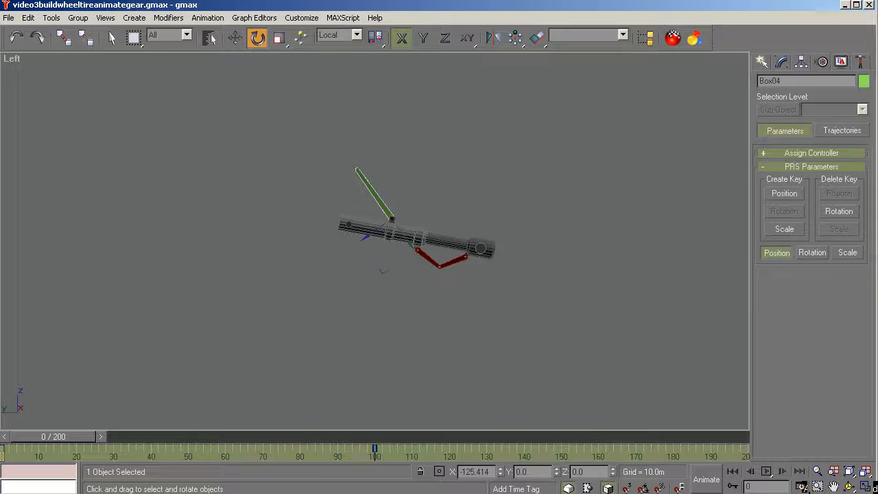
# Play to about frame 105 and back to frame 0, then switch animation recording on.
pyautogui.click(705, 478)
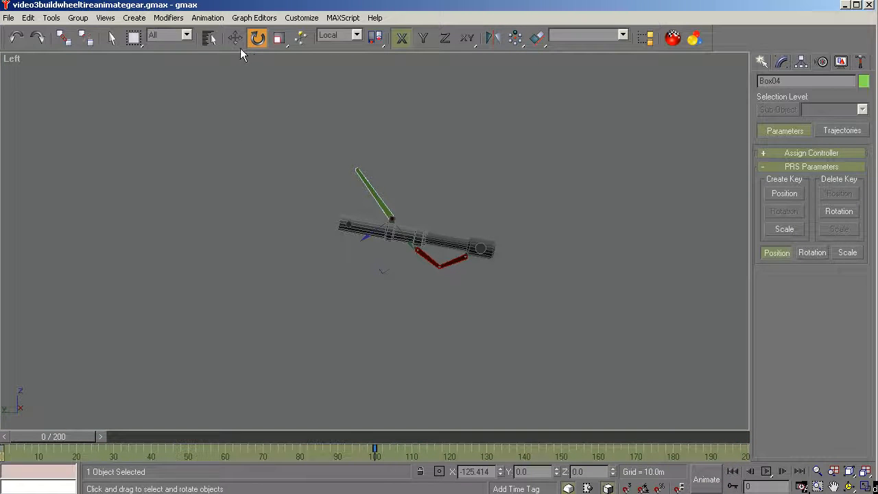
pyautogui.moveTo(236, 79)
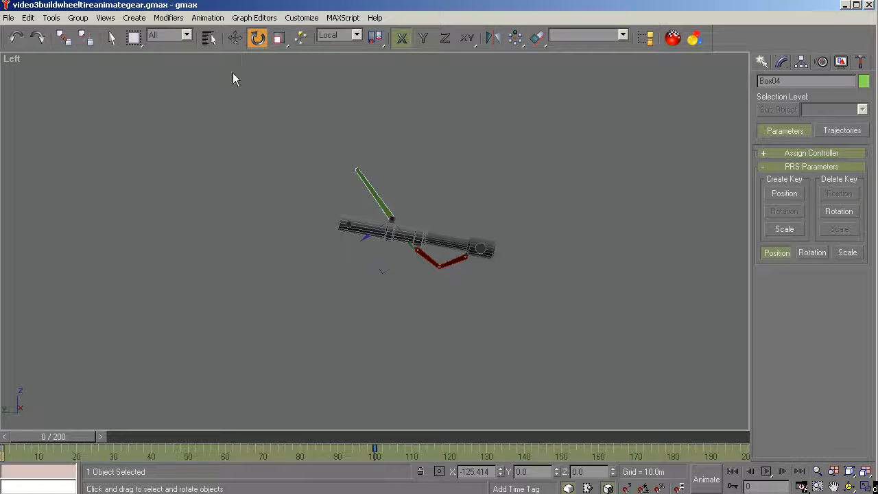
pyautogui.moveTo(240, 445)
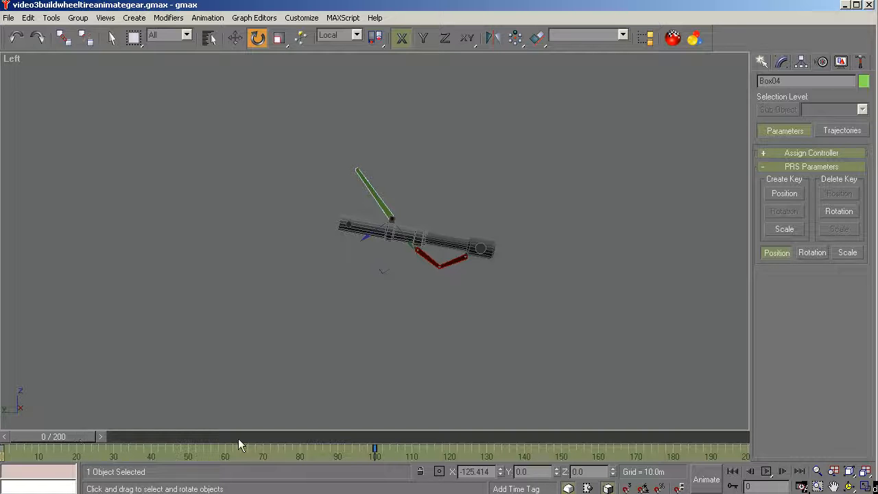
pyautogui.moveTo(374, 447); pyautogui.dragTo(390, 447)
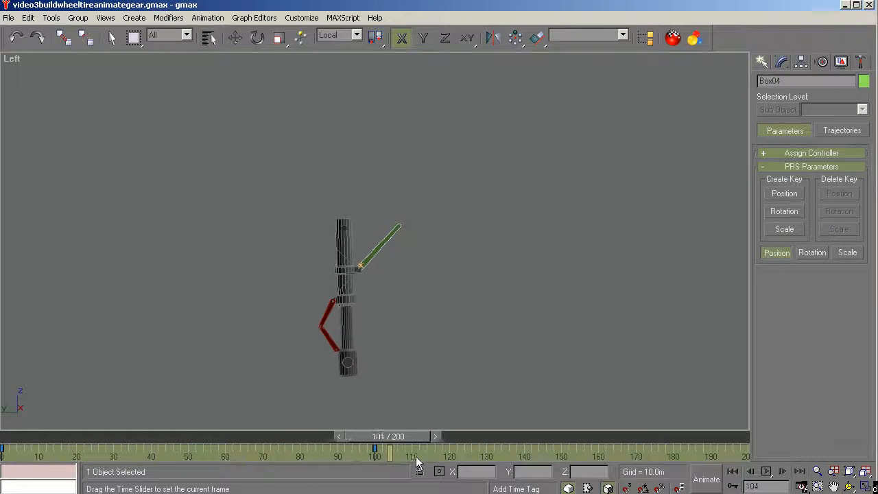
pyautogui.moveTo(389, 445); pyautogui.dragTo(376, 446)
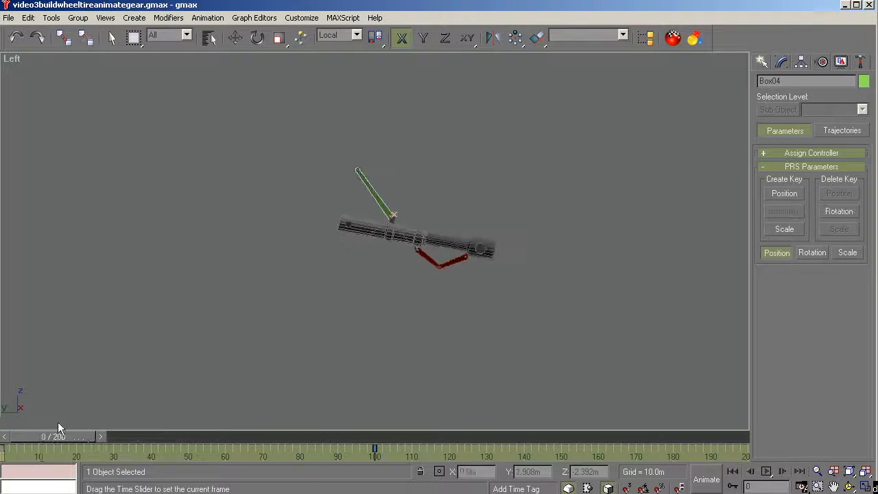
pyautogui.click(256, 38)
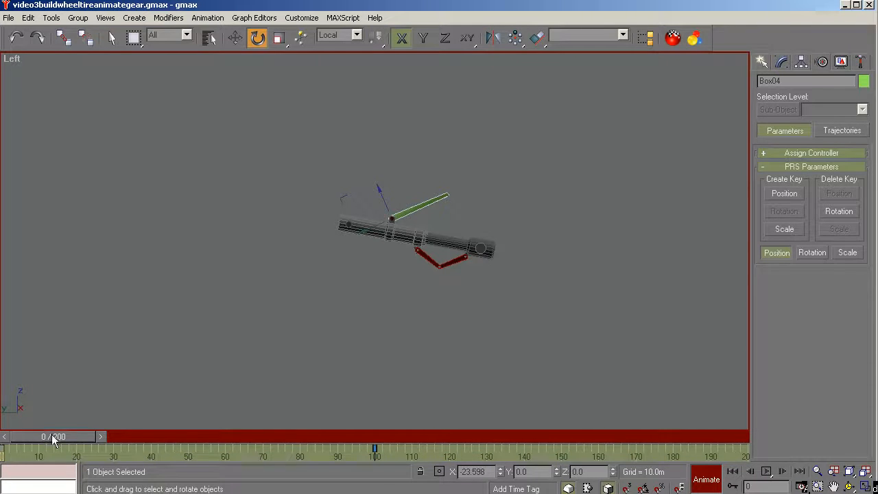
# Return to frame 100 with recording off, nudging between frames 99 and 101.
pyautogui.moveTo(55, 446); pyautogui.dragTo(376, 447)
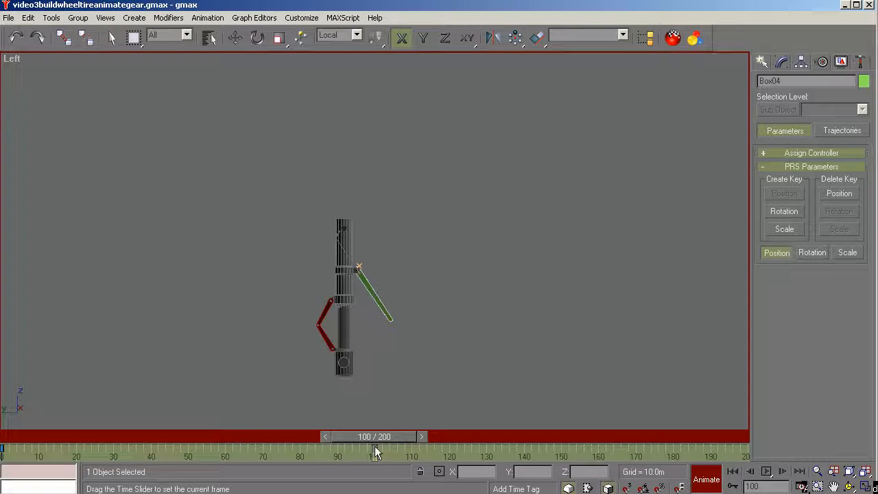
pyautogui.click(257, 38)
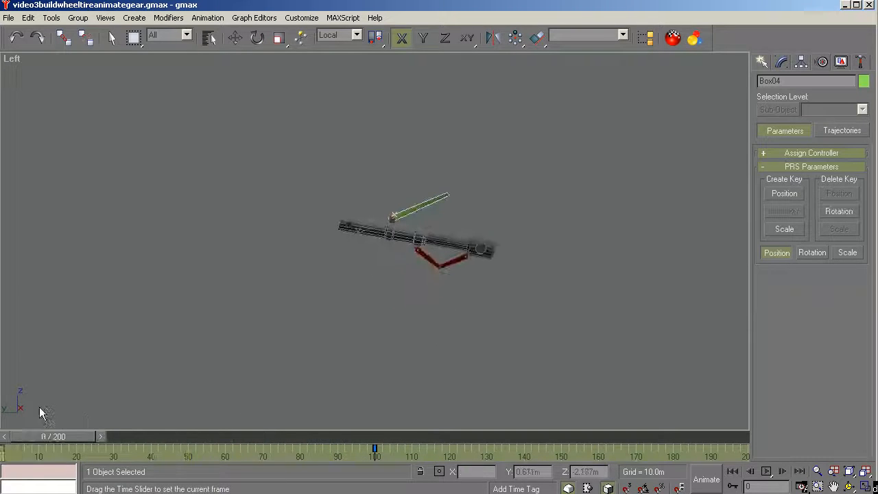
pyautogui.moveTo(373, 447); pyautogui.dragTo(373, 447)
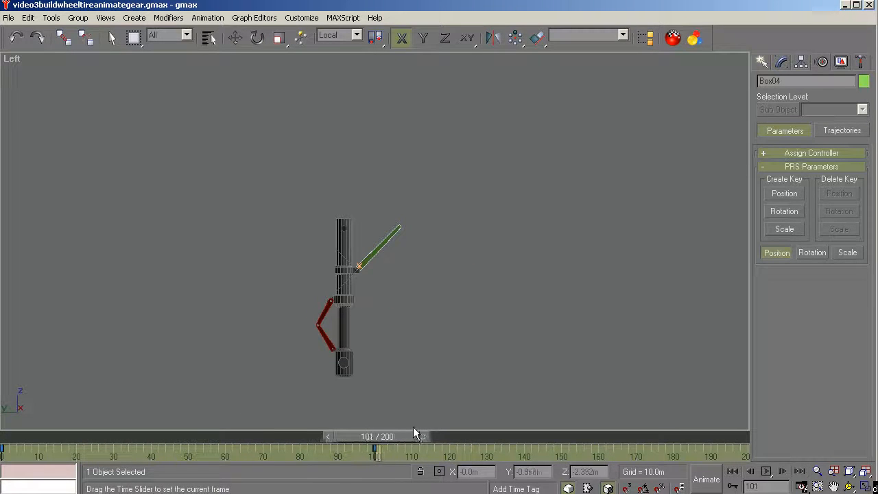
pyautogui.moveTo(376, 450); pyautogui.dragTo(373, 450)
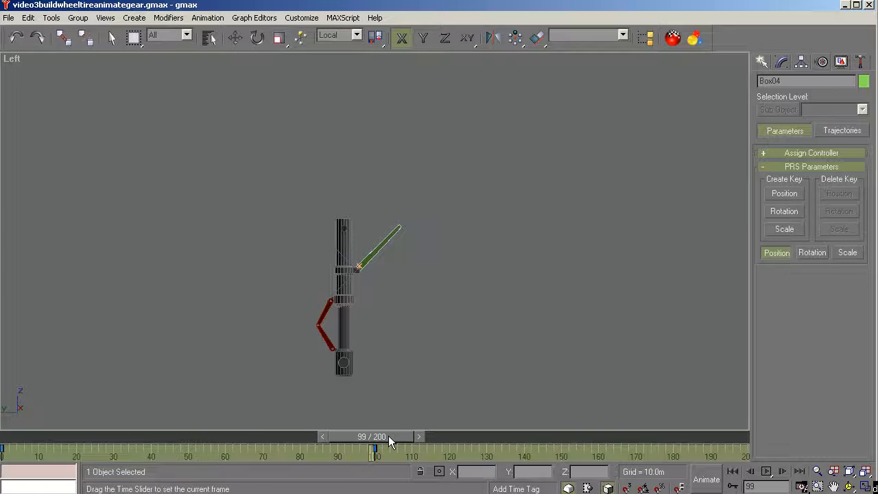
pyautogui.click(257, 38)
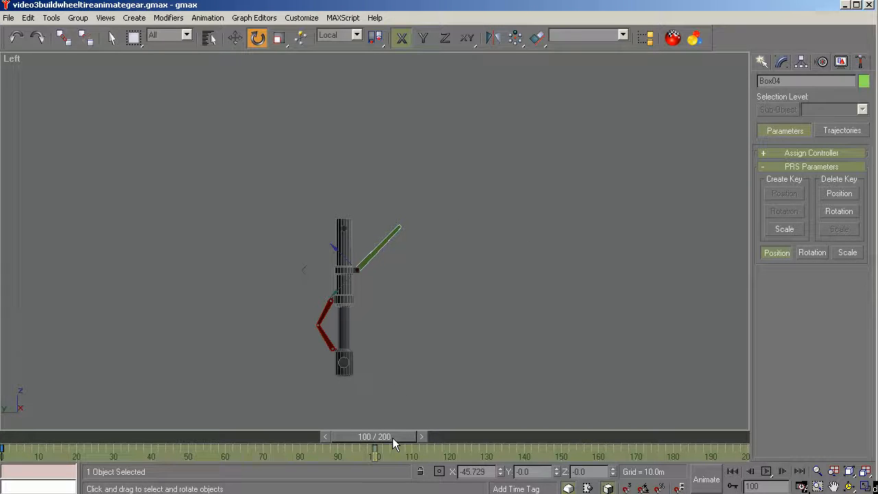
pyautogui.moveTo(373, 447); pyautogui.dragTo(234, 436)
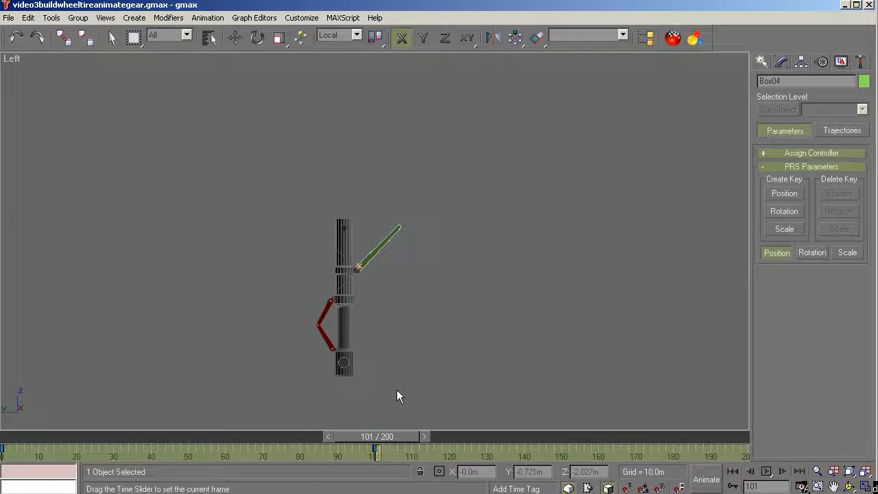
# Preview the retraction around frames 38-41, settle on frame 100 and take the Rotate tool.
pyautogui.click(258, 39)
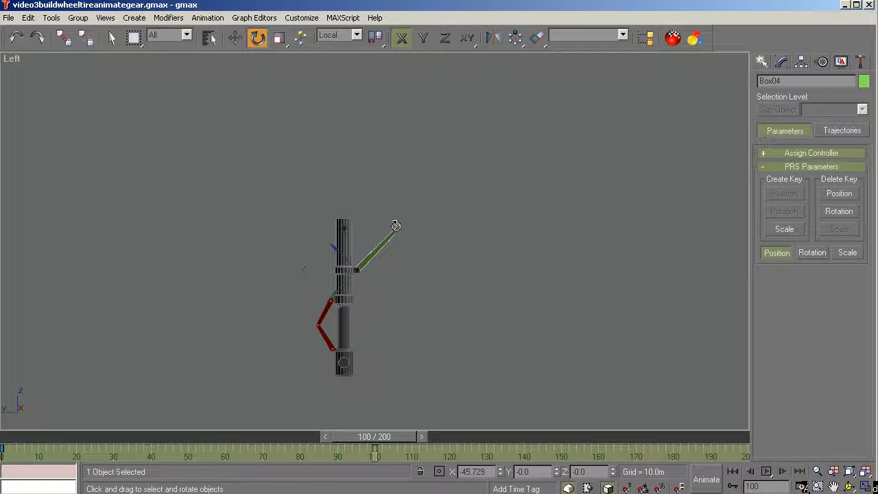
pyautogui.moveTo(391, 254)
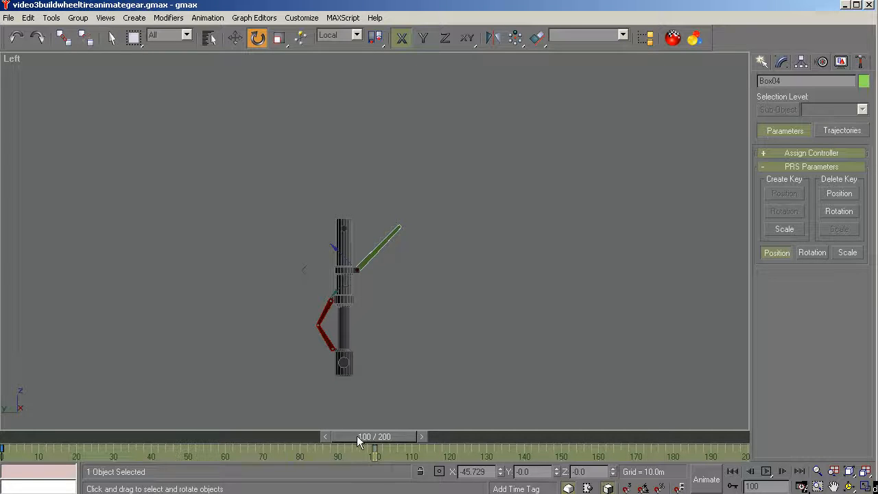
pyautogui.moveTo(376, 436); pyautogui.dragTo(375, 436)
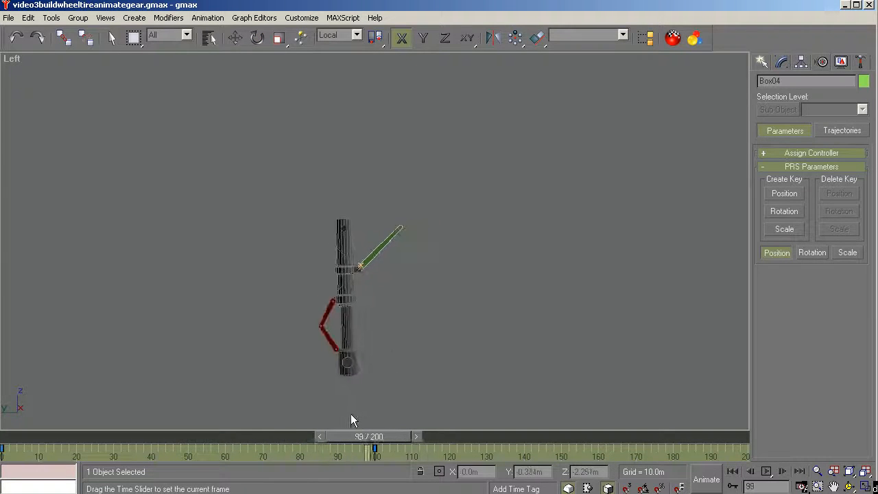
pyautogui.moveTo(373, 448); pyautogui.dragTo(154, 447)
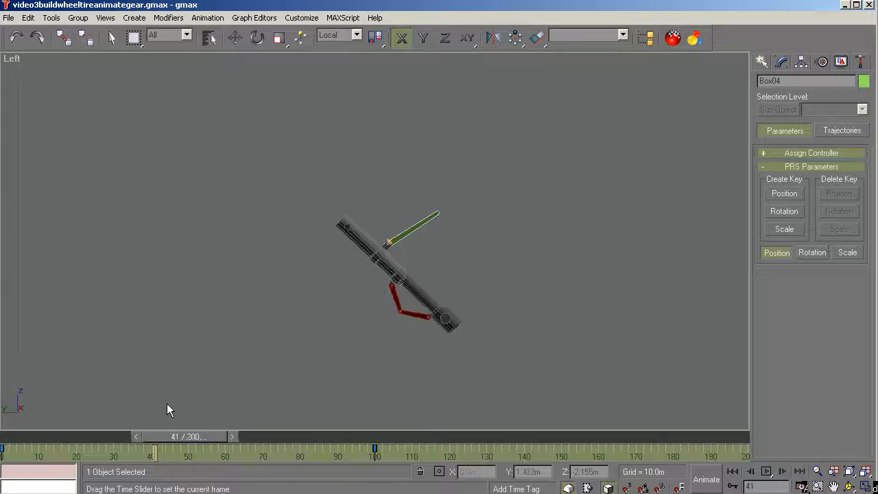
pyautogui.moveTo(152, 436); pyautogui.dragTo(126, 436)
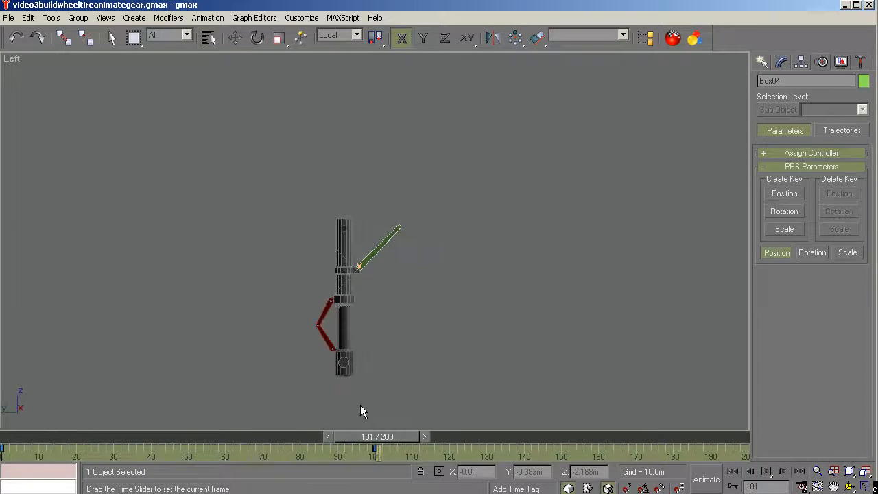
pyautogui.moveTo(376, 447); pyautogui.dragTo(271, 447)
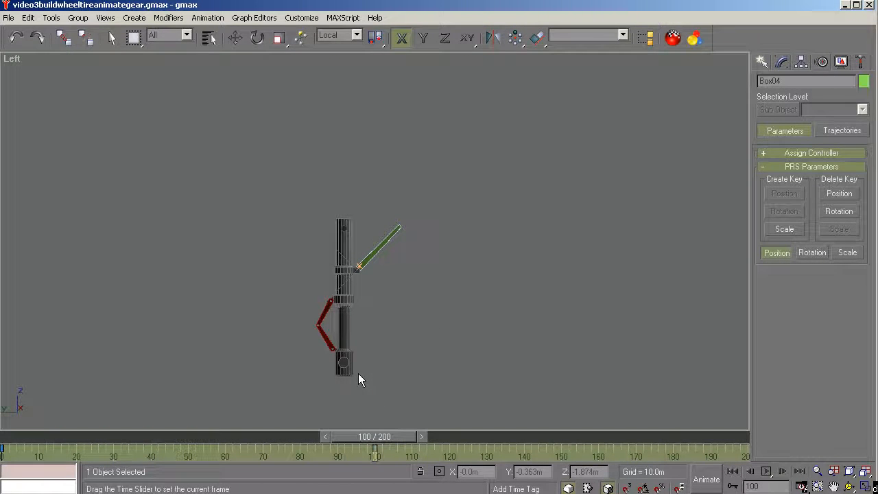
pyautogui.click(256, 38)
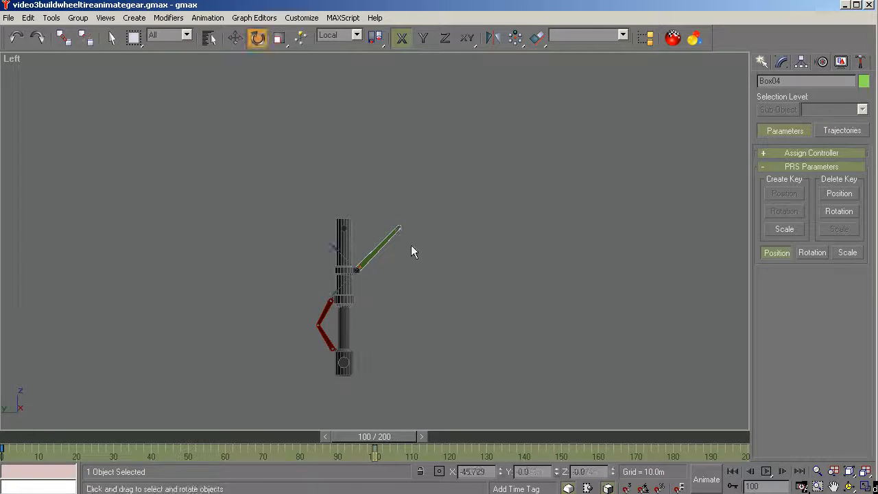
pyautogui.moveTo(375, 437); pyautogui.dragTo(305, 436)
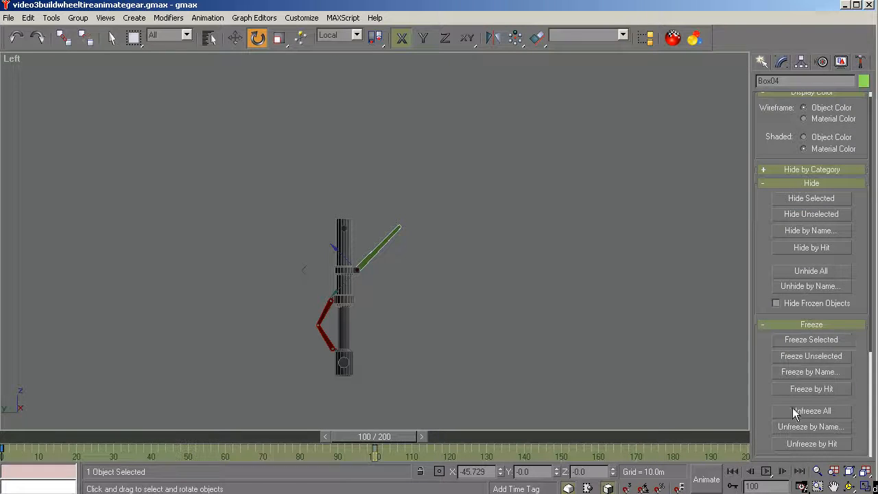
# Unhide the wheel and tyre parts by name, reopening the hidden-objects list for a second part.
pyautogui.click(809, 287)
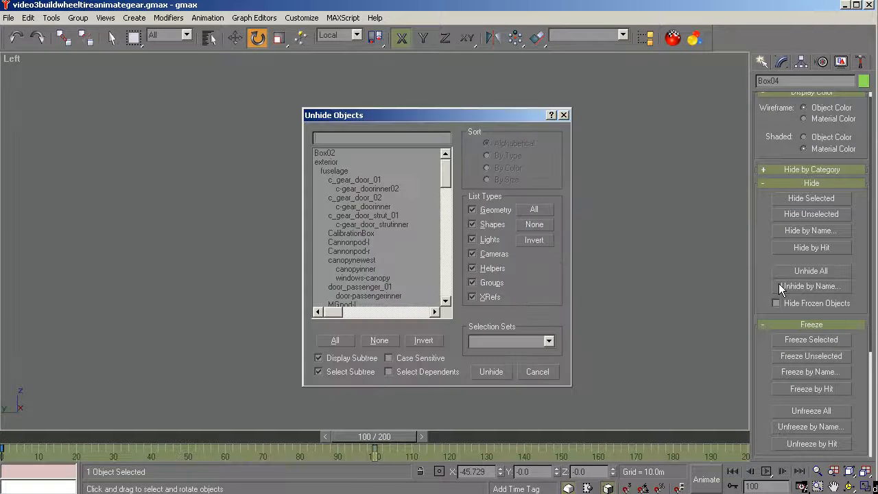
pyautogui.scroll(-3)
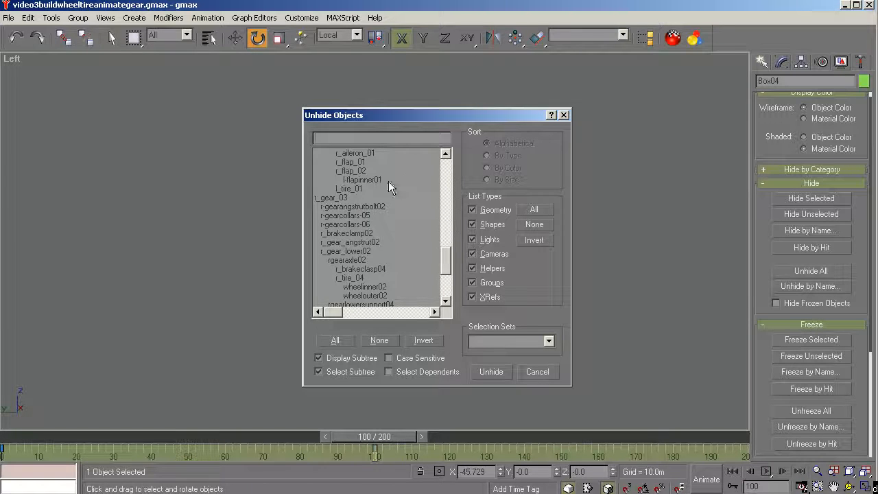
pyautogui.click(491, 370)
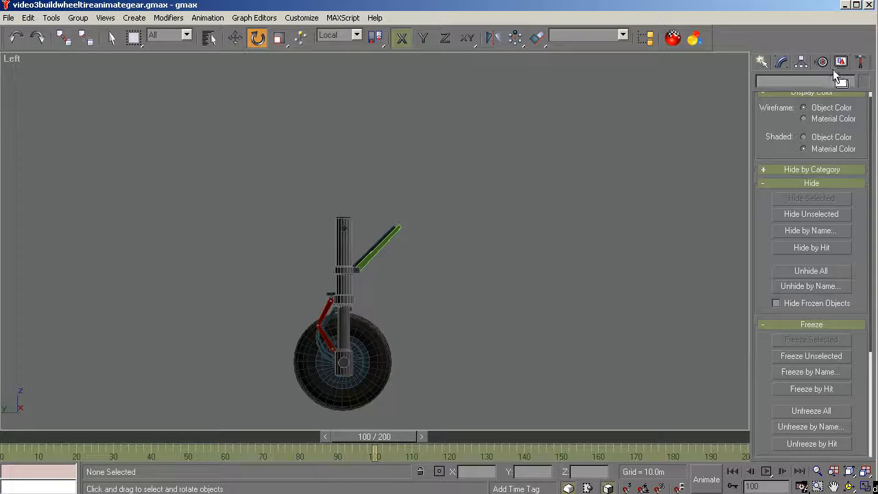
pyautogui.click(809, 286)
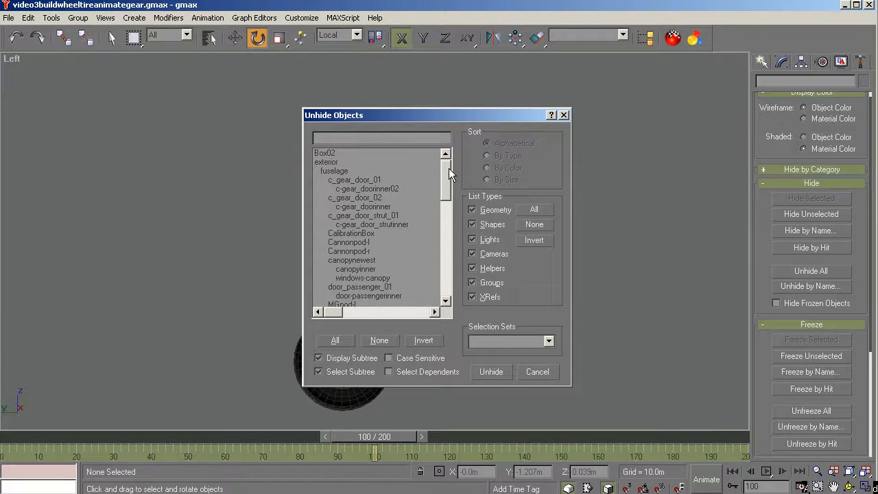
pyautogui.scroll(-3)
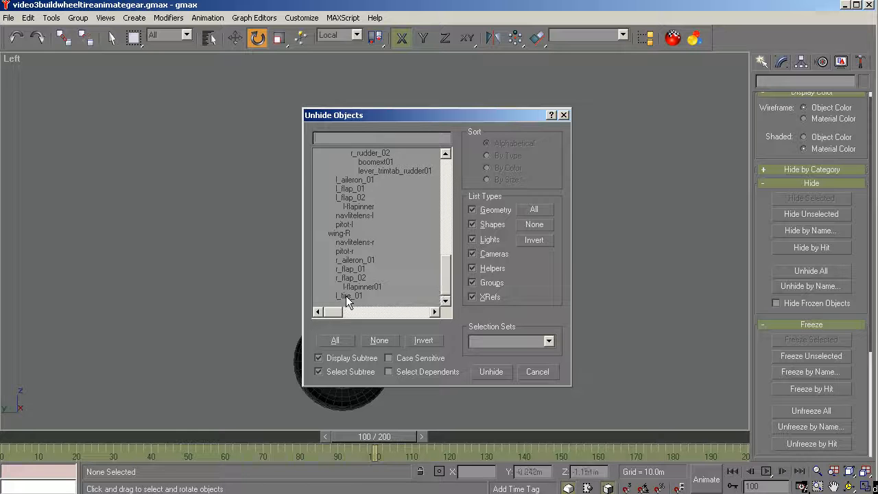
pyautogui.click(491, 370)
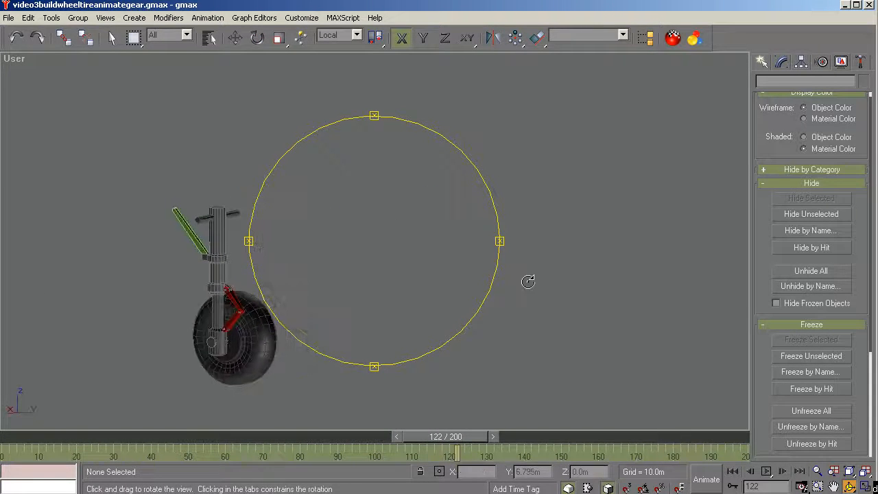
# Orbit to an angled 3D view of the wheeled gear at frame 100 and pick the upper strut.
pyautogui.moveTo(528, 281); pyautogui.dragTo(474, 263)
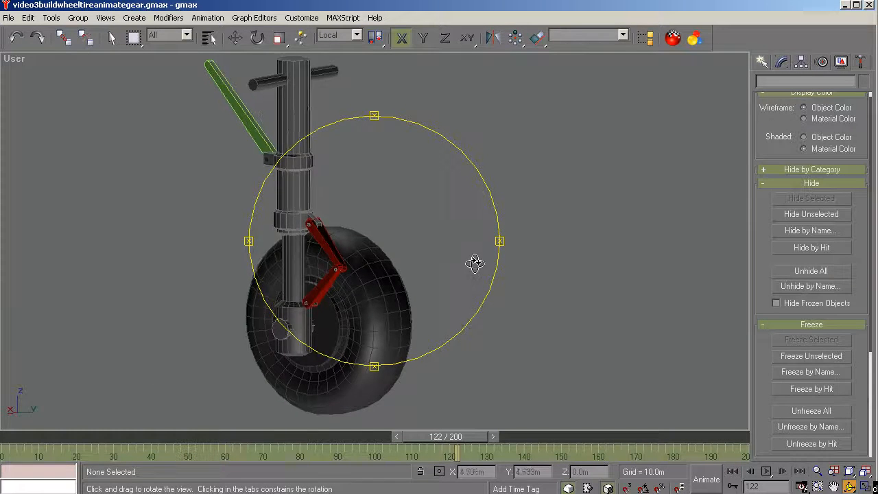
pyautogui.moveTo(475, 263); pyautogui.dragTo(376, 280)
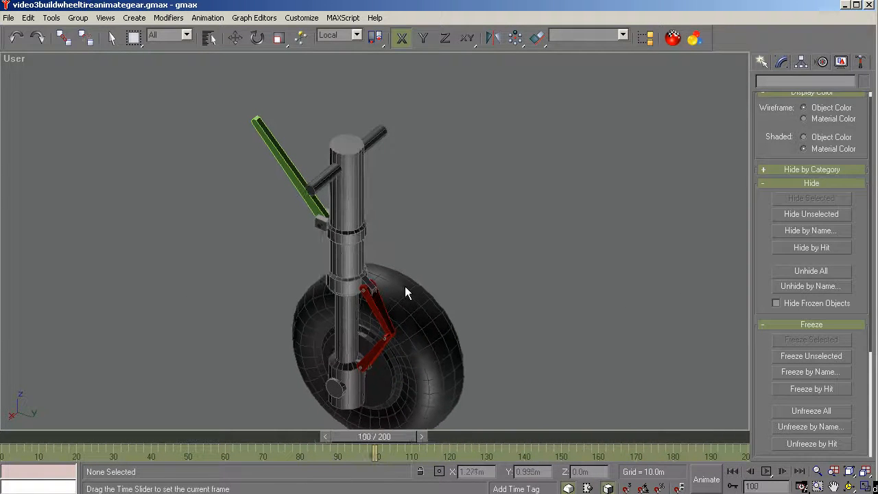
pyautogui.click(258, 39)
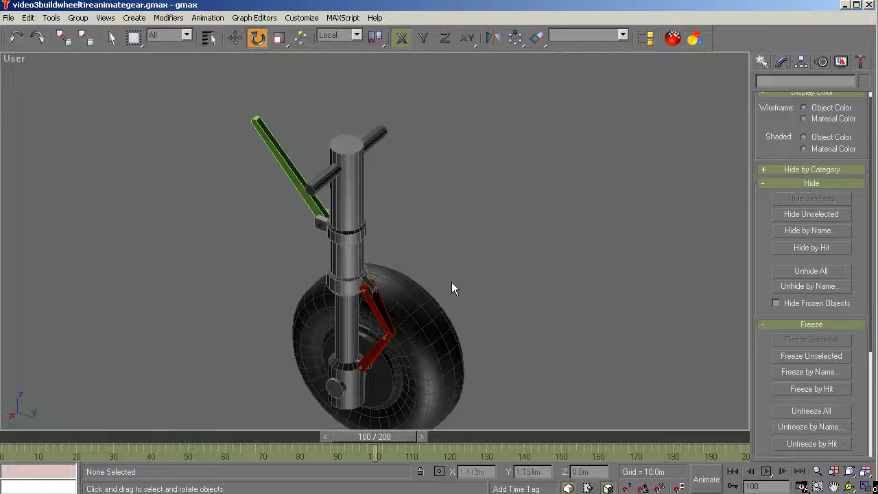
pyautogui.click(357, 185)
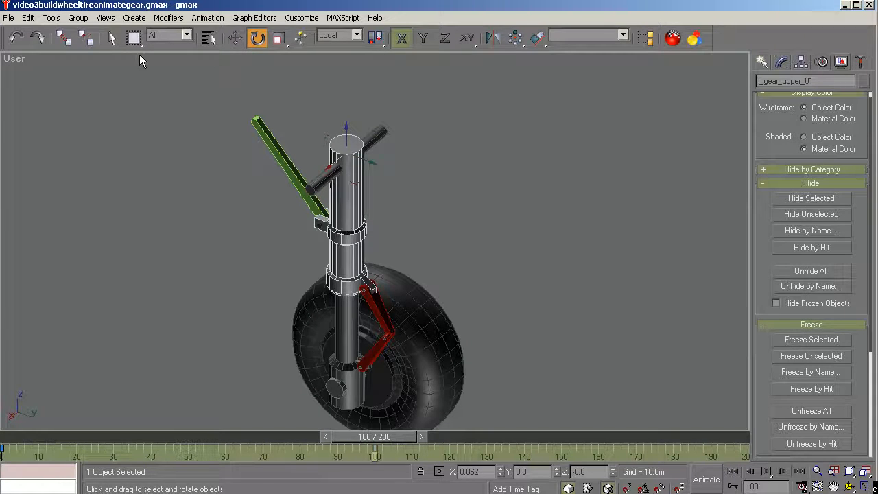
pyautogui.click(112, 38)
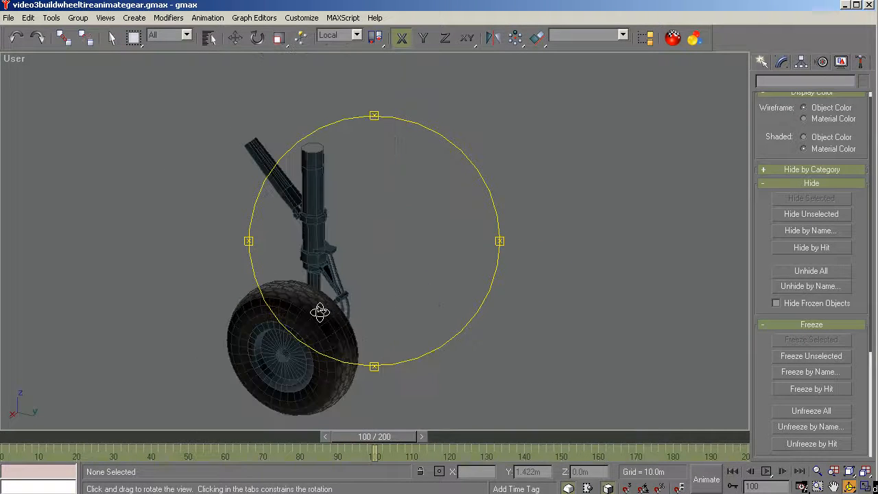
pyautogui.moveTo(318, 313); pyautogui.dragTo(162, 314)
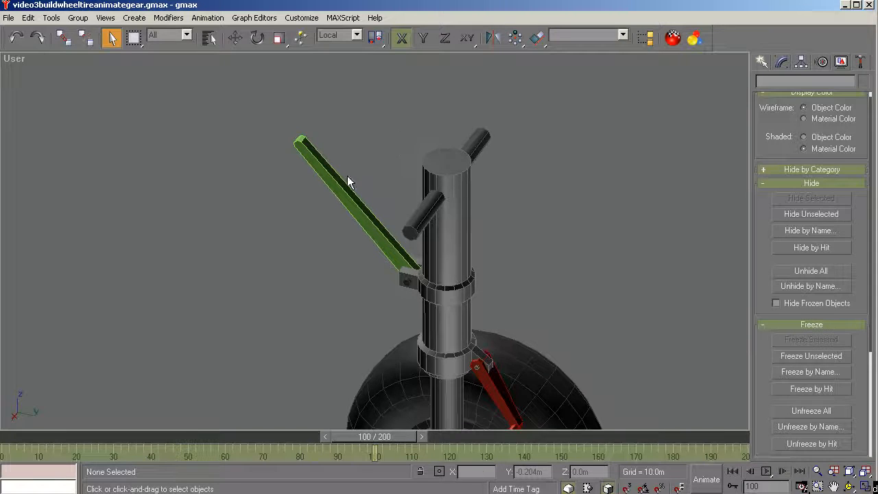
pyautogui.moveTo(383, 213)
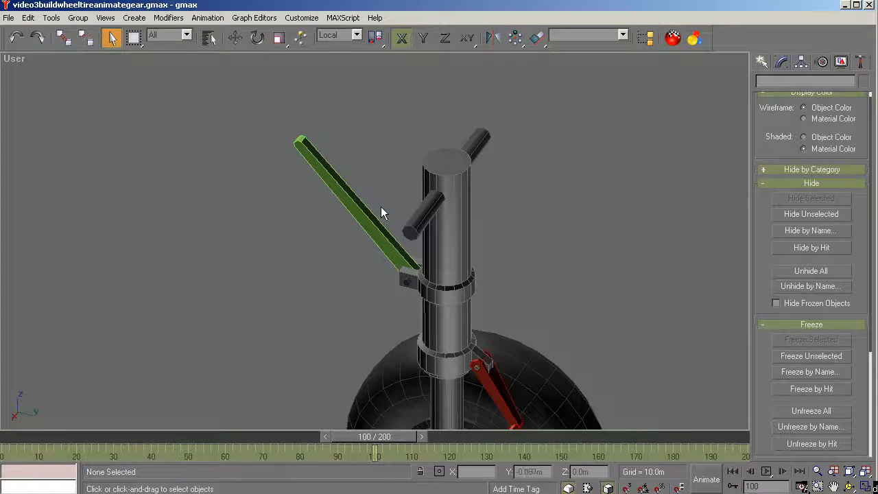
pyautogui.click(452, 172)
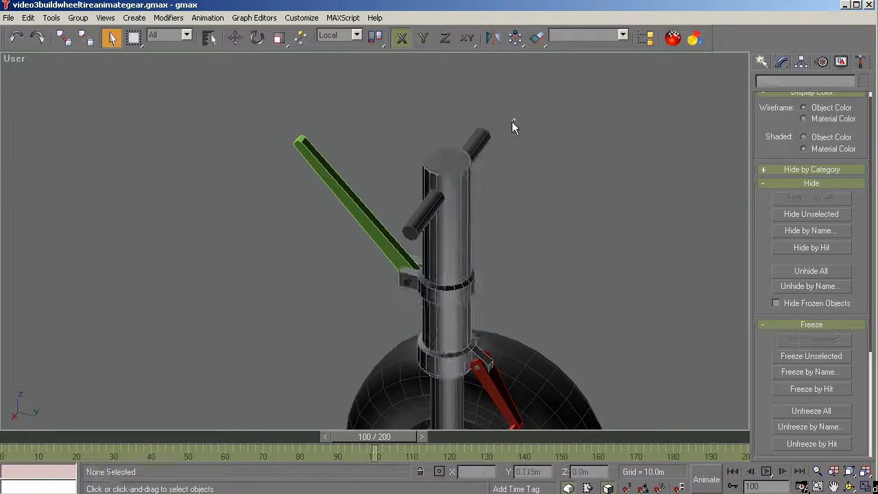
pyautogui.click(480, 139)
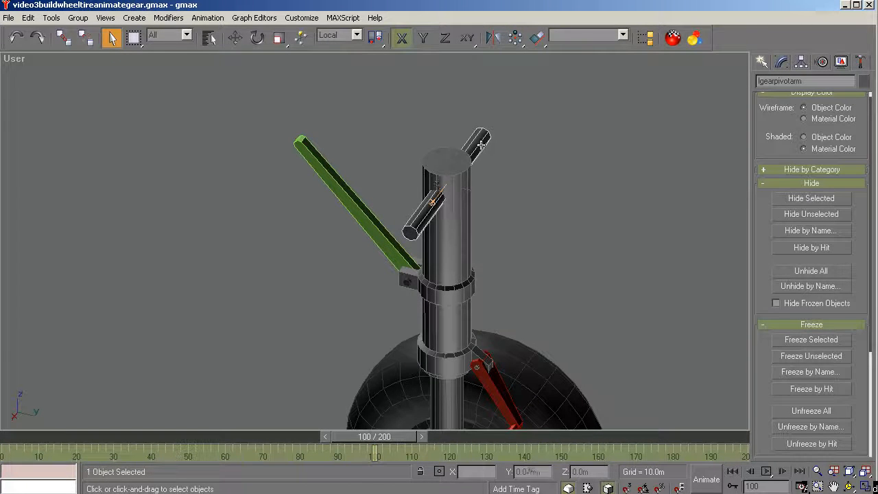
pyautogui.click(301, 138)
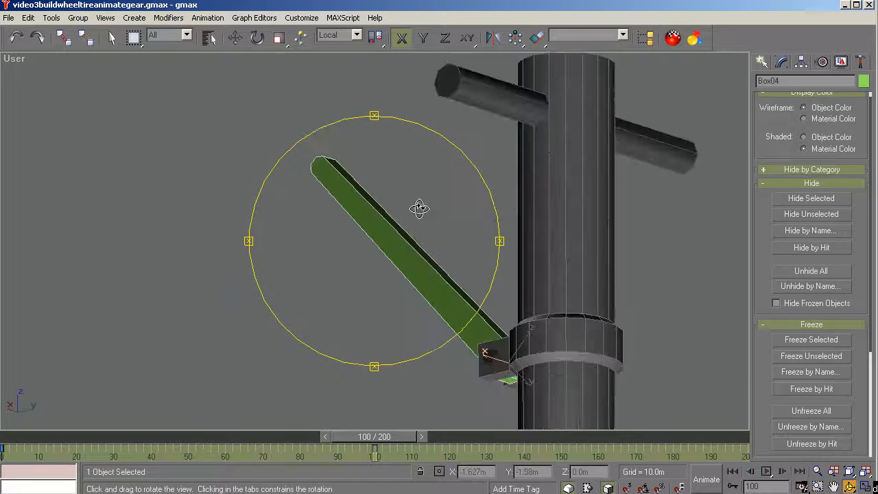
pyautogui.moveTo(418, 209); pyautogui.dragTo(560, 338)
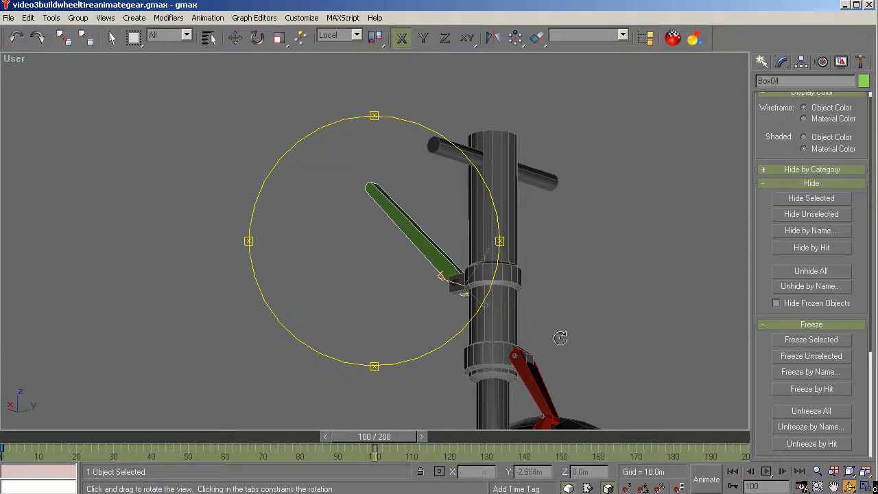
pyautogui.click(112, 38)
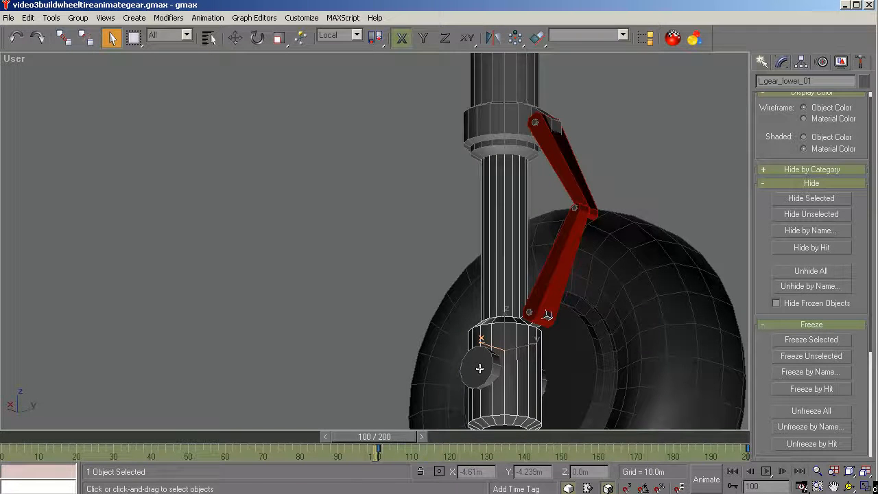
pyautogui.click(480, 368)
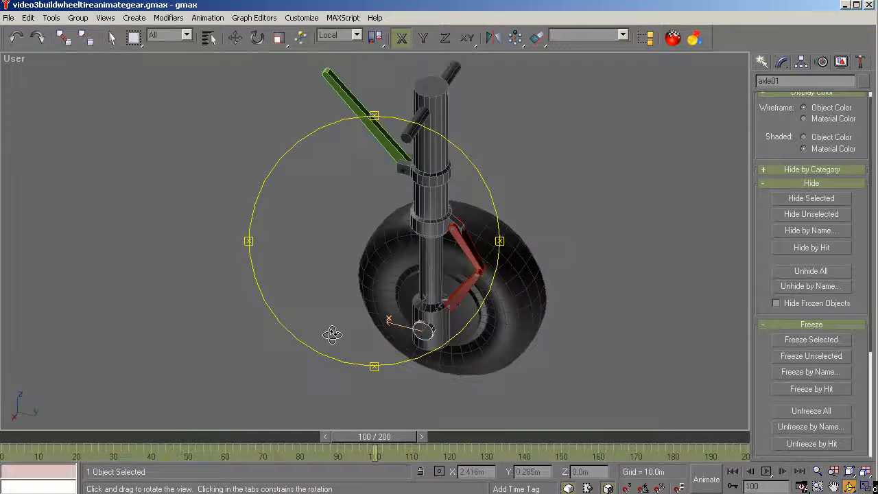
pyautogui.moveTo(332, 334); pyautogui.dragTo(288, 225)
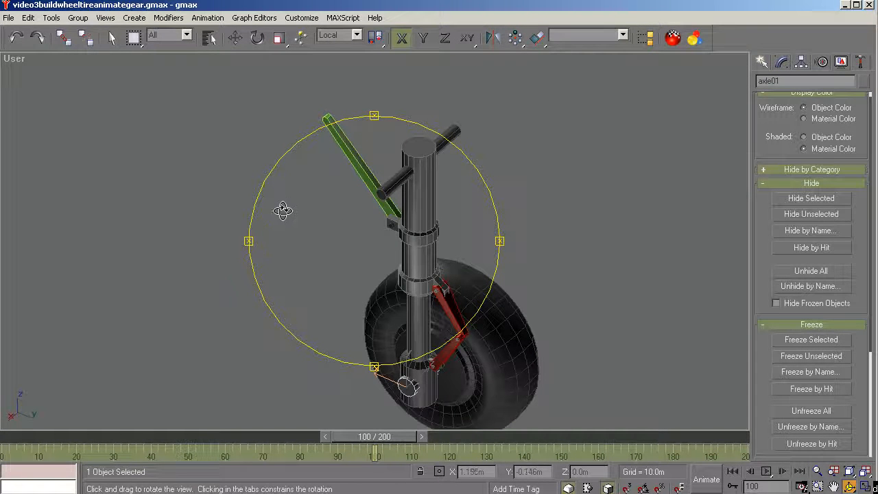
pyautogui.moveTo(281, 211); pyautogui.dragTo(439, 307)
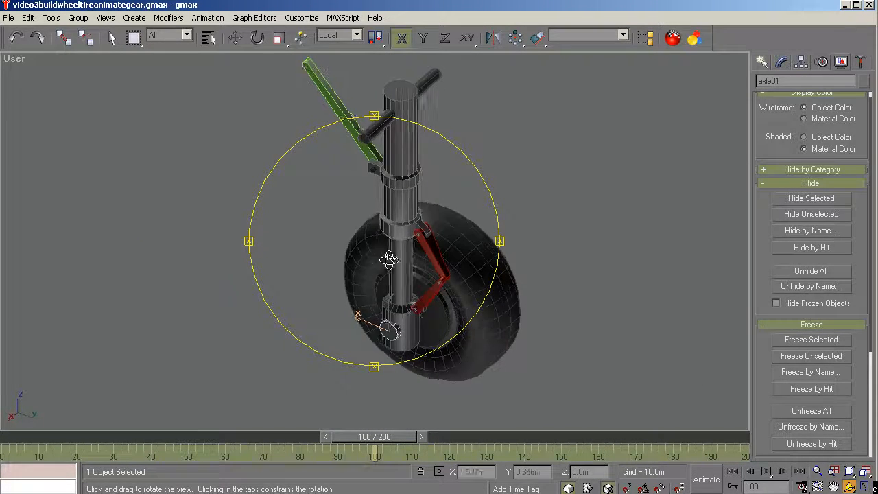
pyautogui.moveTo(387, 259); pyautogui.dragTo(343, 185)
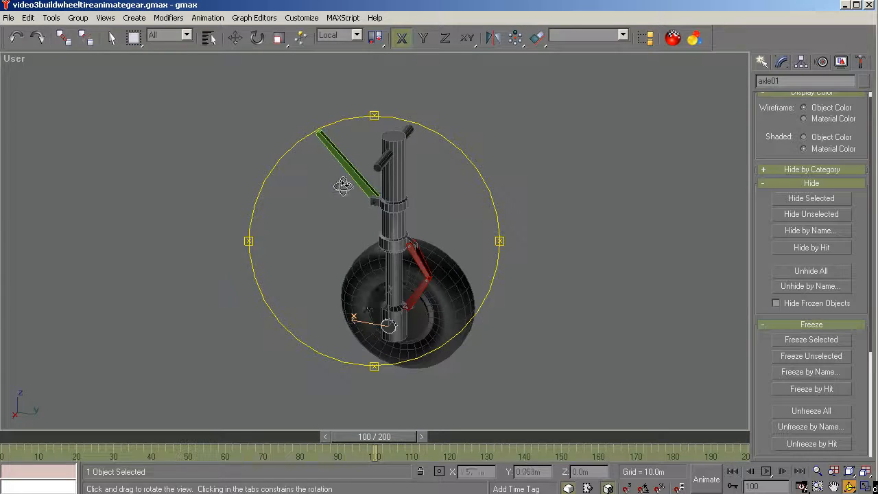
pyautogui.moveTo(343, 185); pyautogui.dragTo(485, 252)
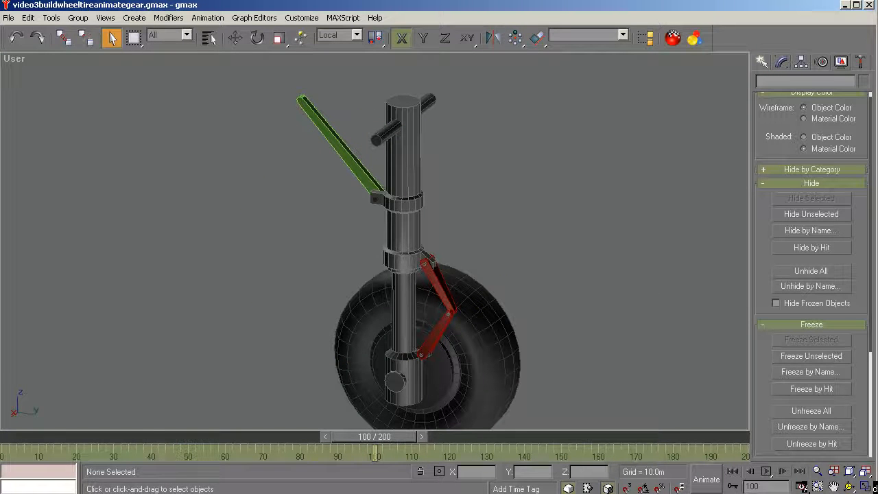
# Select an unnamed torque link box and rename it l_gear_uppertorquelink.
pyautogui.click(208, 38)
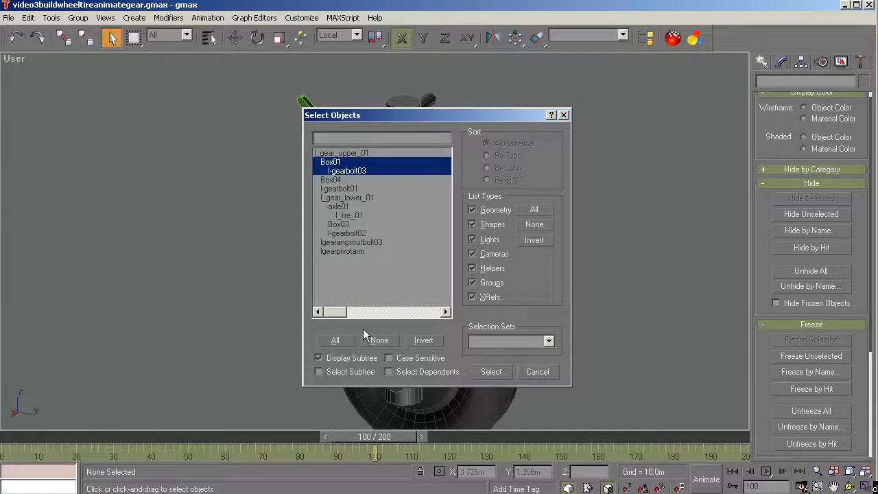
pyautogui.click(491, 370)
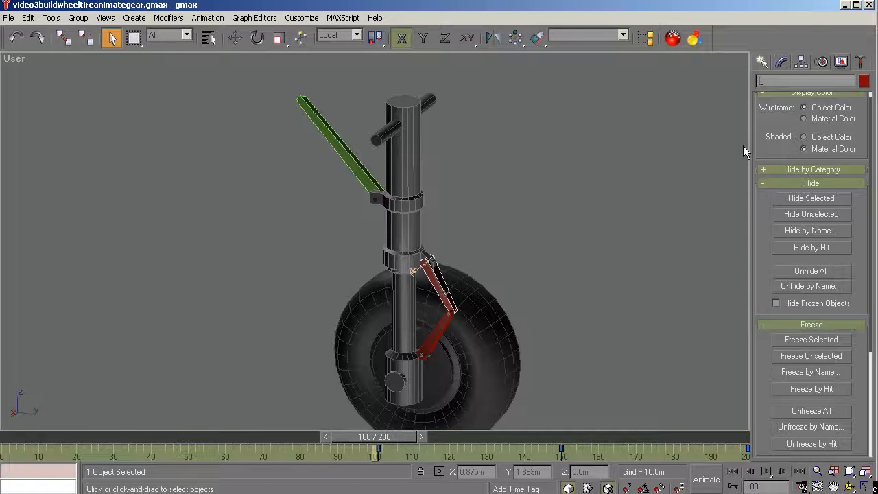
pyautogui.write('gear_uppertorquelink')
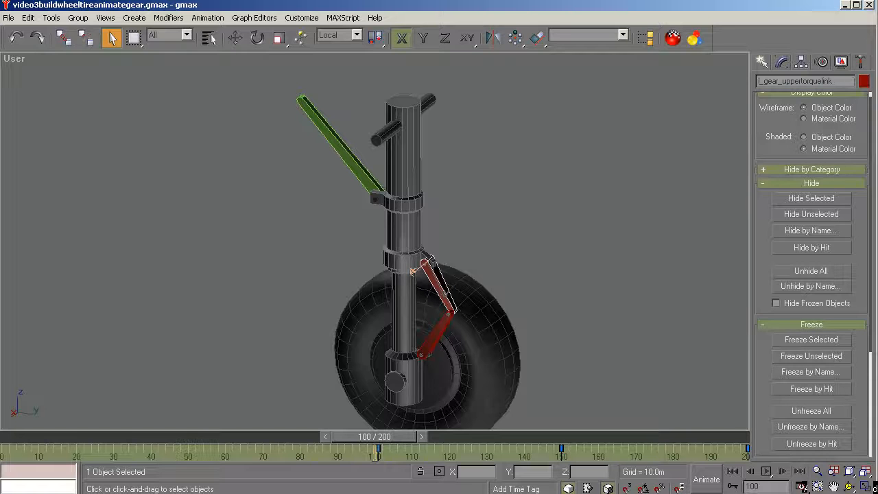
pyautogui.moveTo(443, 340)
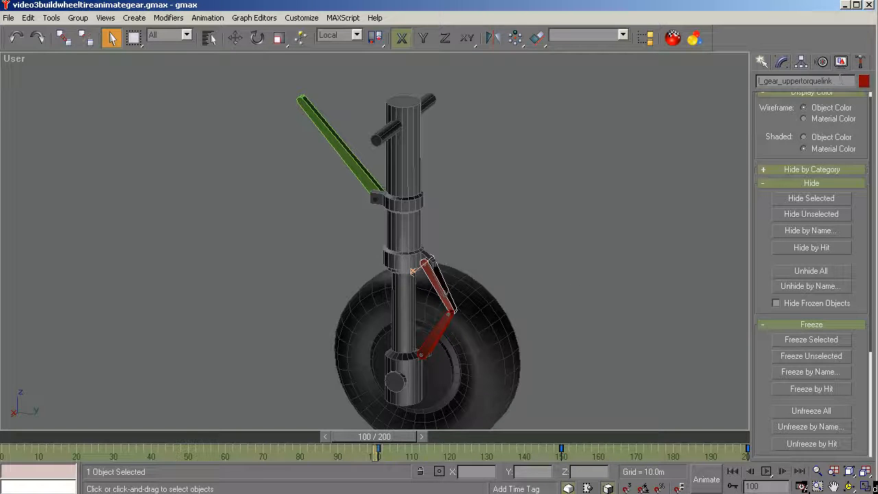
# Copy the name l_gear_uppertorquelink and paste it over Box03's name for the lower link.
pyautogui.rightClick(803, 81)
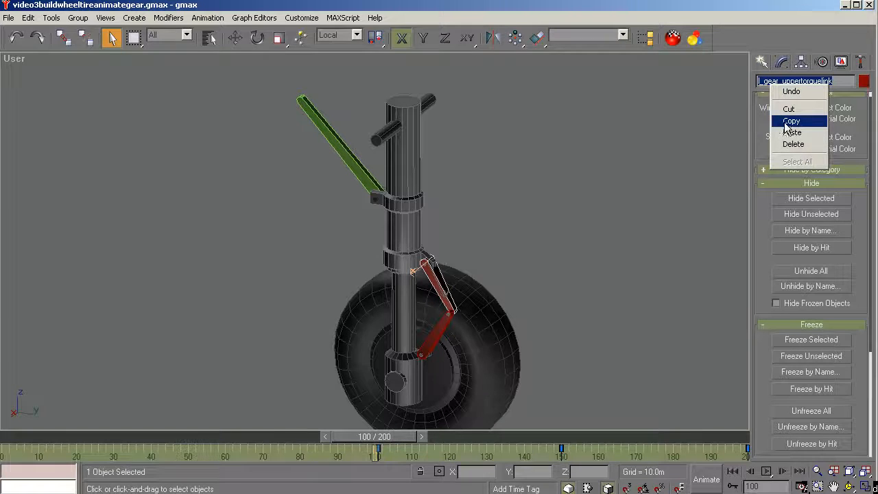
pyautogui.click(791, 132)
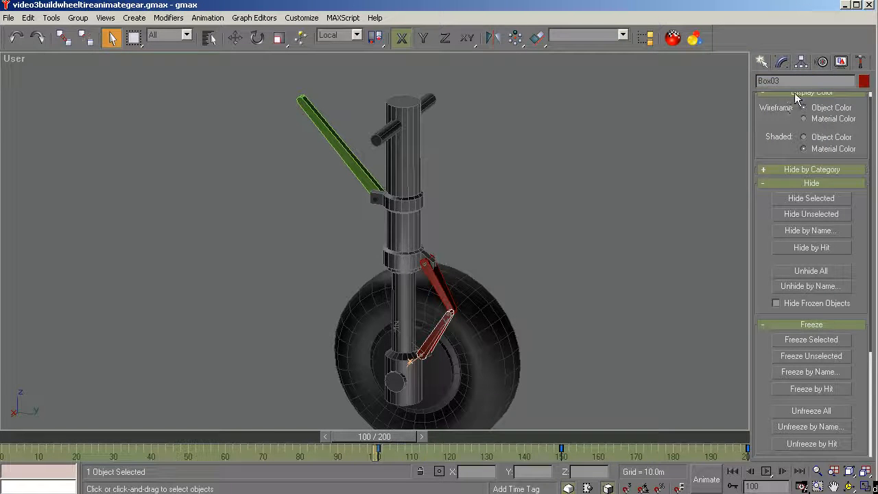
pyautogui.rightClick(789, 81)
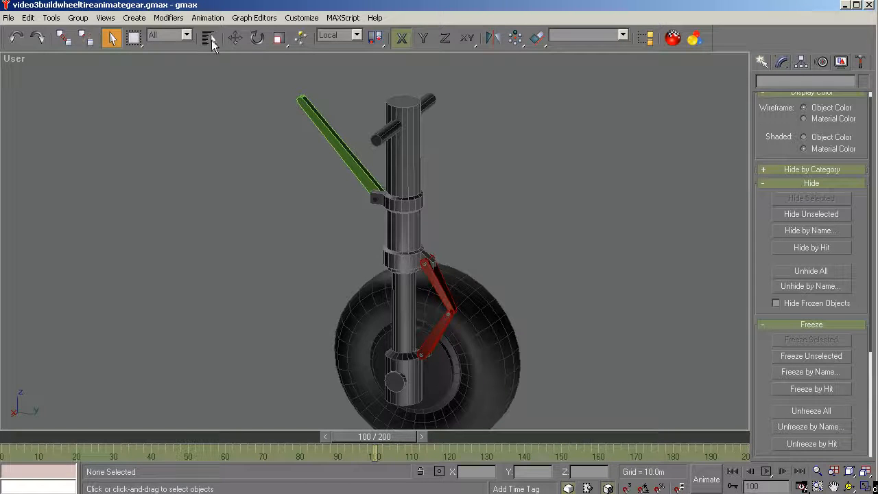
# Pick the unnamed green arm Box01 from the object list and rename it l_gear_retractor.
pyautogui.click(208, 38)
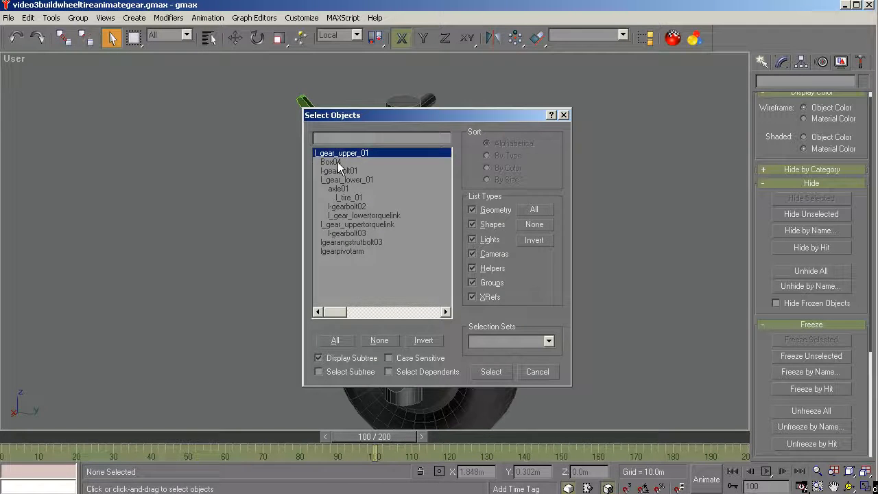
pyautogui.click(491, 370)
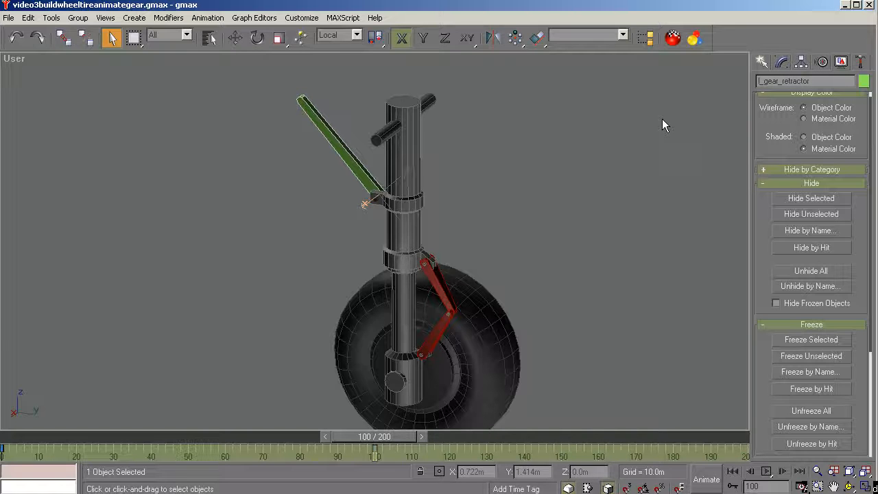
pyautogui.moveTo(597, 176)
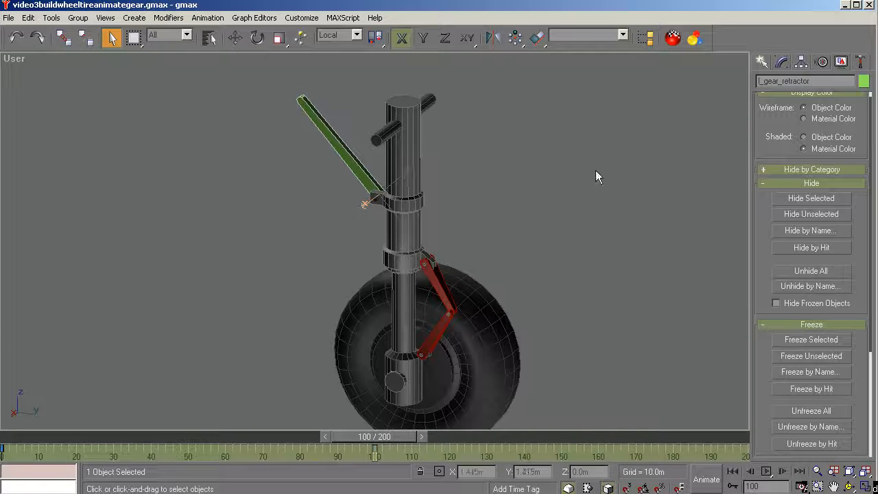
pyautogui.click(209, 38)
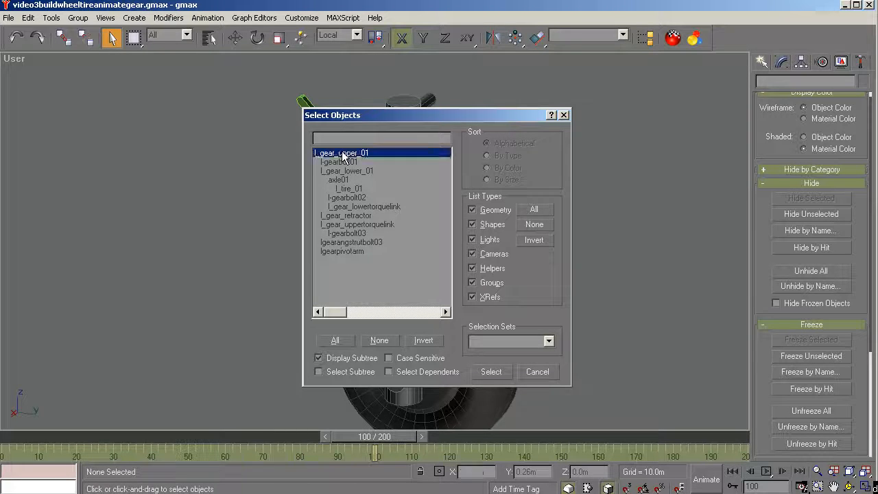
# Check the renamed parts in the list — upper, lower, retractor, torque links — ending with the upper torque link selected.
pyautogui.click(348, 170)
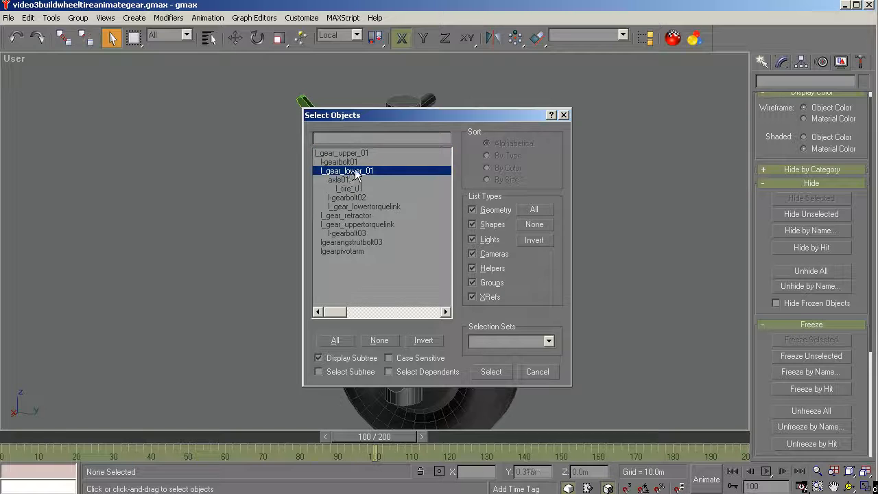
pyautogui.click(345, 188)
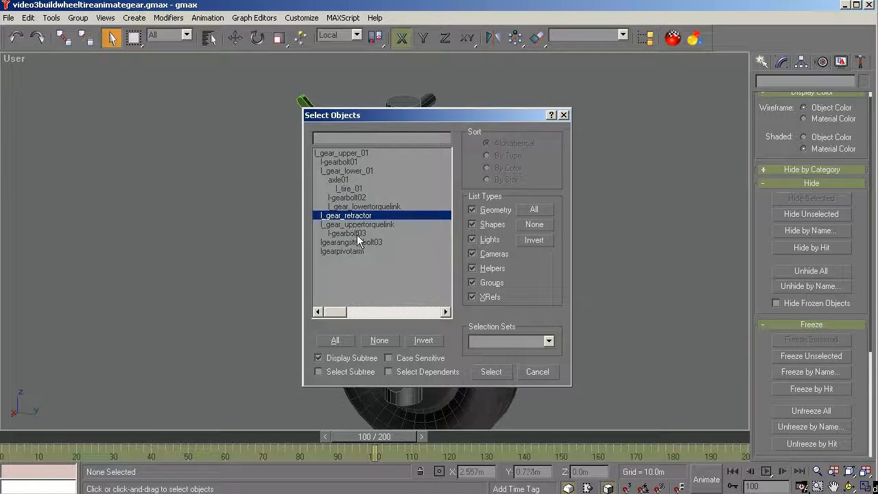
pyautogui.click(358, 225)
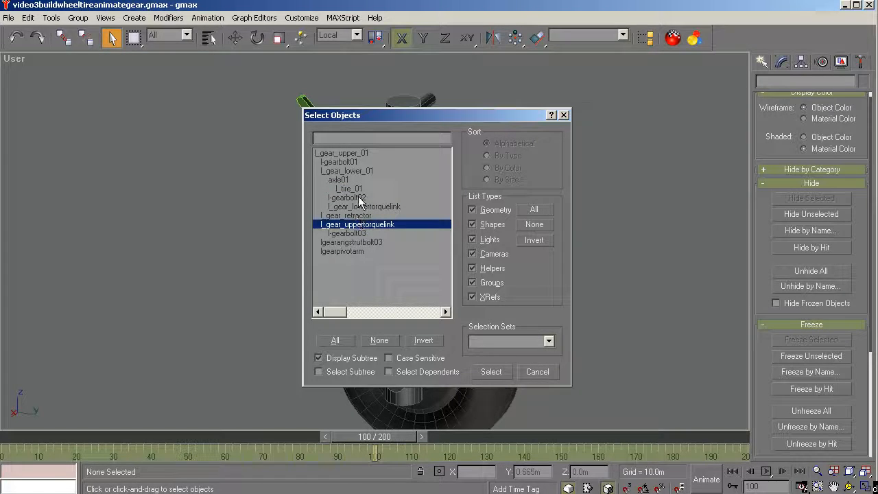
pyautogui.click(348, 170)
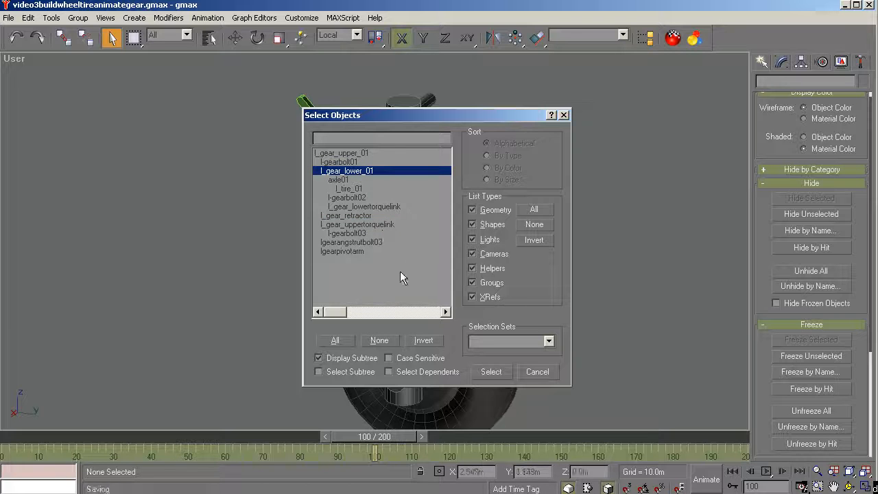
pyautogui.click(363, 206)
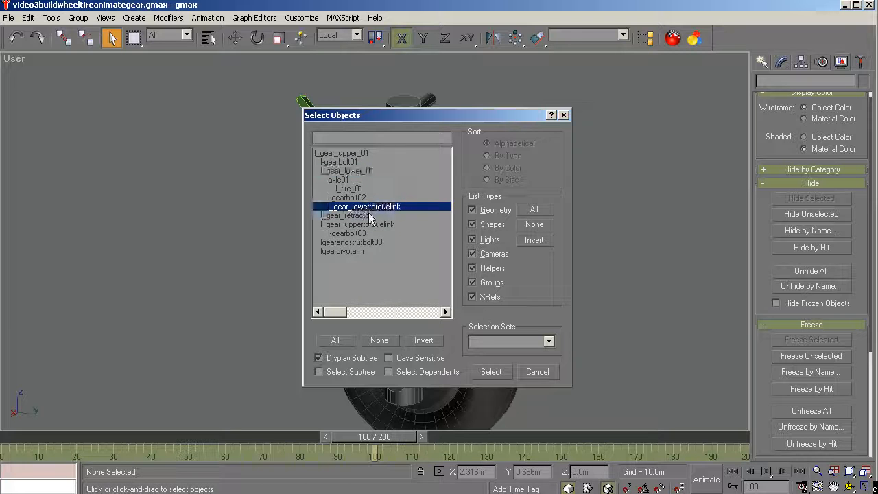
pyautogui.click(358, 224)
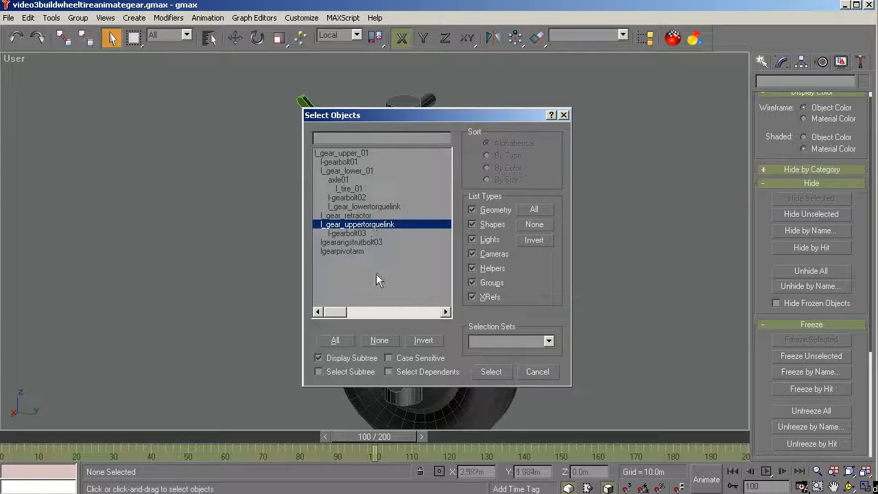
pyautogui.click(491, 371)
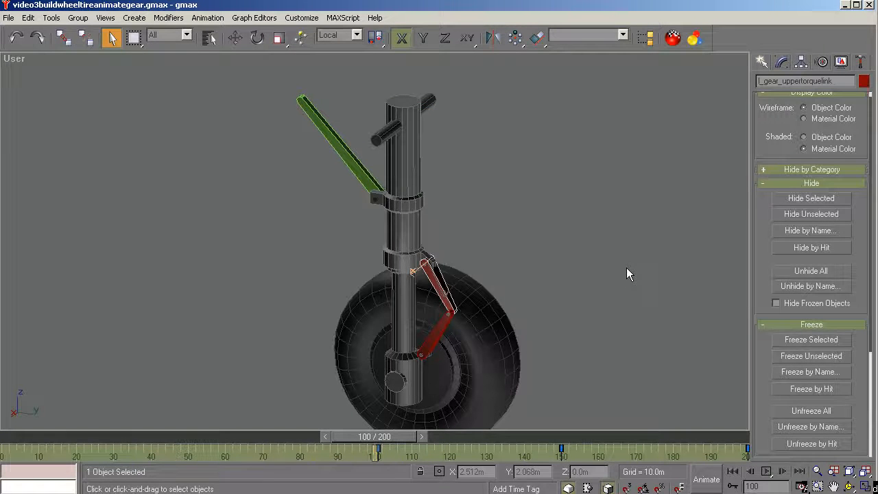
pyautogui.click(500, 192)
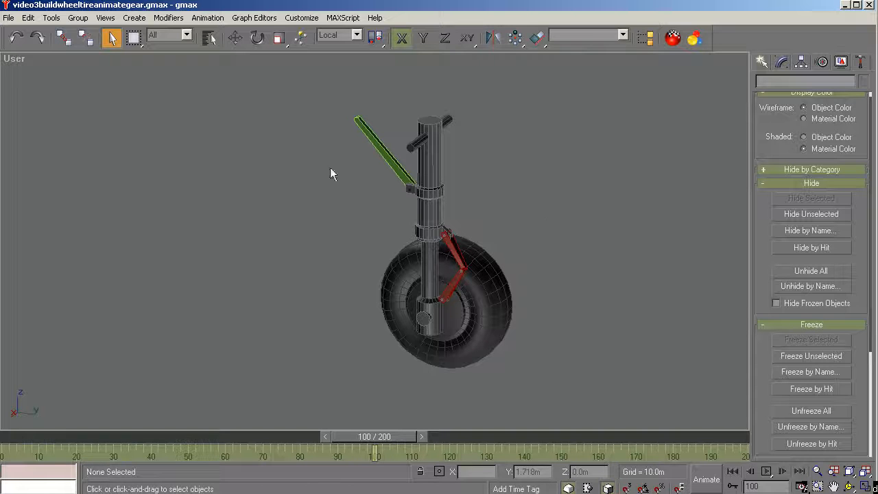
pyautogui.moveTo(267, 137)
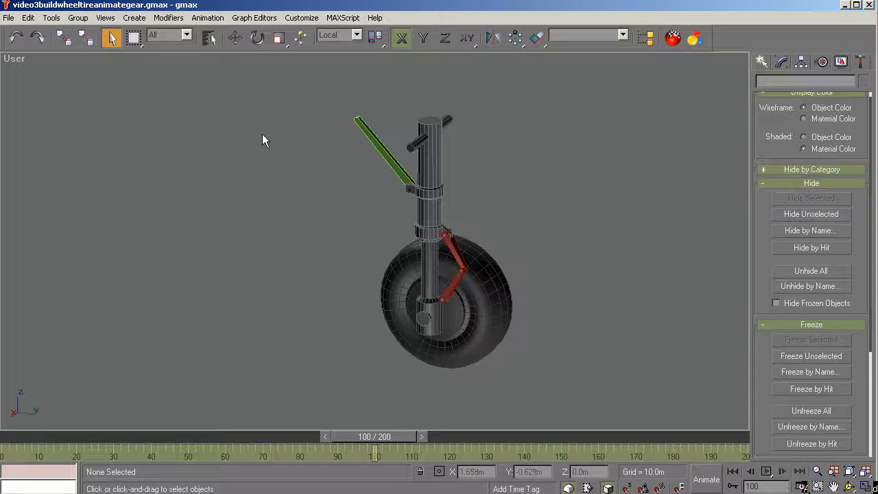
pyautogui.moveTo(291, 104)
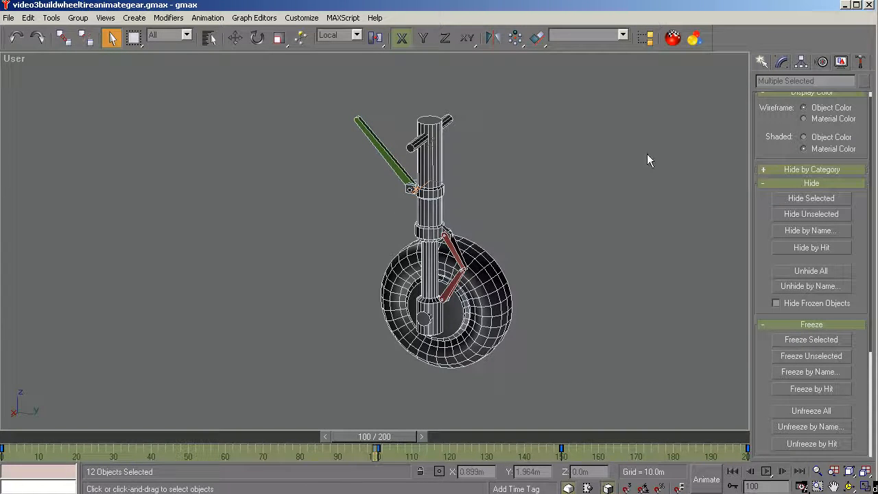
# Clone all twelve gear parts as an independent copy (l_gear_upper_02, tire_02, etc.).
pyautogui.click(236, 38)
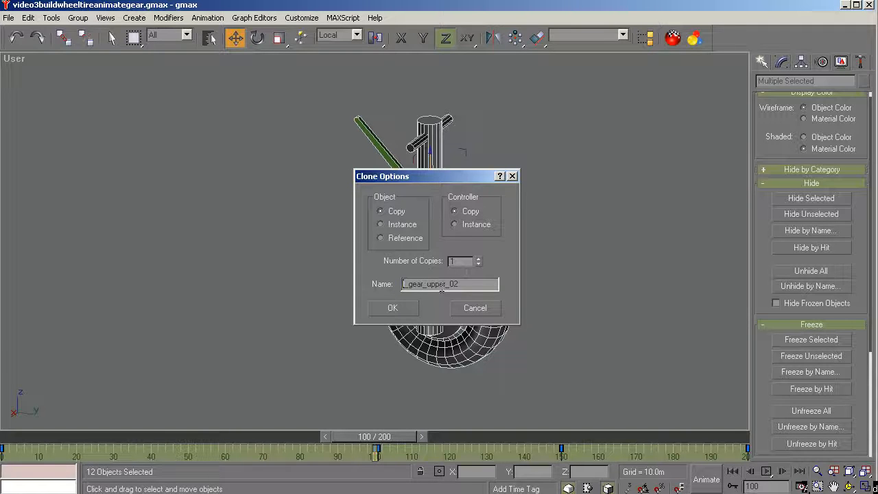
pyautogui.moveTo(606, 256)
pyautogui.write('r')
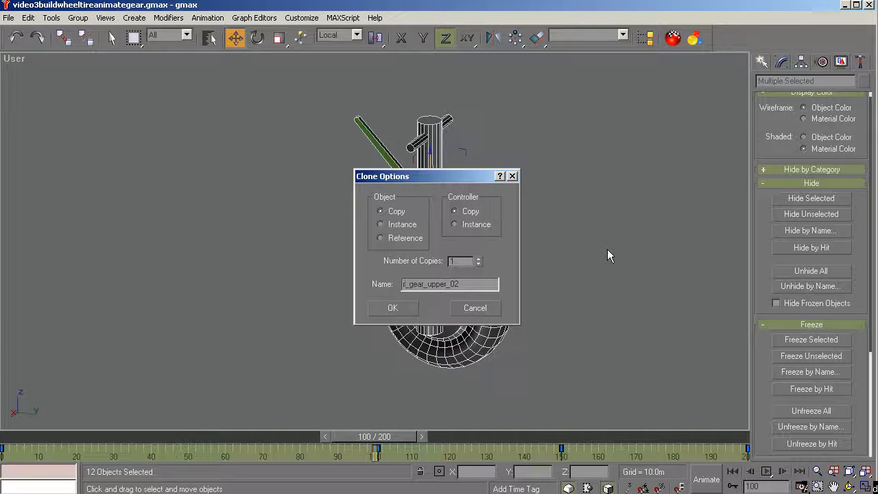
pyautogui.moveTo(442, 113)
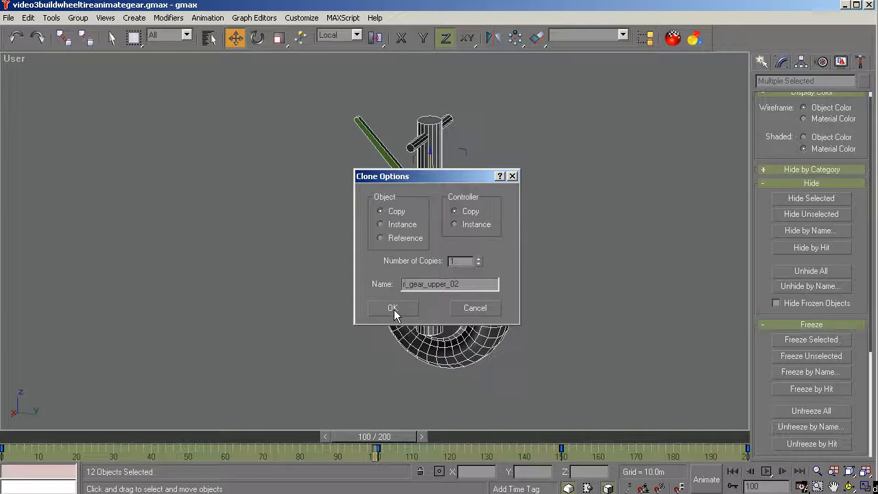
pyautogui.click(392, 307)
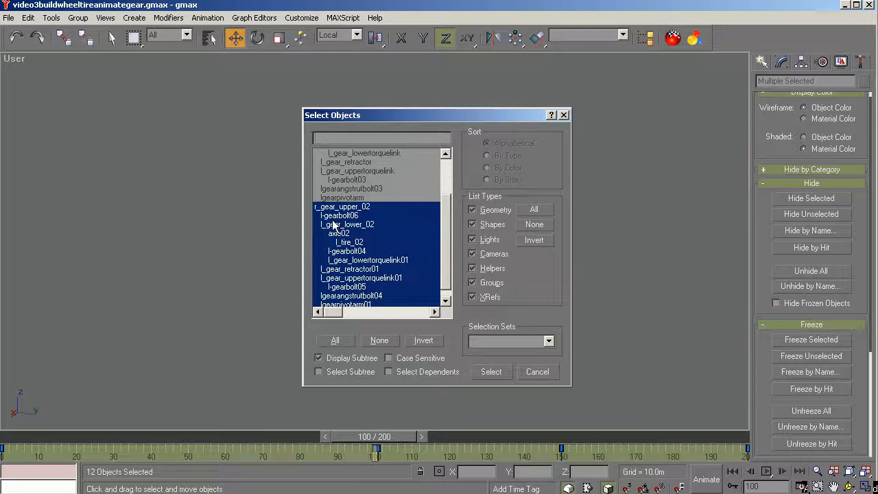
pyautogui.moveTo(493, 369)
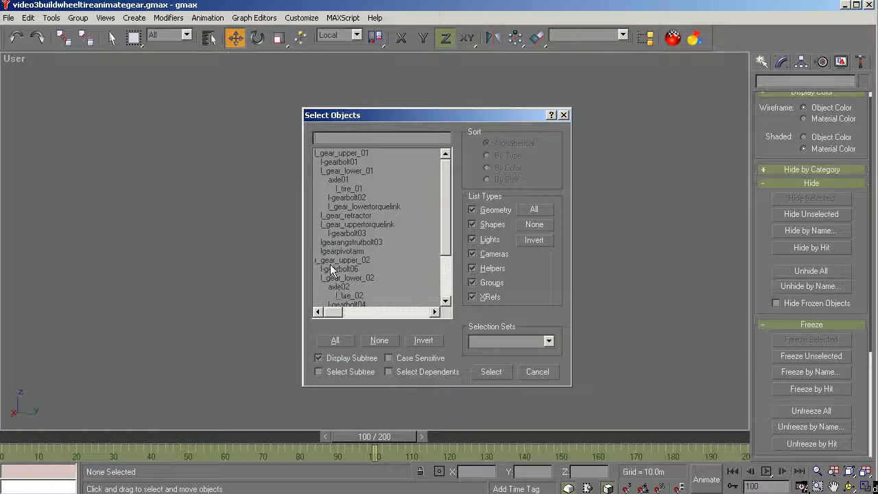
# Select the copied strut l_gear_upper_02 and rotate the copied assembly, viewing it from the front.
pyautogui.click(491, 370)
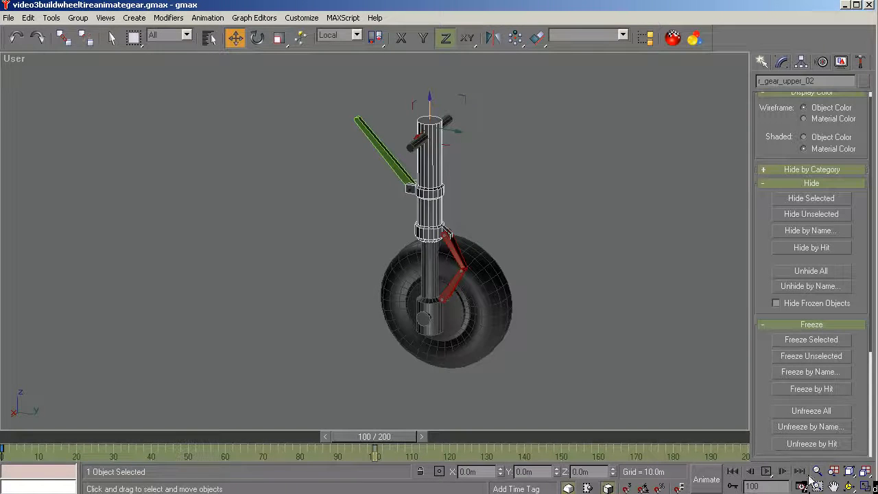
pyautogui.moveTo(711, 369)
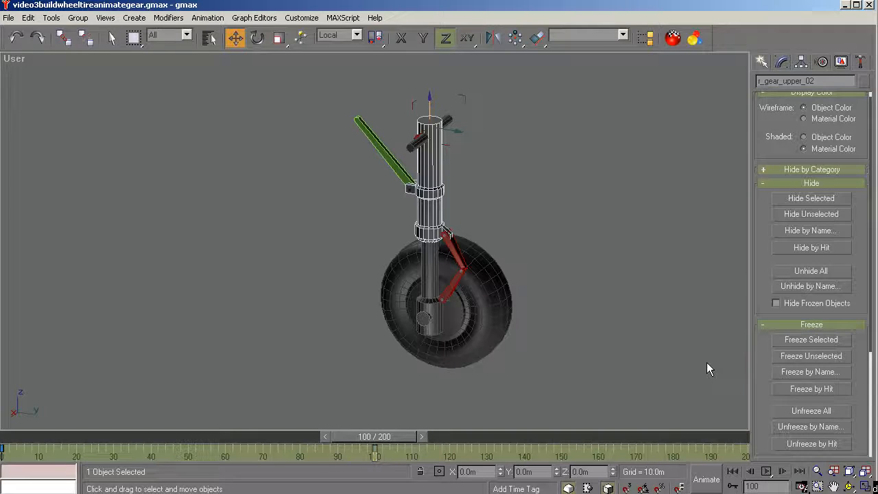
pyautogui.click(257, 38)
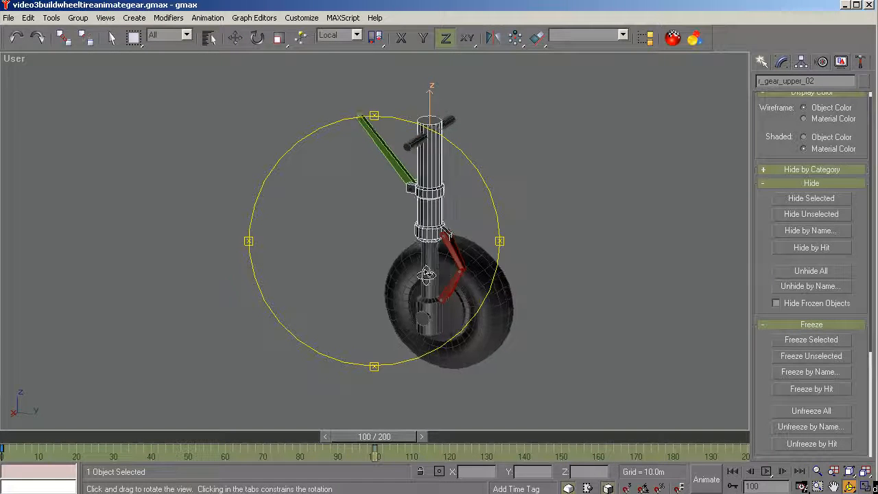
pyautogui.moveTo(426, 274); pyautogui.dragTo(491, 267)
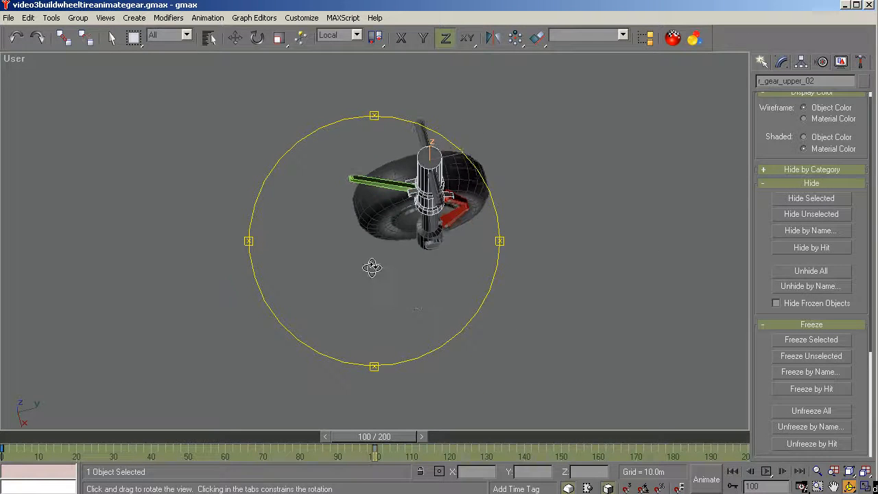
pyautogui.moveTo(373, 268); pyautogui.dragTo(403, 288)
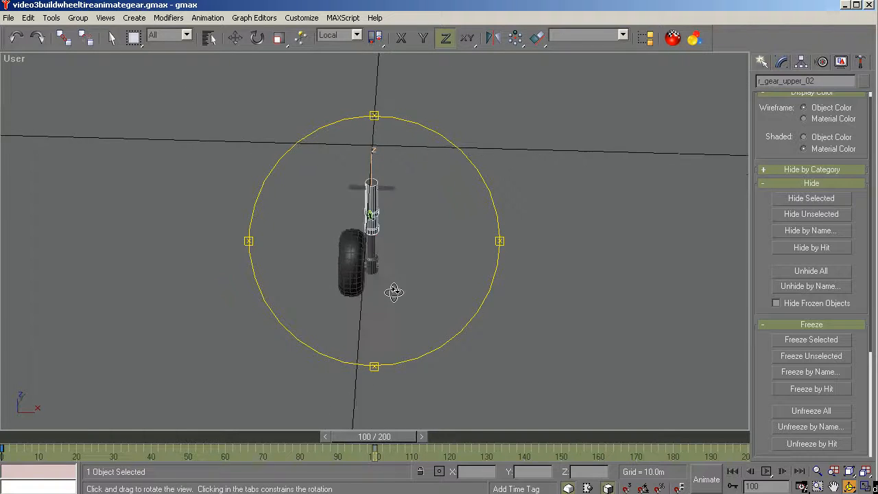
# Orbit to a raised three-quarter front view of the gear showing wheel and red linkage.
pyautogui.click(235, 39)
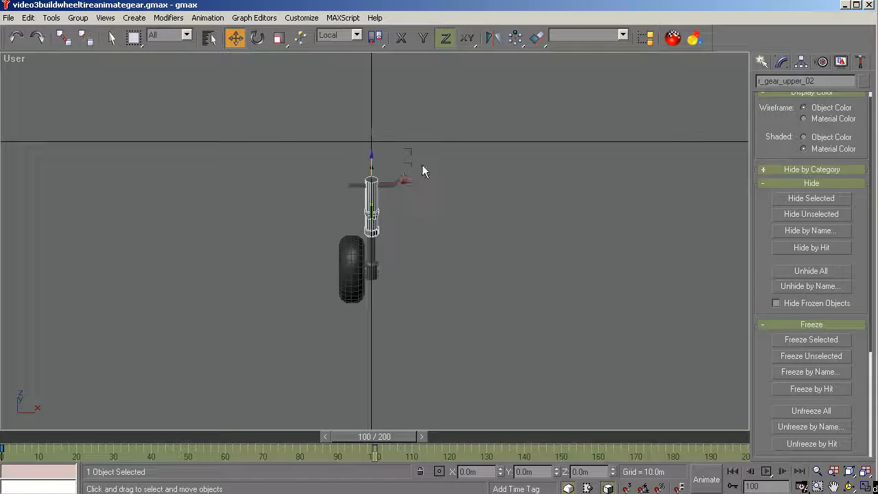
pyautogui.click(257, 38)
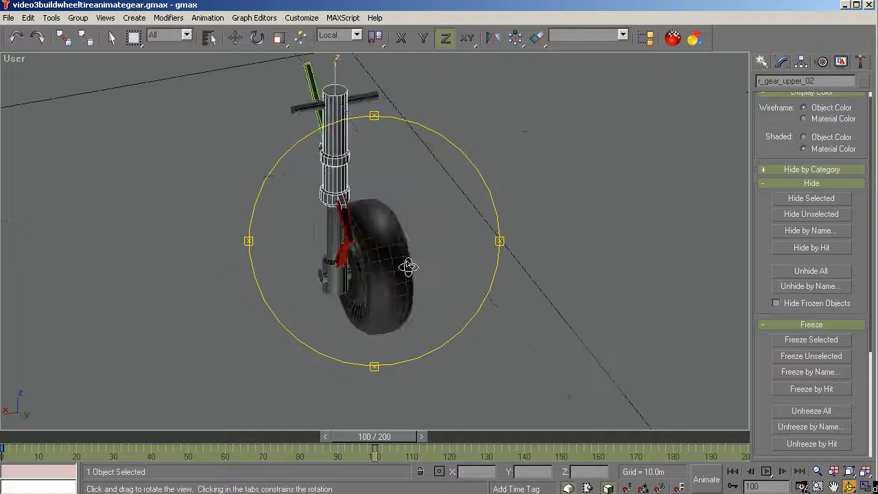
pyautogui.moveTo(406, 266); pyautogui.dragTo(376, 304)
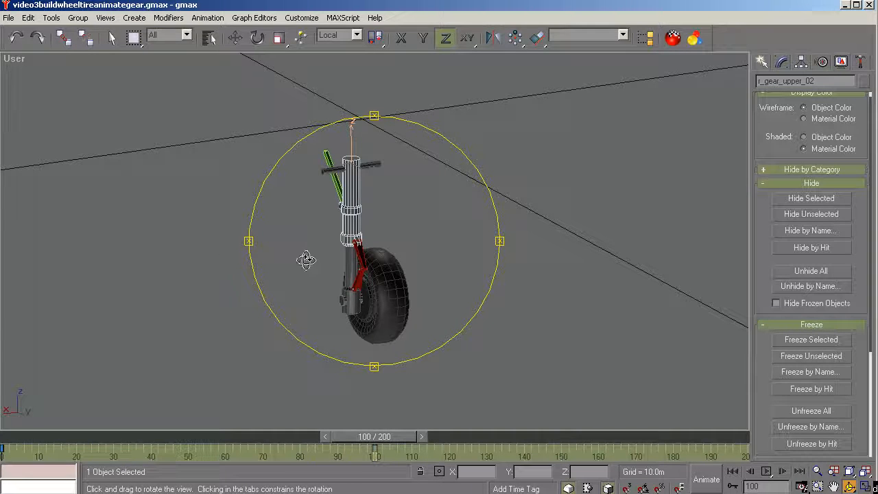
pyautogui.click(235, 38)
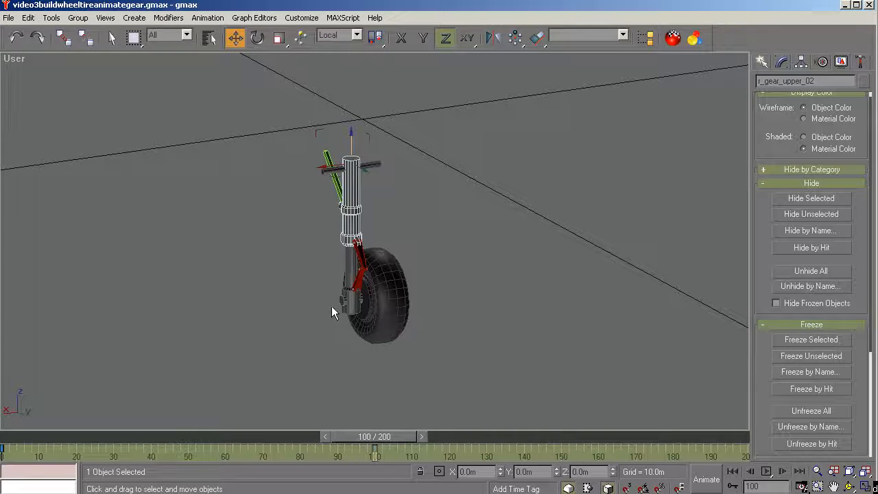
pyautogui.moveTo(363, 333)
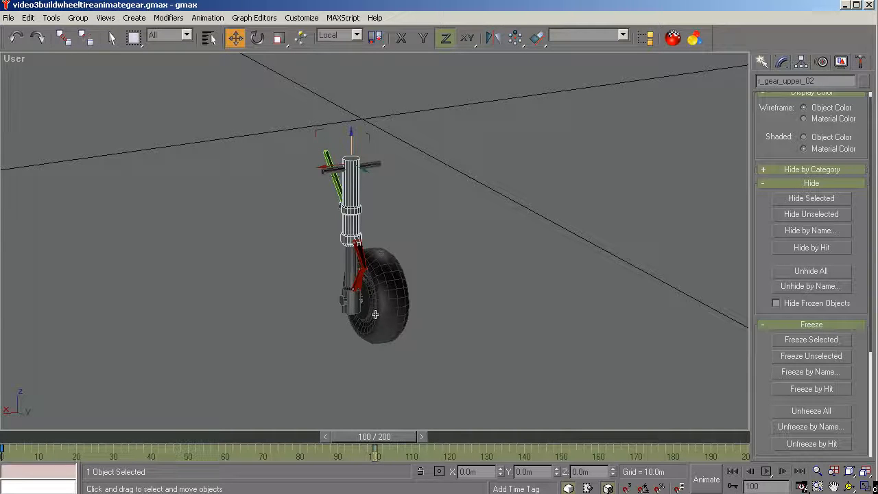
pyautogui.moveTo(391, 309)
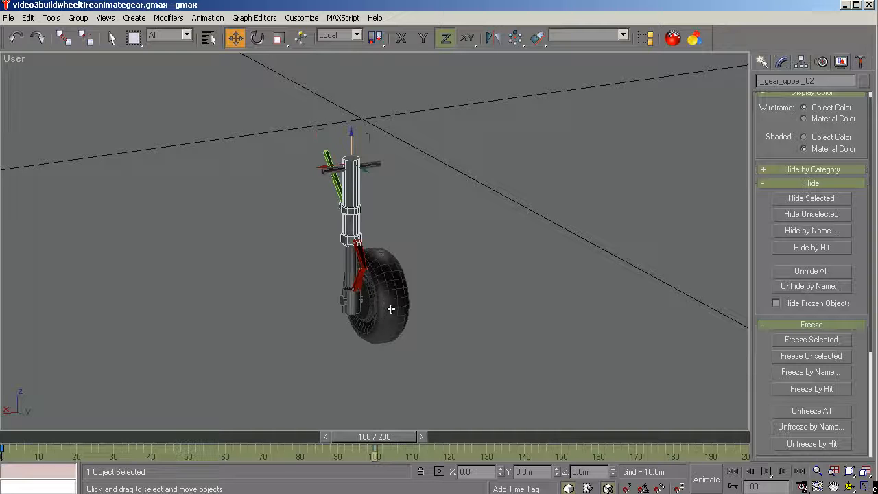
pyautogui.moveTo(425, 335)
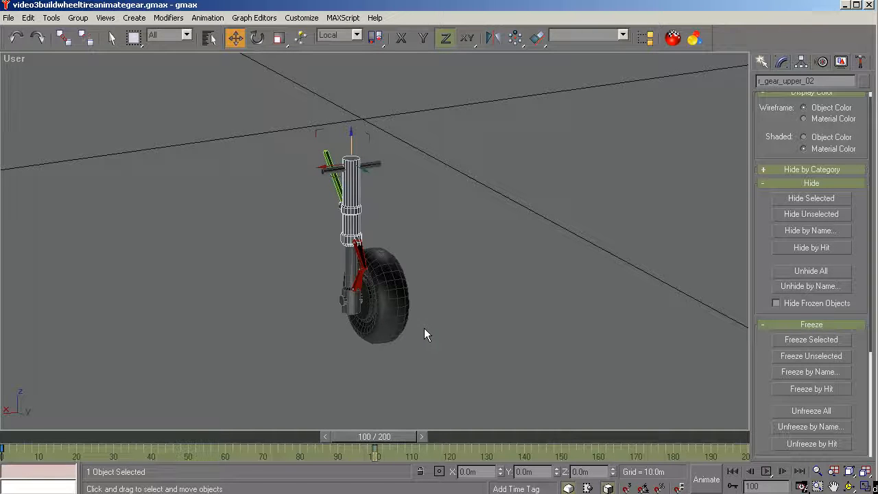
pyautogui.moveTo(420, 319)
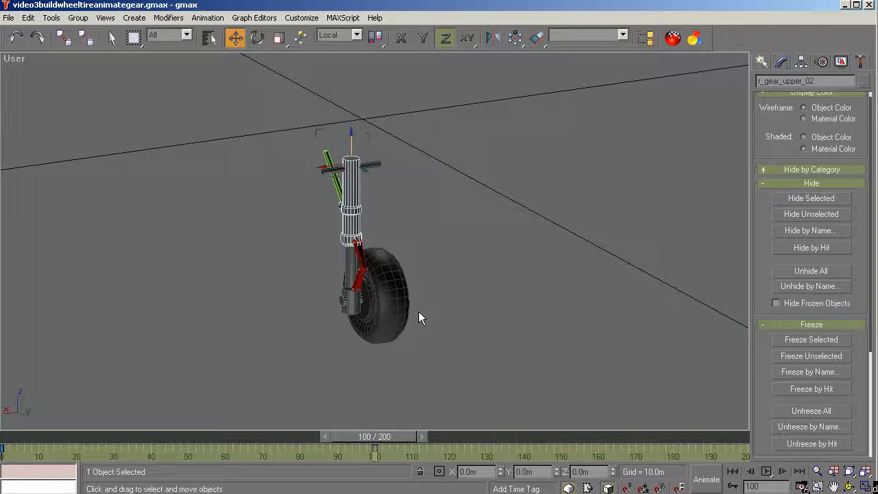
pyautogui.moveTo(420, 307)
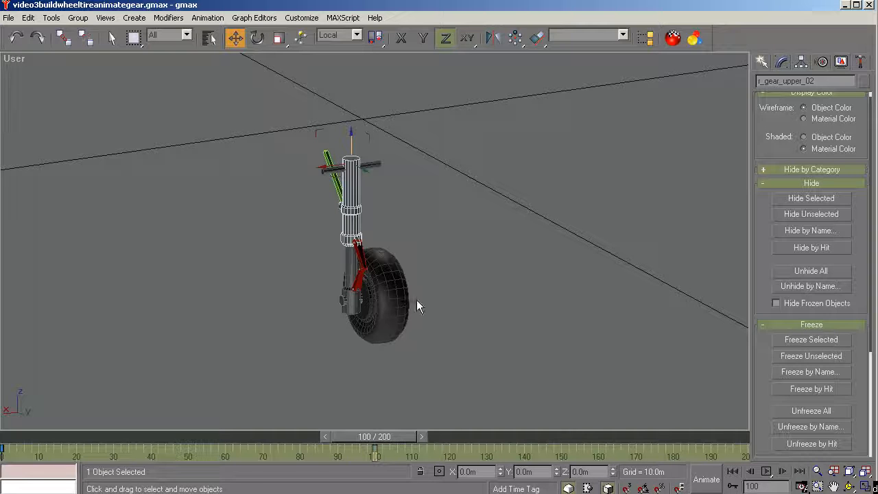
pyautogui.moveTo(384, 304)
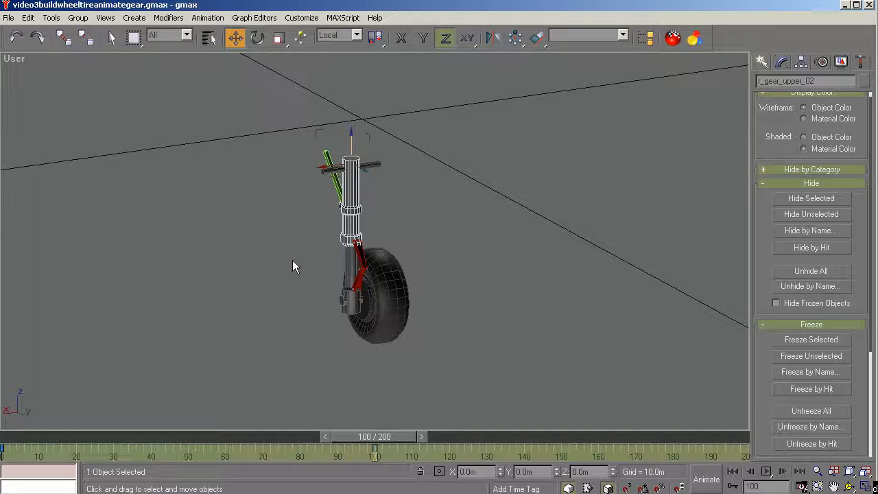
pyautogui.moveTo(326, 317)
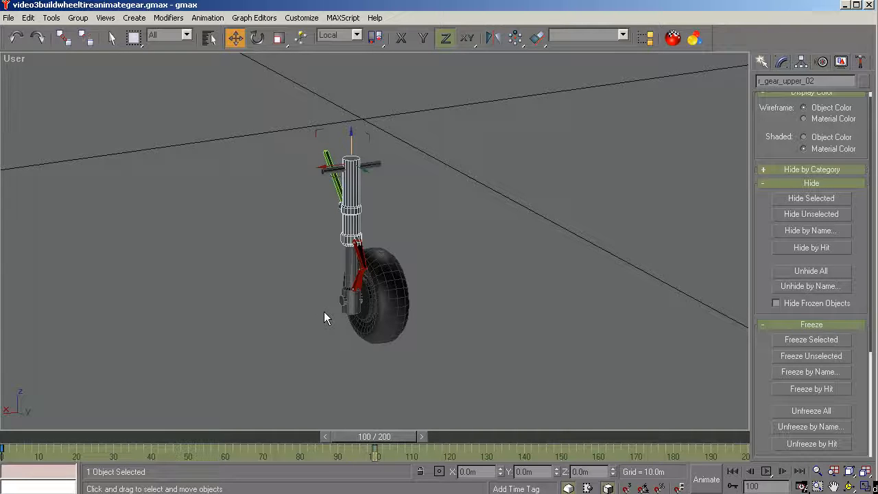
pyautogui.moveTo(403, 299)
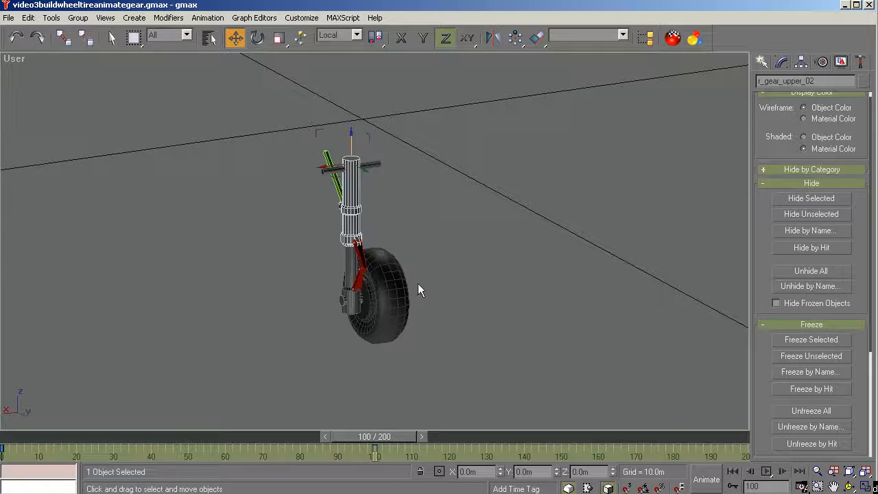
pyautogui.moveTo(367, 297)
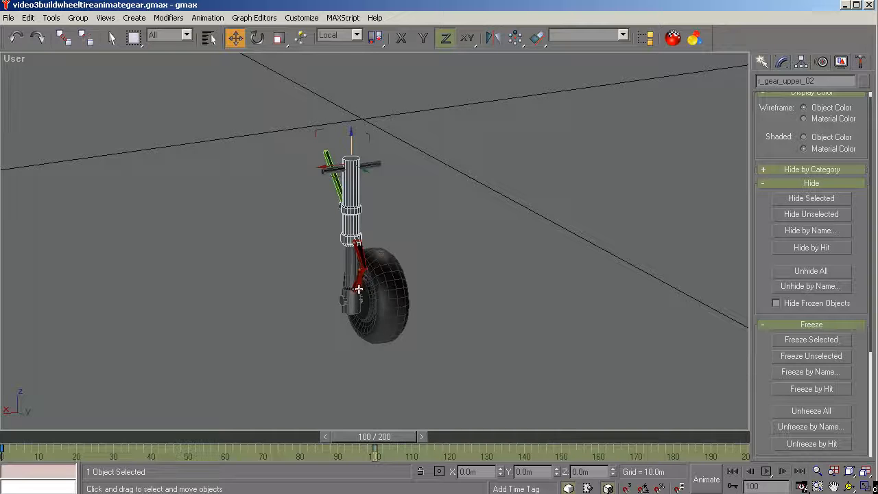
pyautogui.moveTo(381, 275)
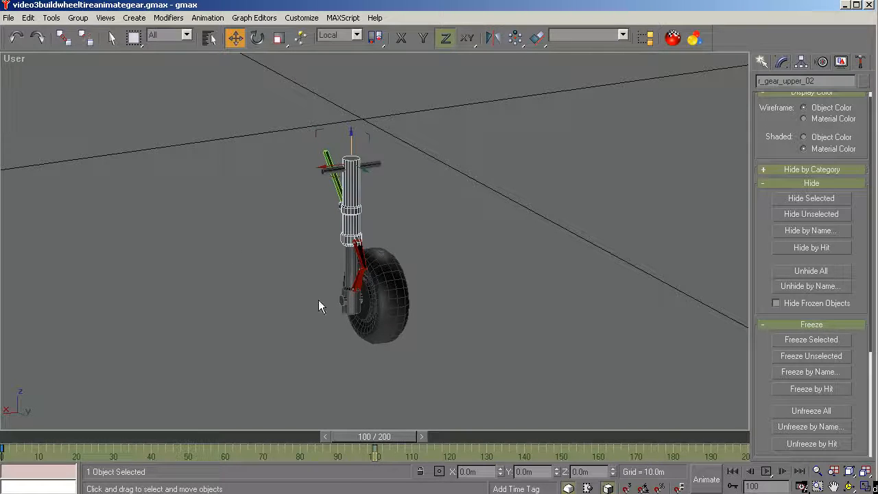
pyautogui.moveTo(367, 321)
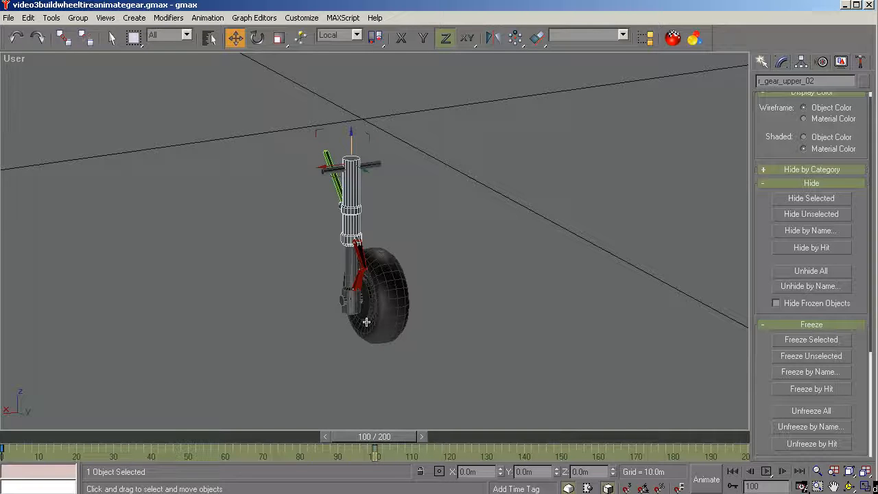
pyautogui.moveTo(359, 300)
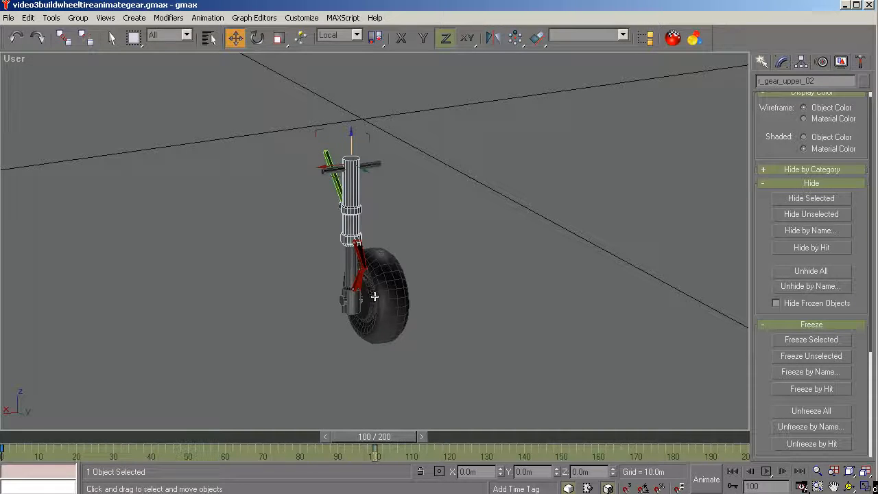
pyautogui.moveTo(331, 280)
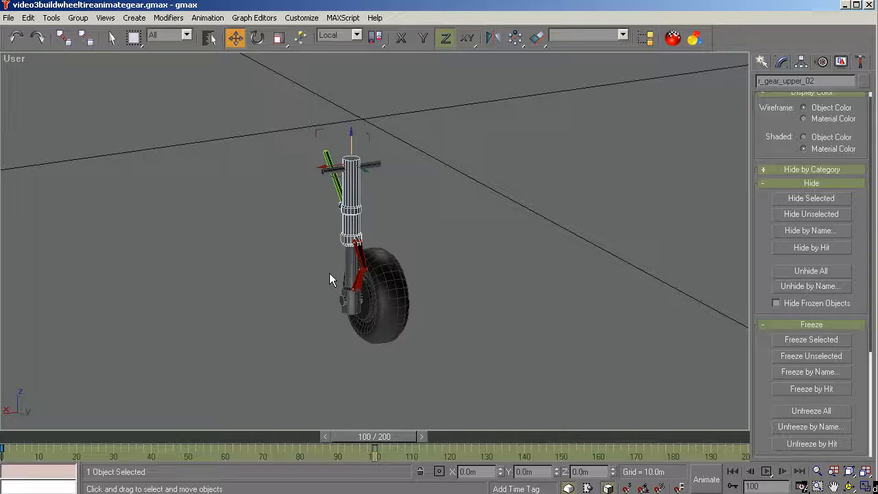
pyautogui.moveTo(346, 288)
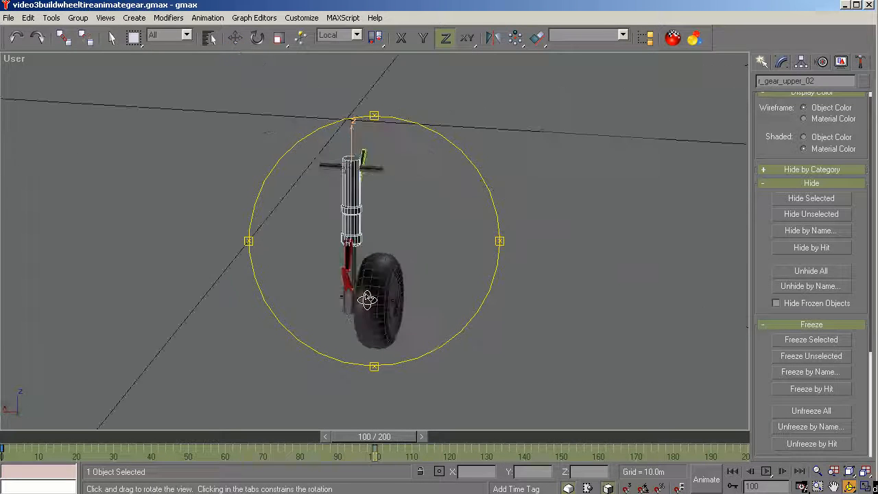
# Bring both mirrored gears side by side in view and pick l_gear_upper_02 from the object list.
pyautogui.moveTo(368, 299); pyautogui.dragTo(439, 287)
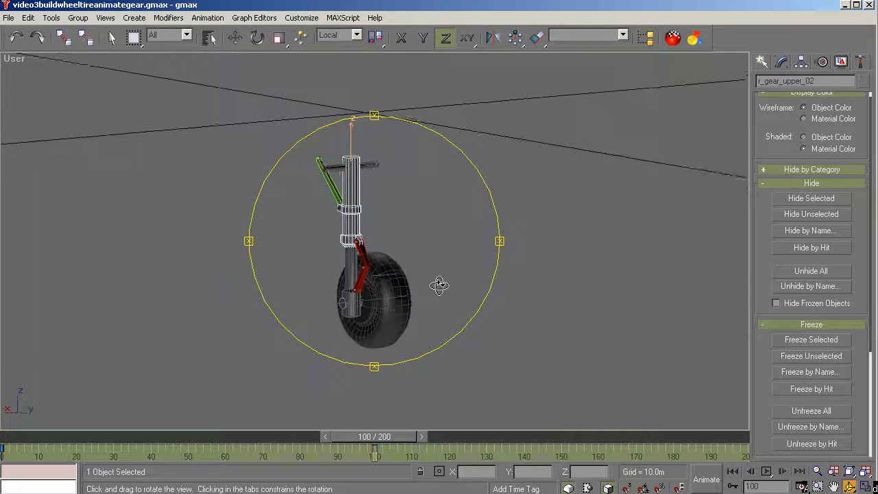
pyautogui.moveTo(439, 284); pyautogui.dragTo(377, 313)
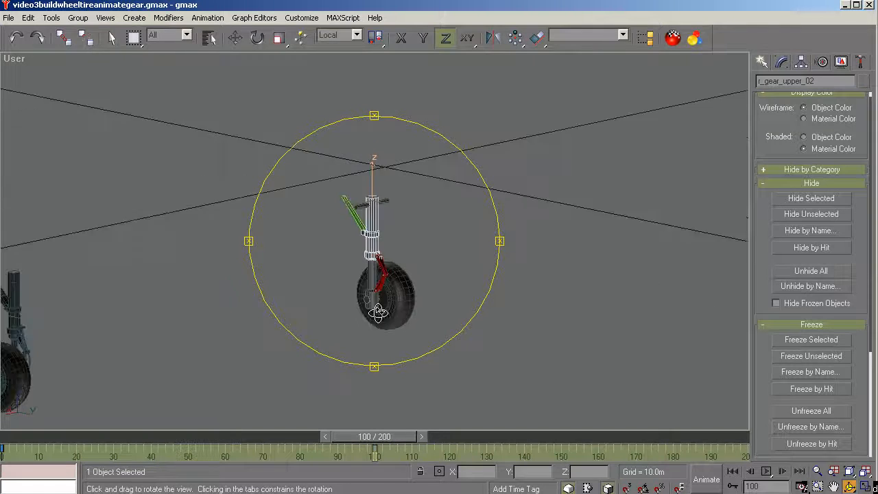
pyautogui.click(236, 38)
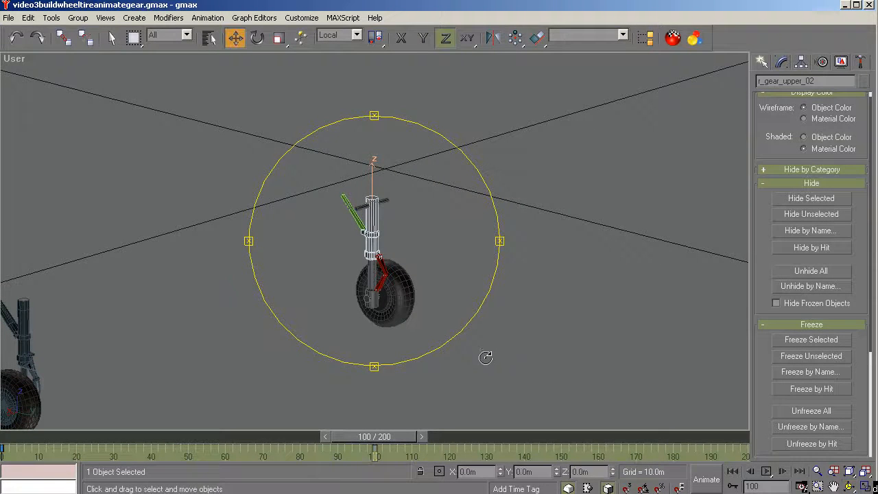
pyautogui.click(514, 263)
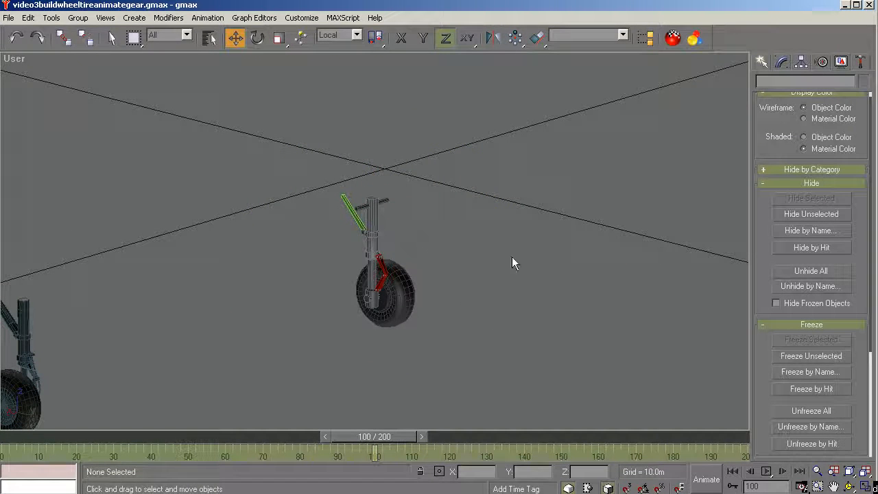
pyautogui.moveTo(263, 58)
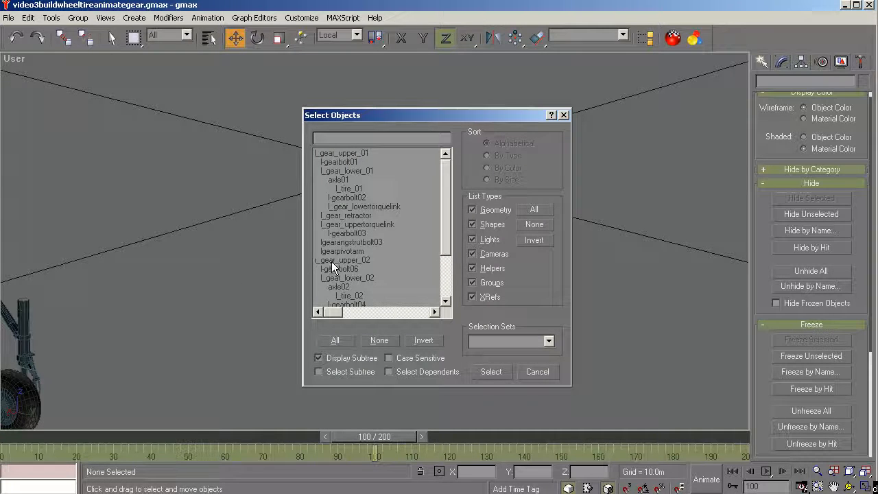
pyautogui.click(491, 371)
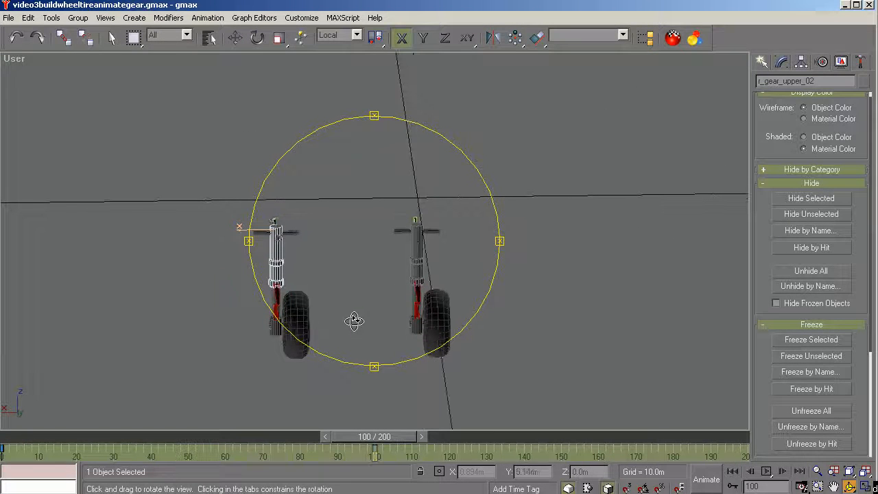
# Select the left gear's parts and close in on that leg's wheel and red link.
pyautogui.click(236, 38)
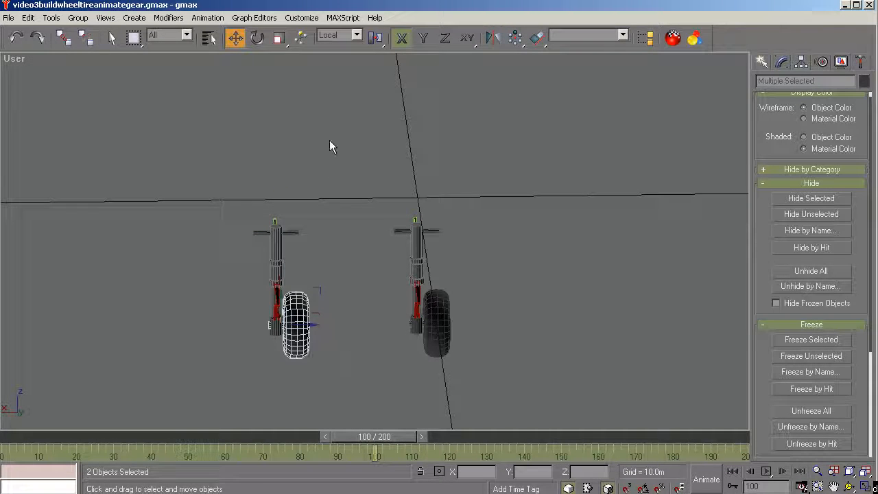
pyautogui.moveTo(258, 38)
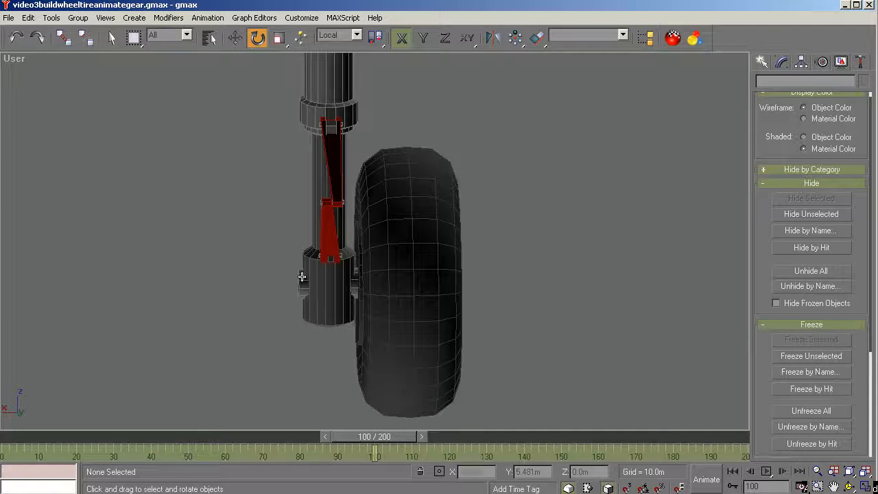
# With Affect Pivot Only off, rotate the second gear's axle 180° so its wheel flips sides.
pyautogui.click(327, 282)
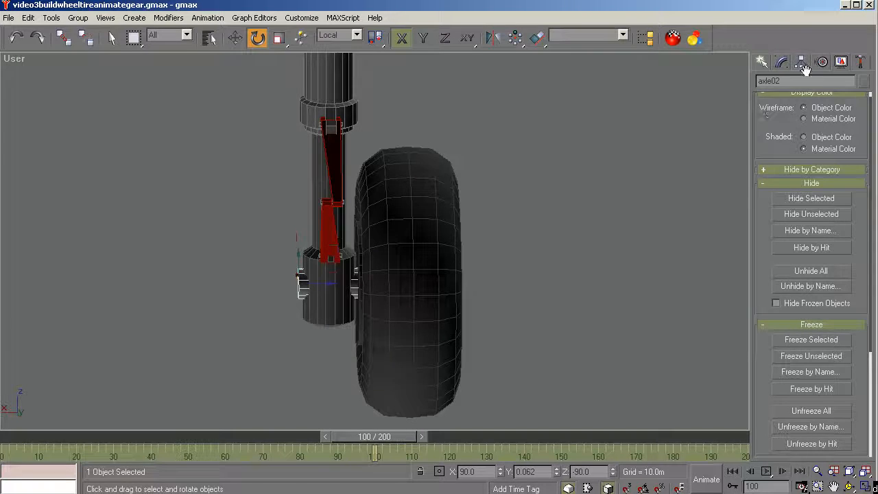
pyautogui.click(801, 62)
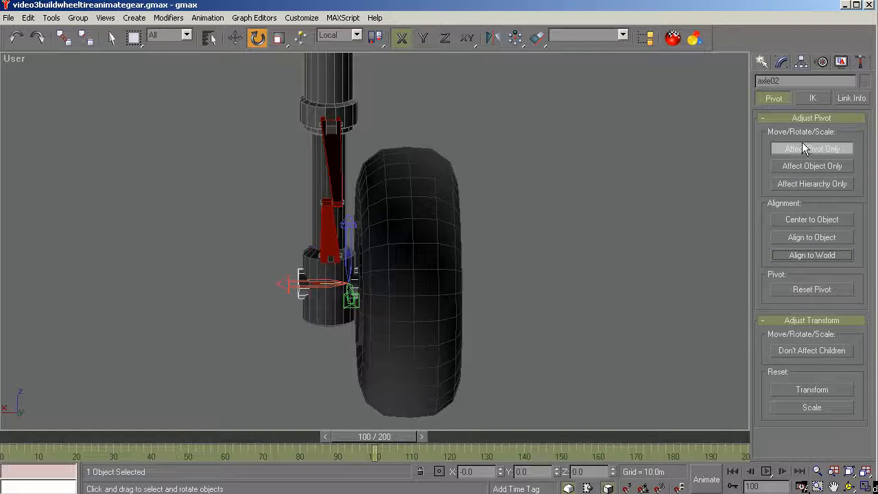
pyautogui.click(812, 148)
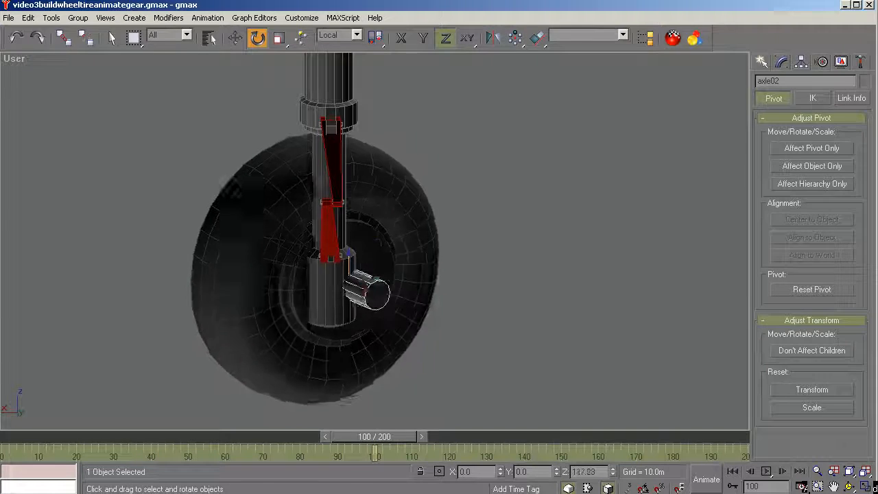
pyautogui.moveTo(330, 260); pyautogui.dragTo(329, 206)
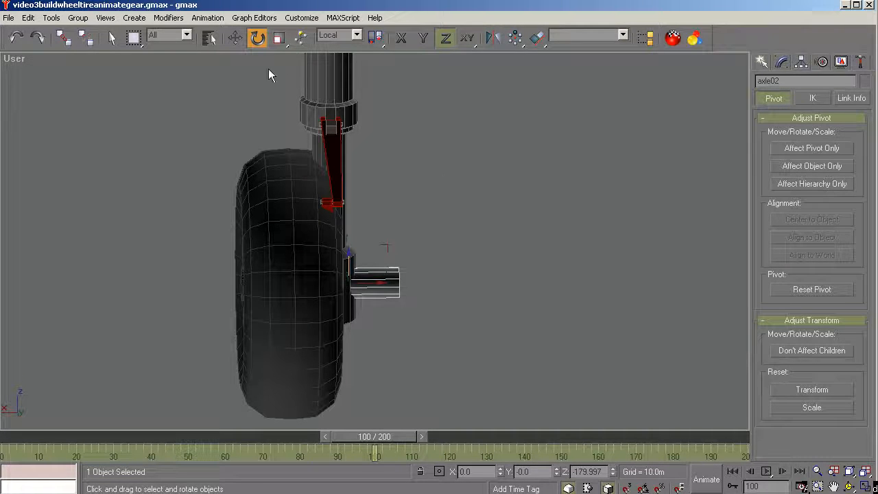
# Reselect the mirrored axle with the Move tool and back the view out.
pyautogui.click(234, 39)
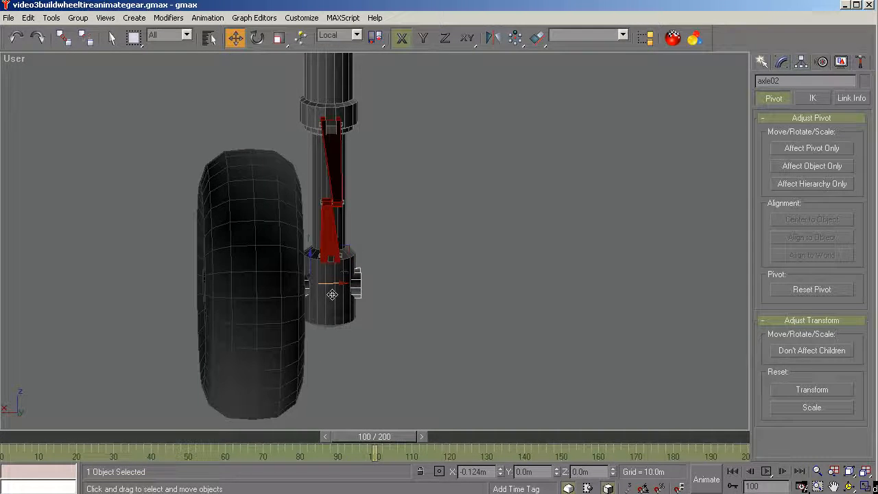
pyautogui.click(384, 326)
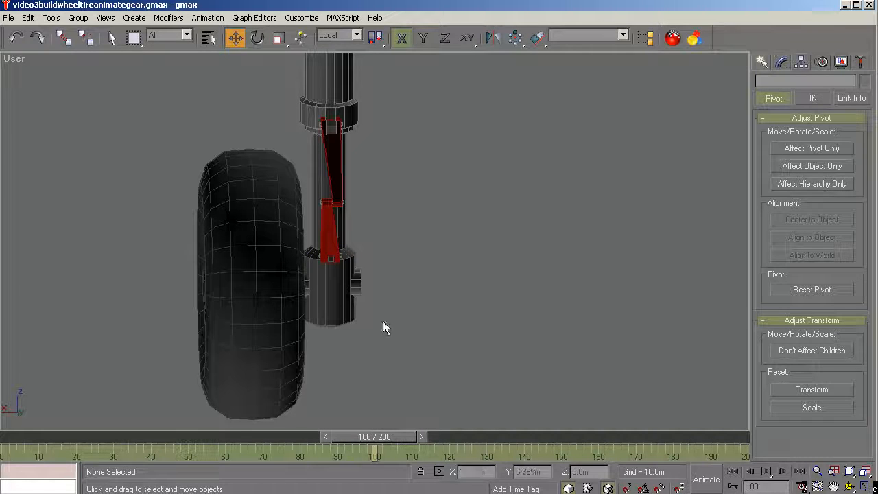
pyautogui.click(350, 291)
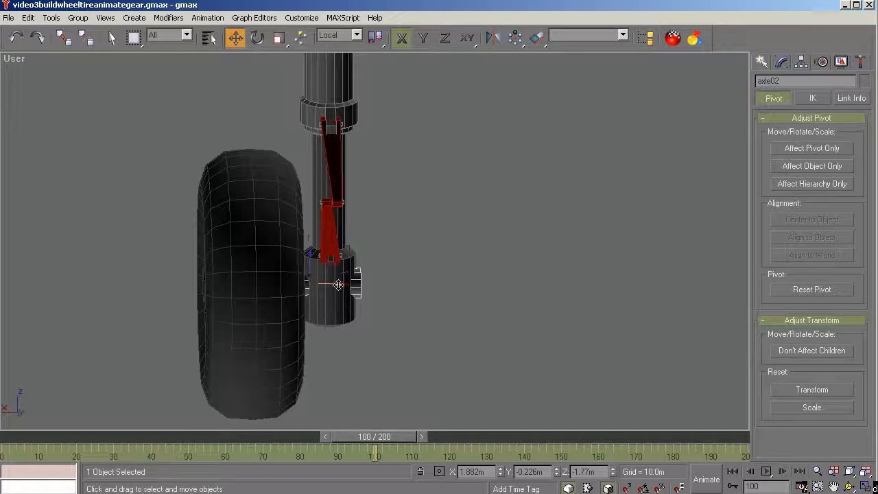
pyautogui.scroll(-3)
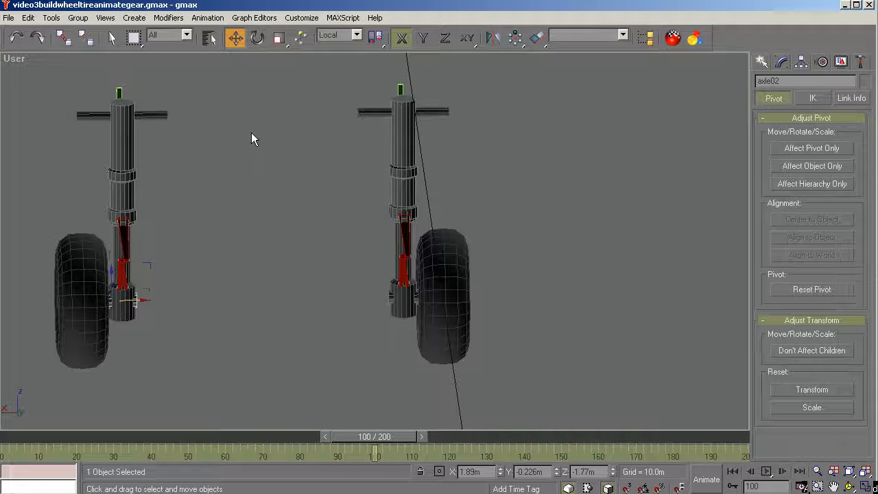
pyautogui.moveTo(154, 233)
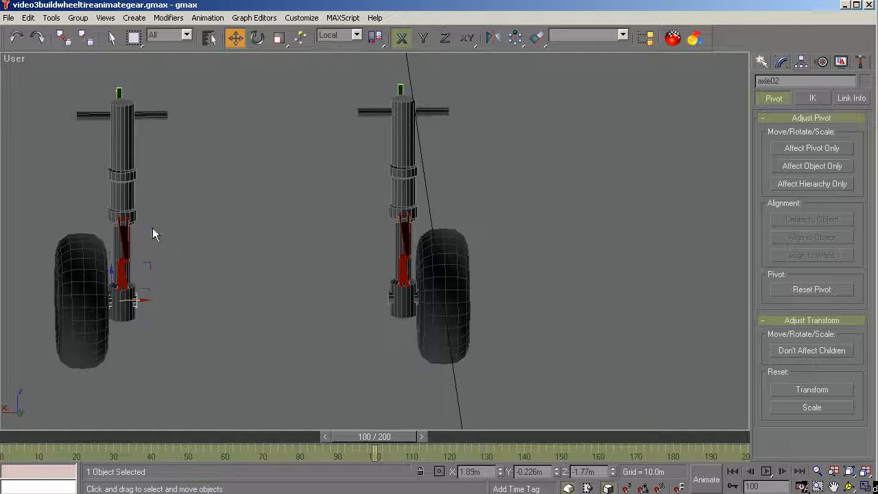
pyautogui.moveTo(140, 96)
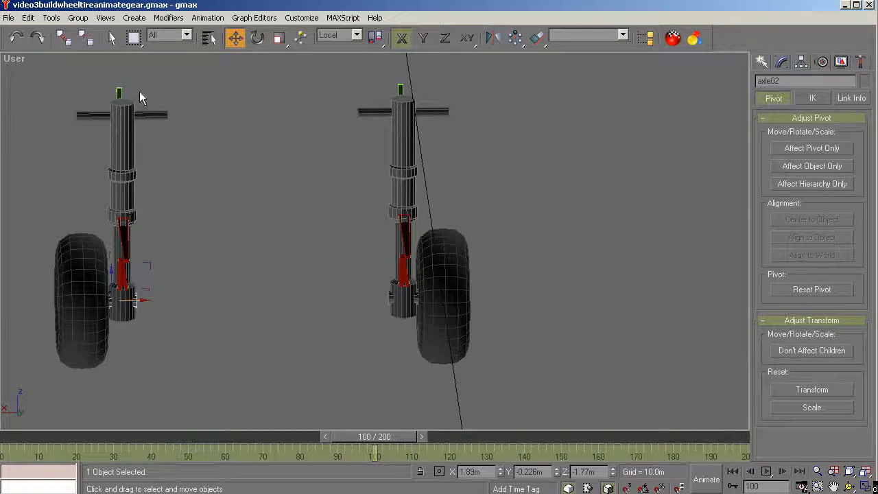
pyautogui.moveTo(75, 333)
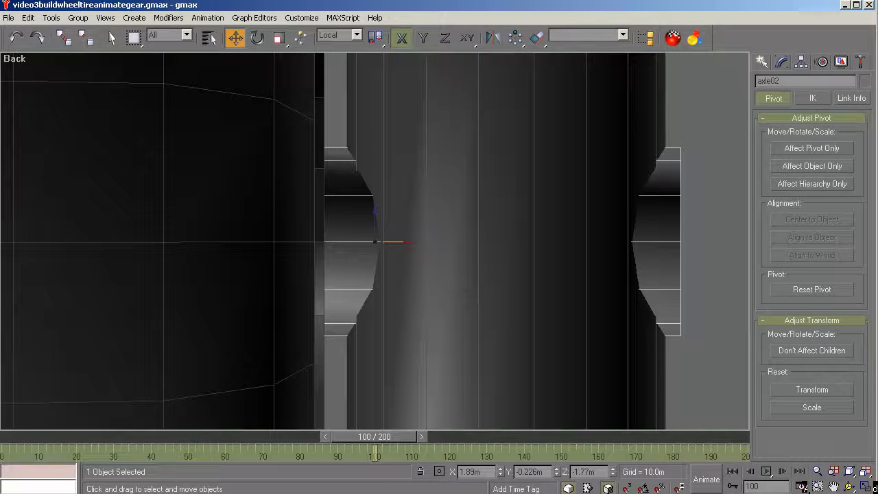
pyautogui.scroll(-3)
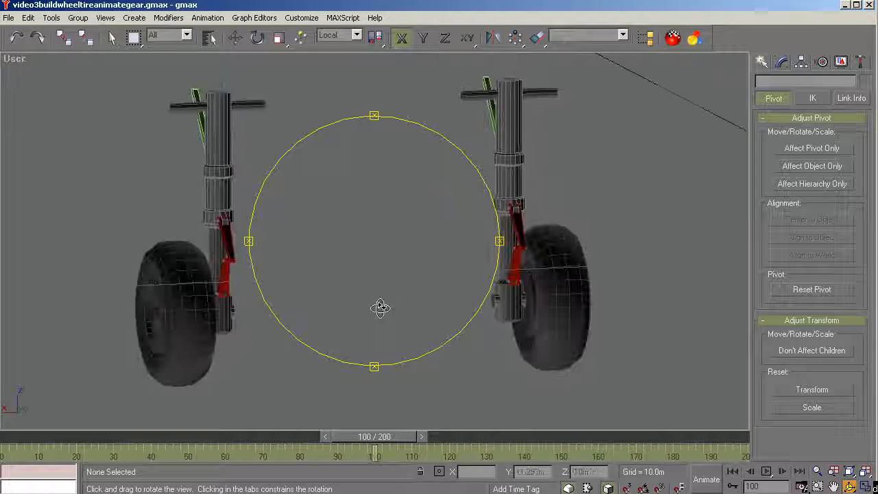
# Orbit underneath to look up at both gear assemblies head-on.
pyautogui.moveTo(382, 307); pyautogui.dragTo(476, 106)
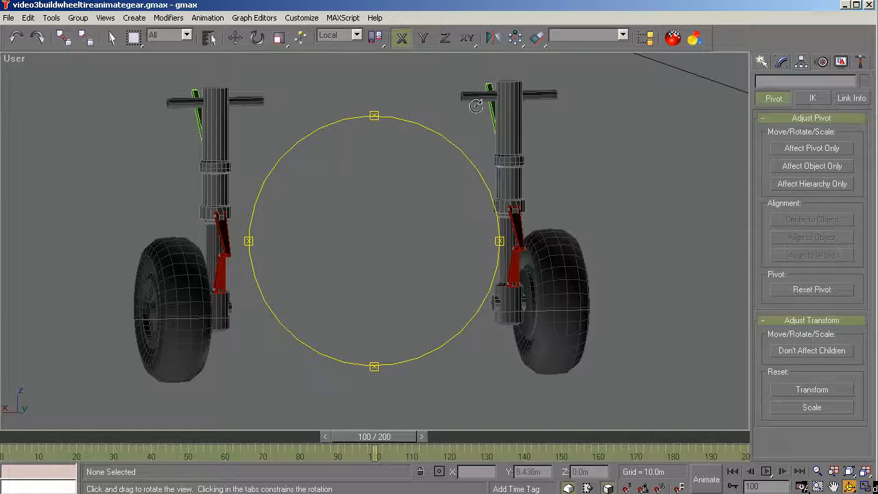
pyautogui.moveTo(480, 107); pyautogui.dragTo(355, 219)
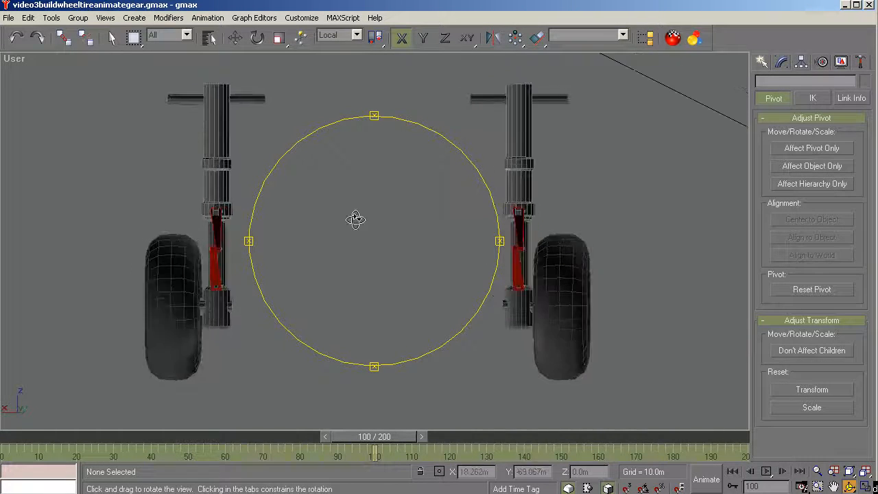
pyautogui.moveTo(355, 220); pyautogui.dragTo(341, 228)
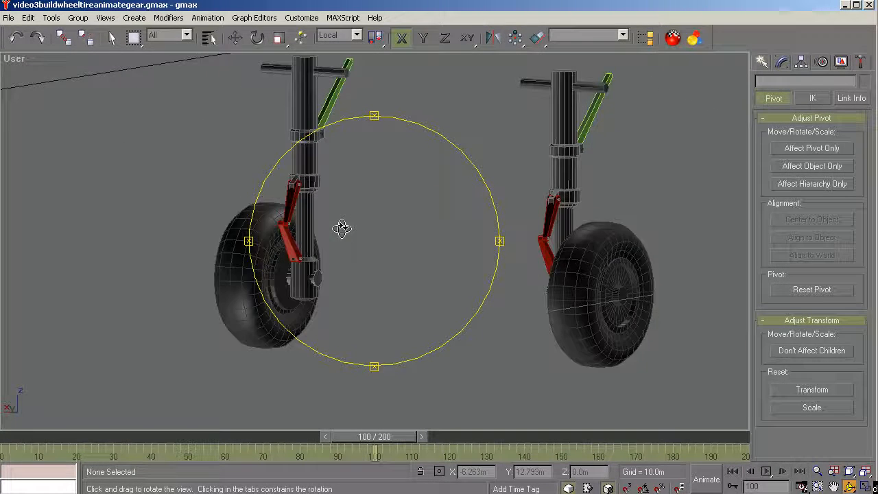
pyautogui.moveTo(341, 227); pyautogui.dragTo(331, 335)
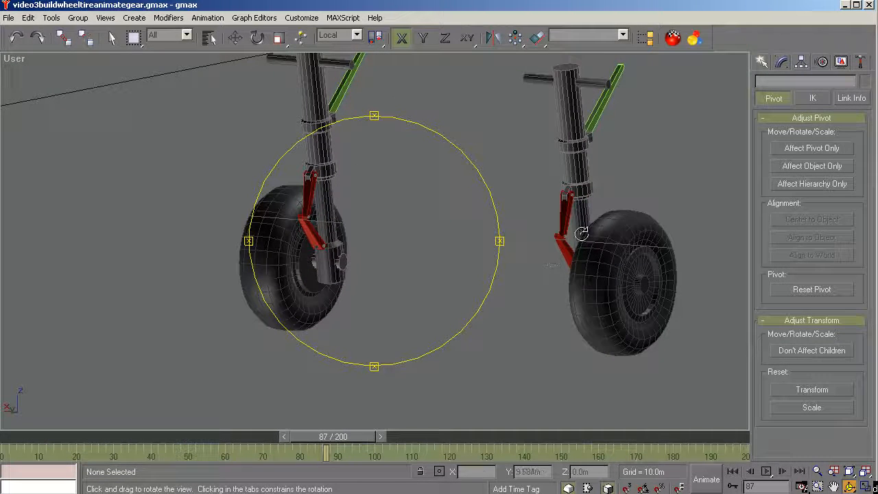
# Set the animation to frame 87 showing both gears in their retraction pose.
pyautogui.click(578, 233)
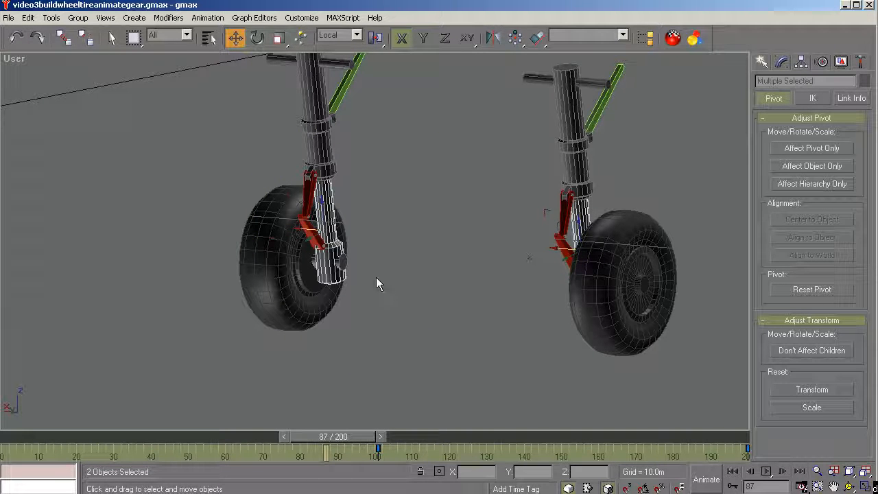
pyautogui.moveTo(430, 382)
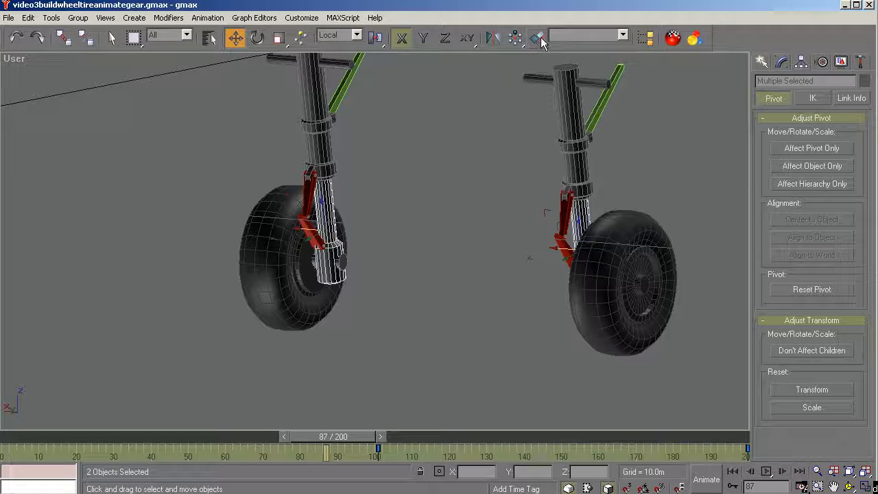
pyautogui.click(460, 340)
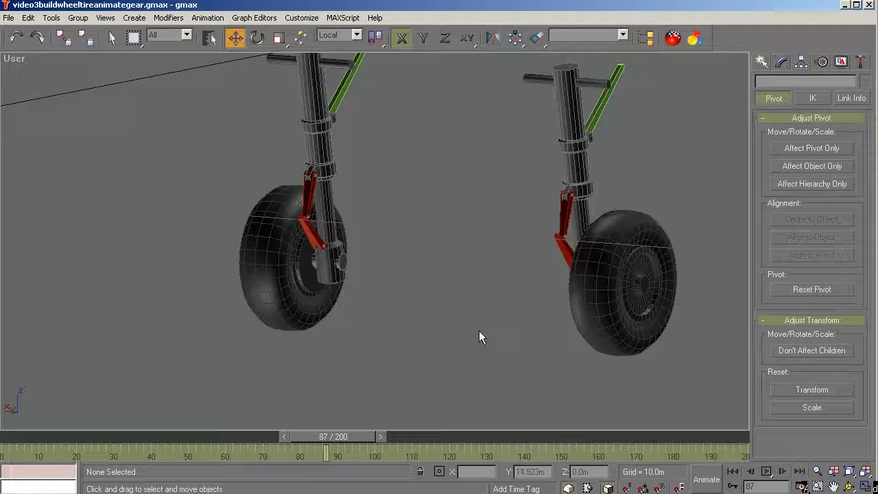
# Scrub the retraction animation through frames 53, 133 and 161, resting at frame 100.
pyautogui.moveTo(327, 436); pyautogui.dragTo(222, 436)
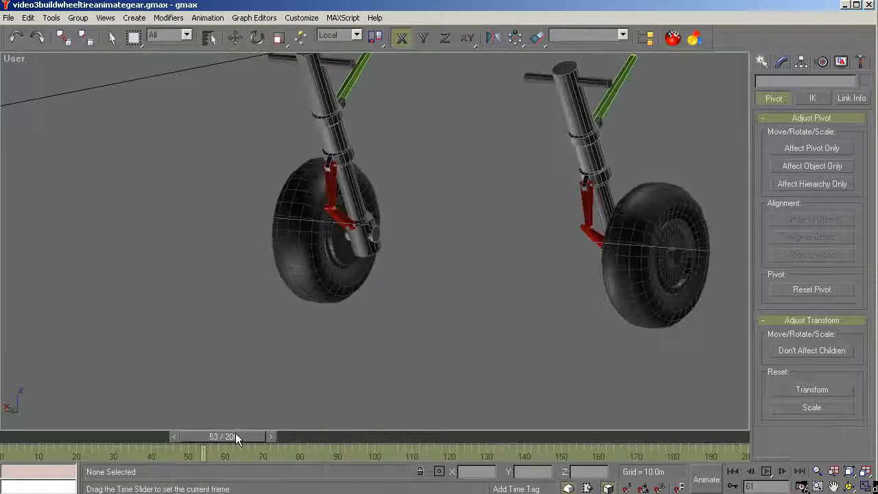
pyautogui.moveTo(240, 436); pyautogui.dragTo(432, 436)
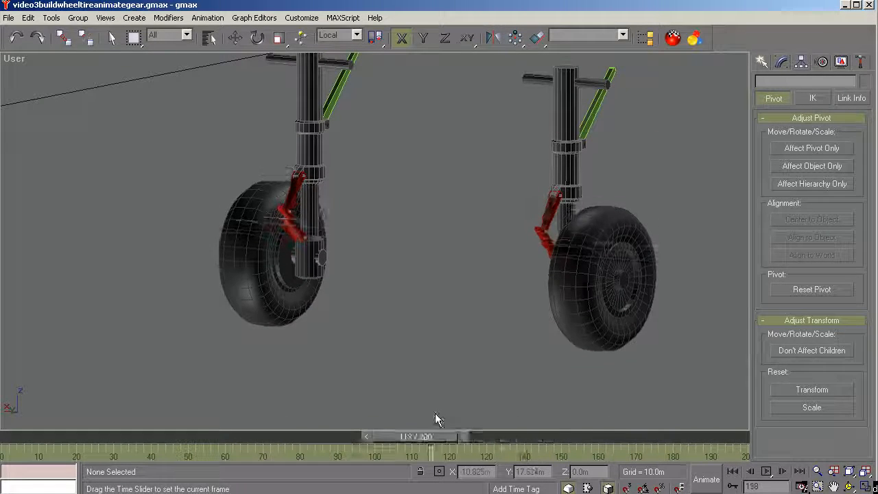
pyautogui.moveTo(431, 436); pyautogui.dragTo(486, 436)
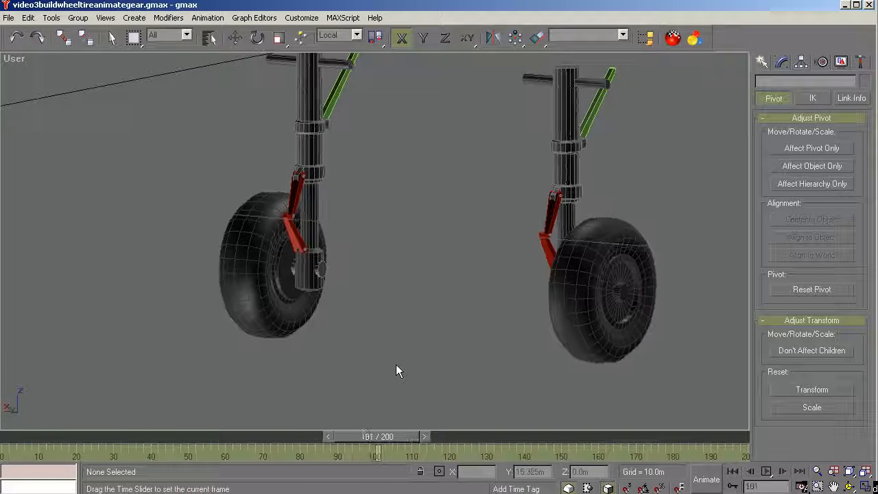
pyautogui.click(236, 39)
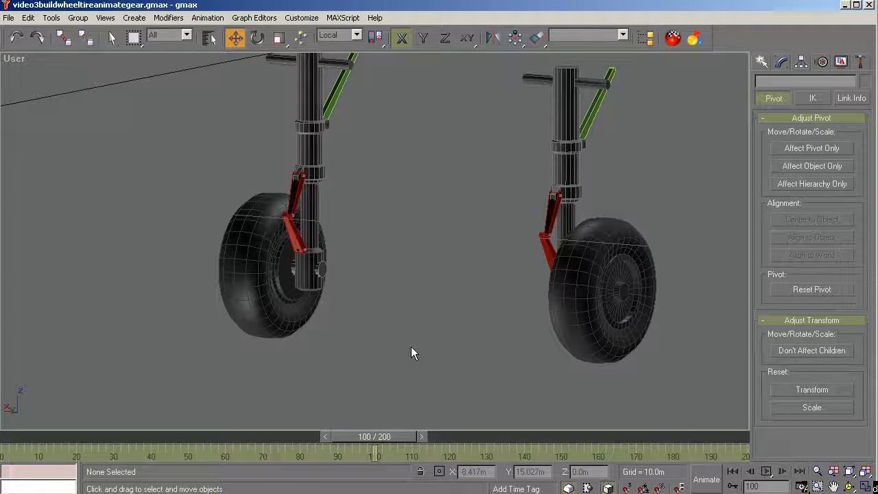